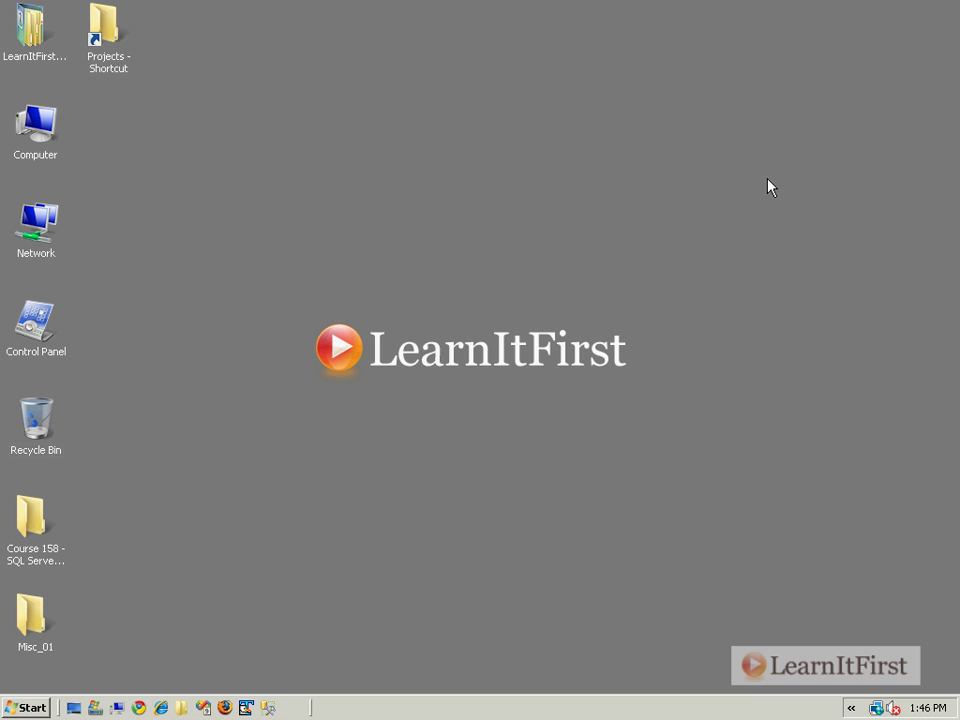
mouse_move(680, 144)
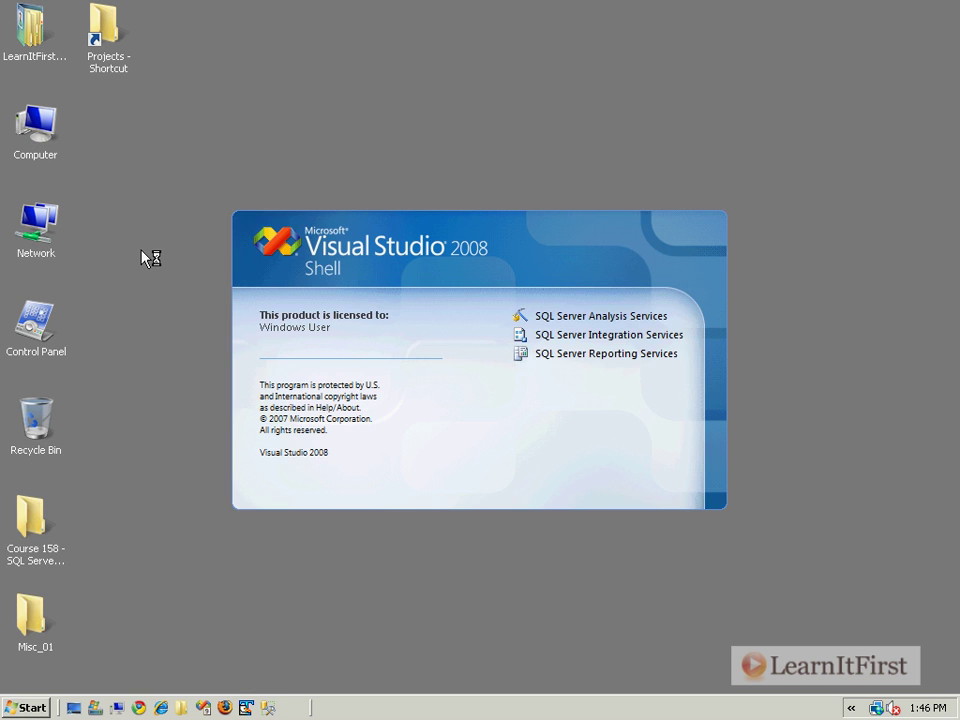
Create a new Integration Services project from File > New > Project
left_click(18, 28)
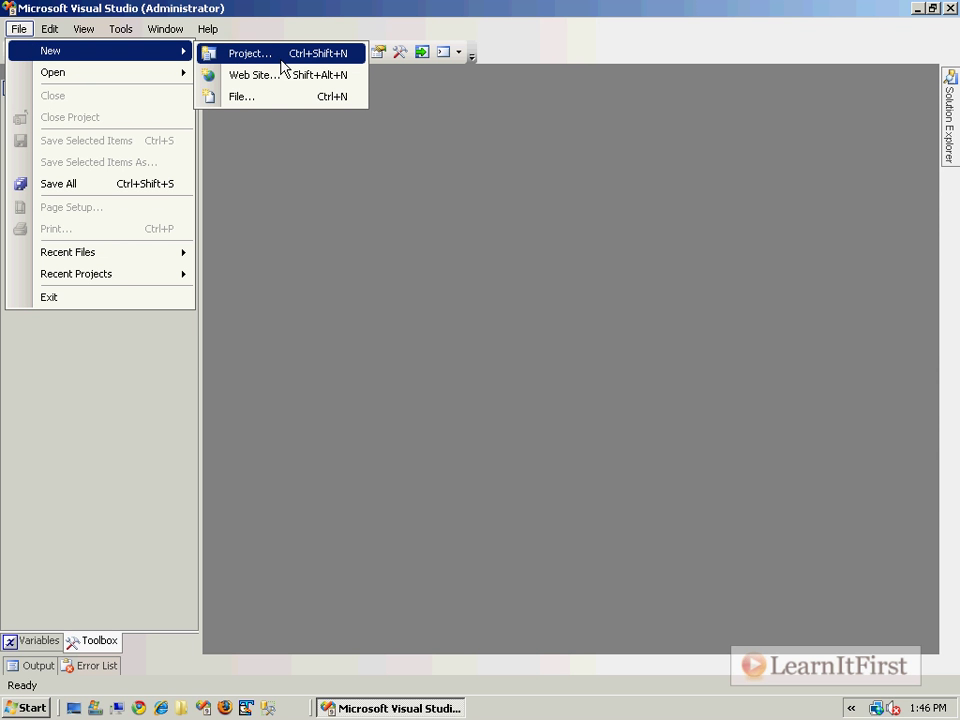
mouse_move(288, 58)
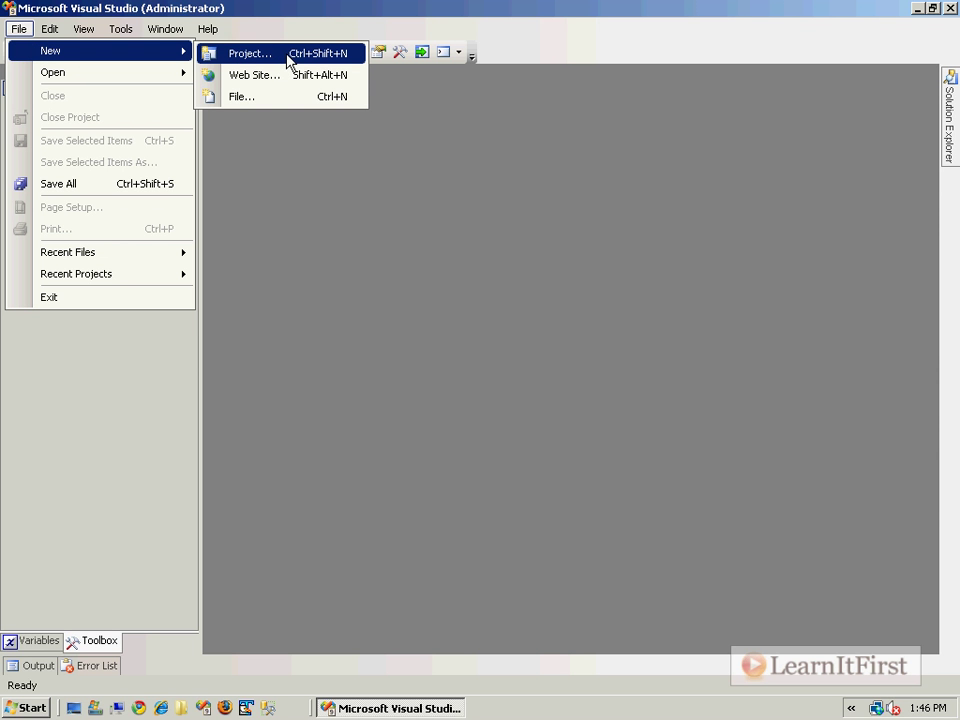
left_click(250, 52)
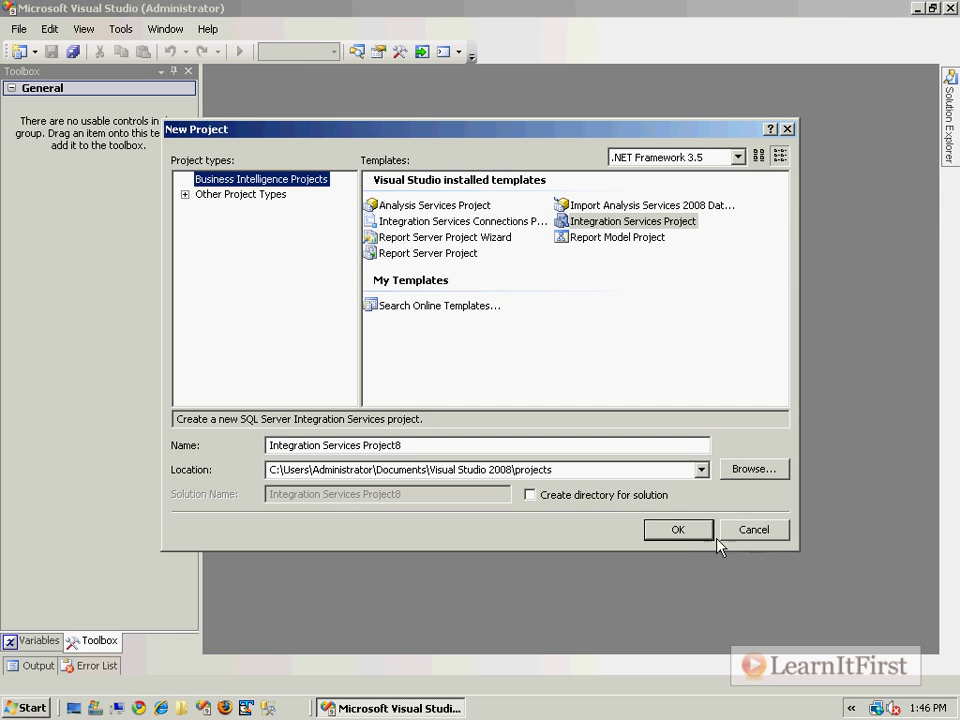
left_click(676, 528)
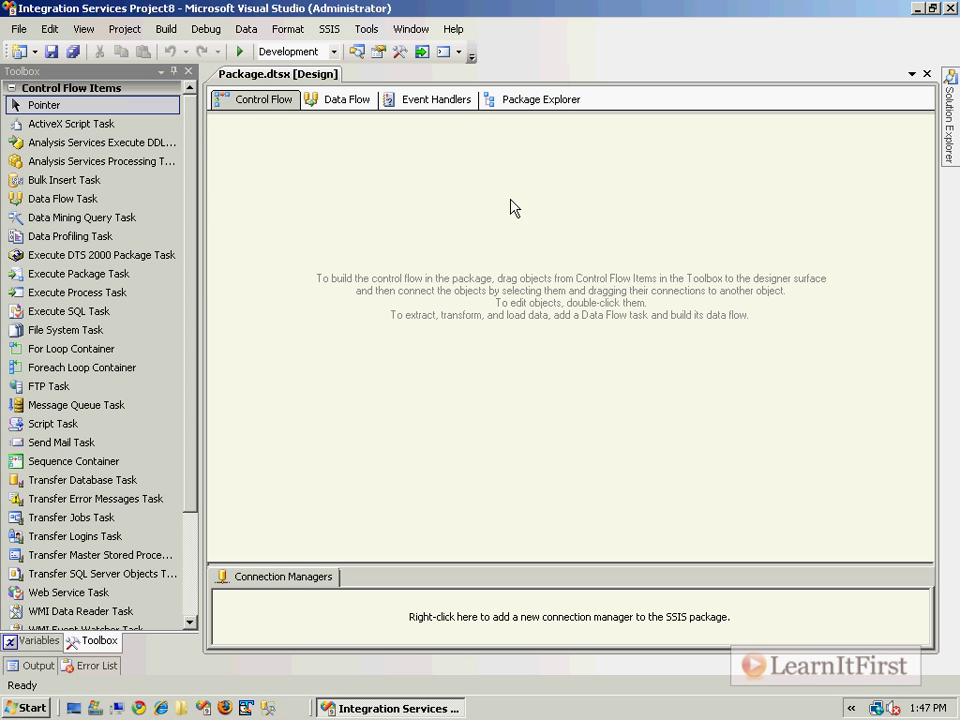
Add a Data Flow Task to the control flow and enter its empty data flow
left_click_drag(64, 198, 430, 222)
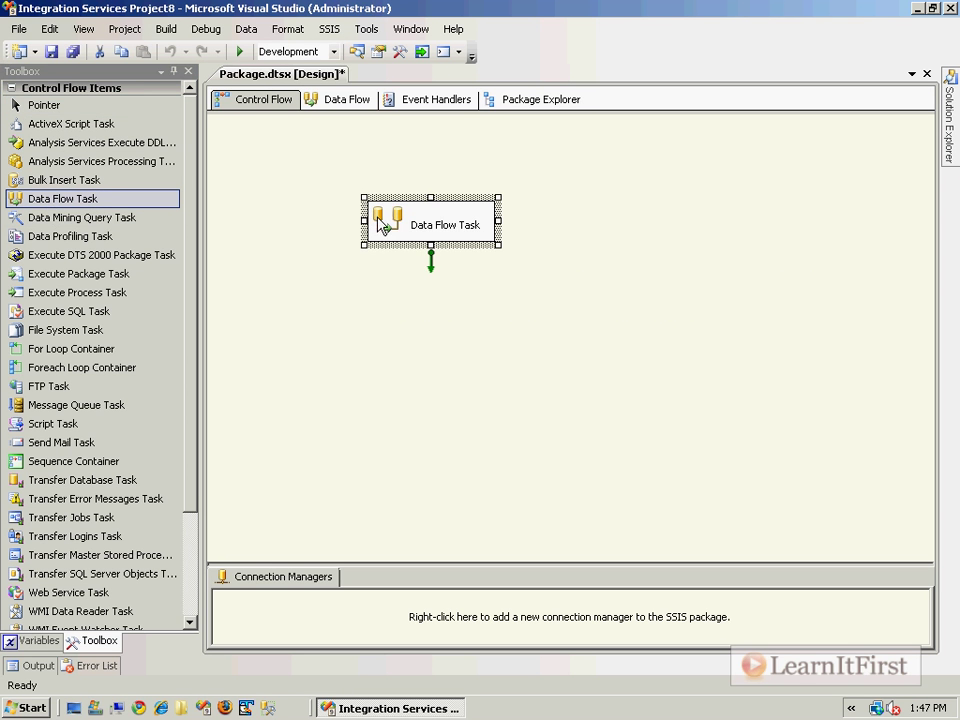
double_click(444, 224)
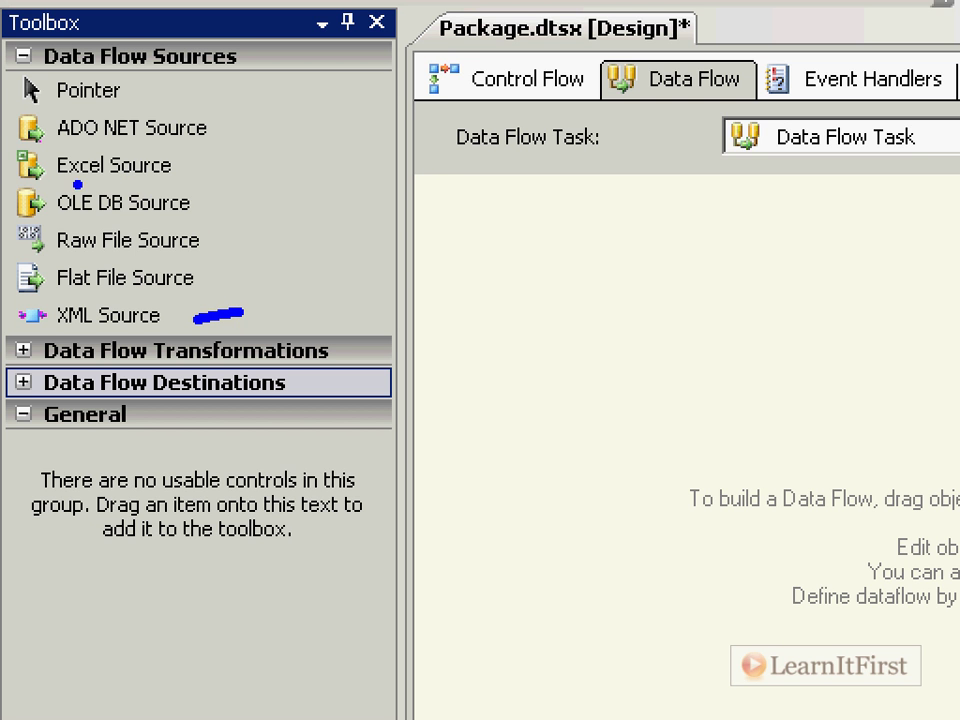
left_click(122, 204)
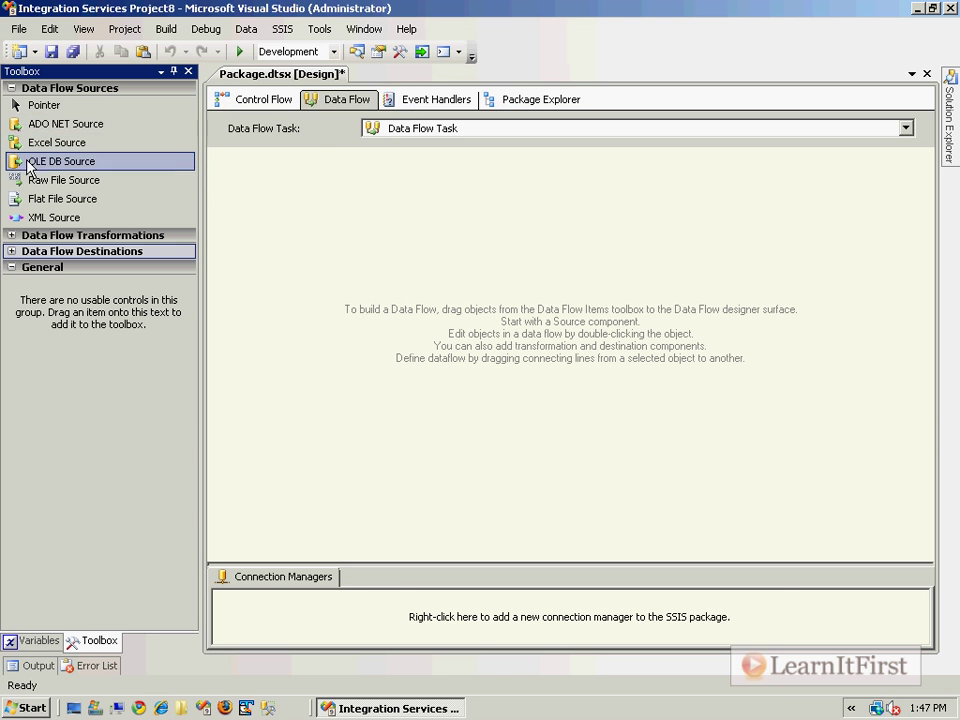
Add an OLE DB Source with a new connection to localhost AdventureWorks2008
left_click_drag(60, 160, 396, 256)
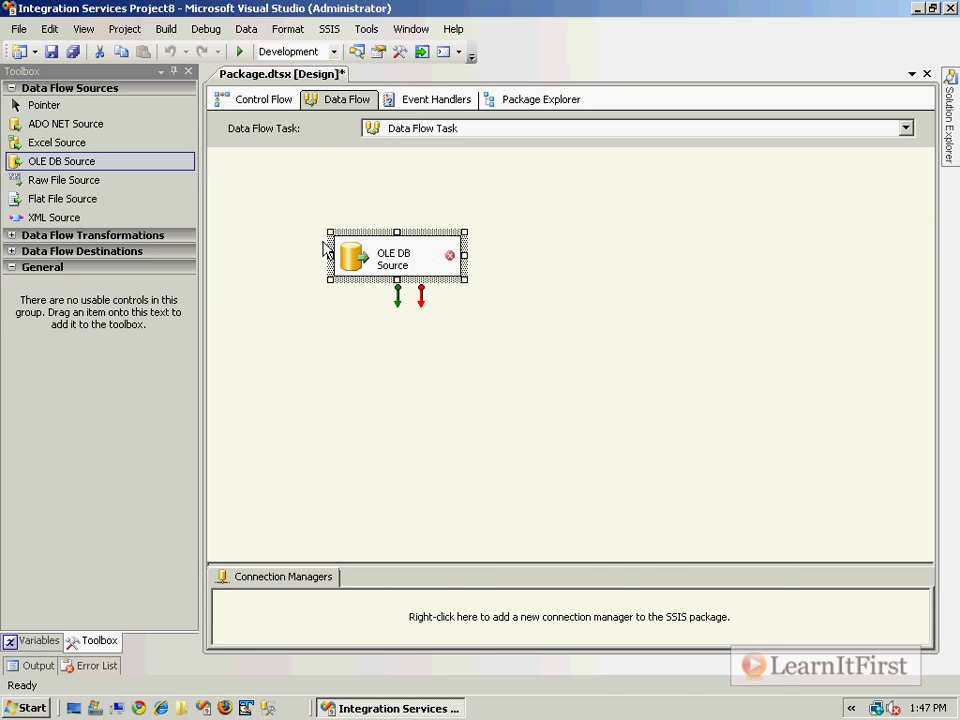
double_click(396, 256)
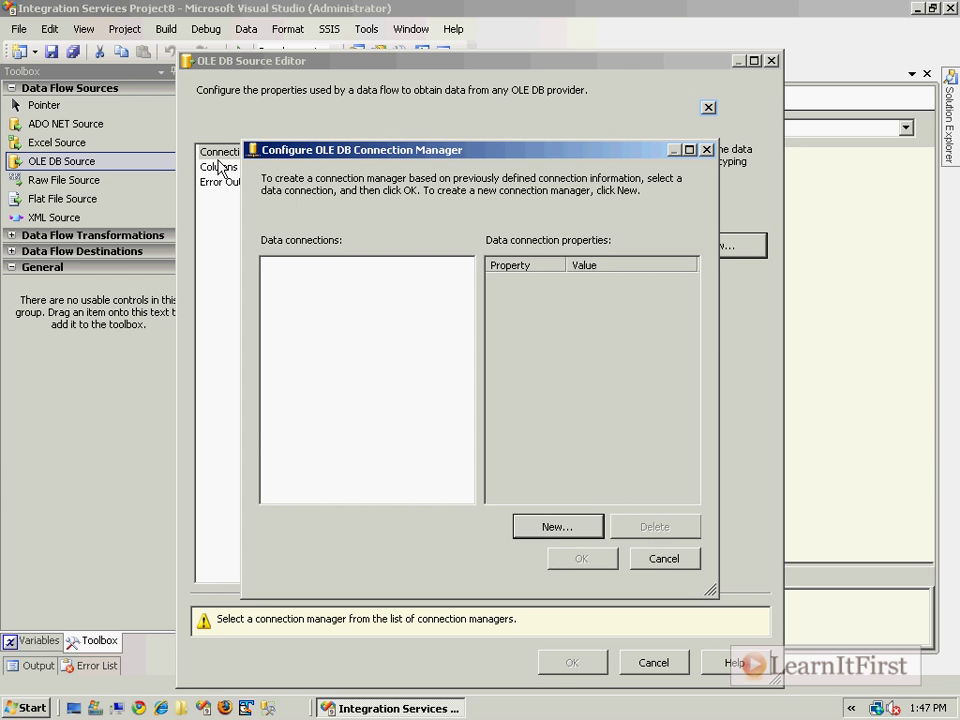
left_click(556, 526)
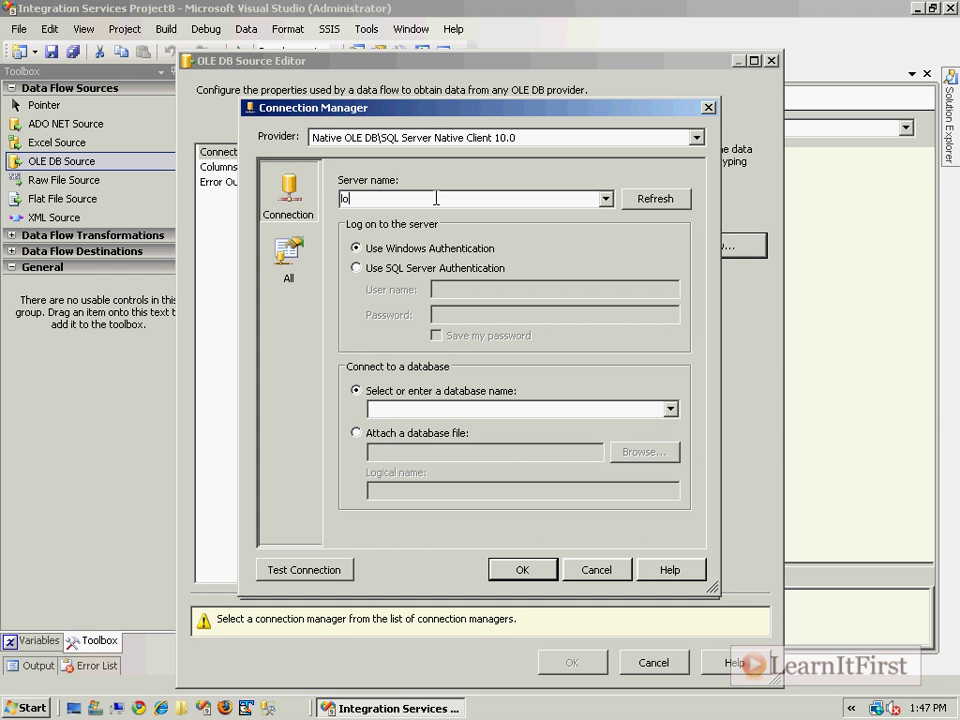
type("localhost")
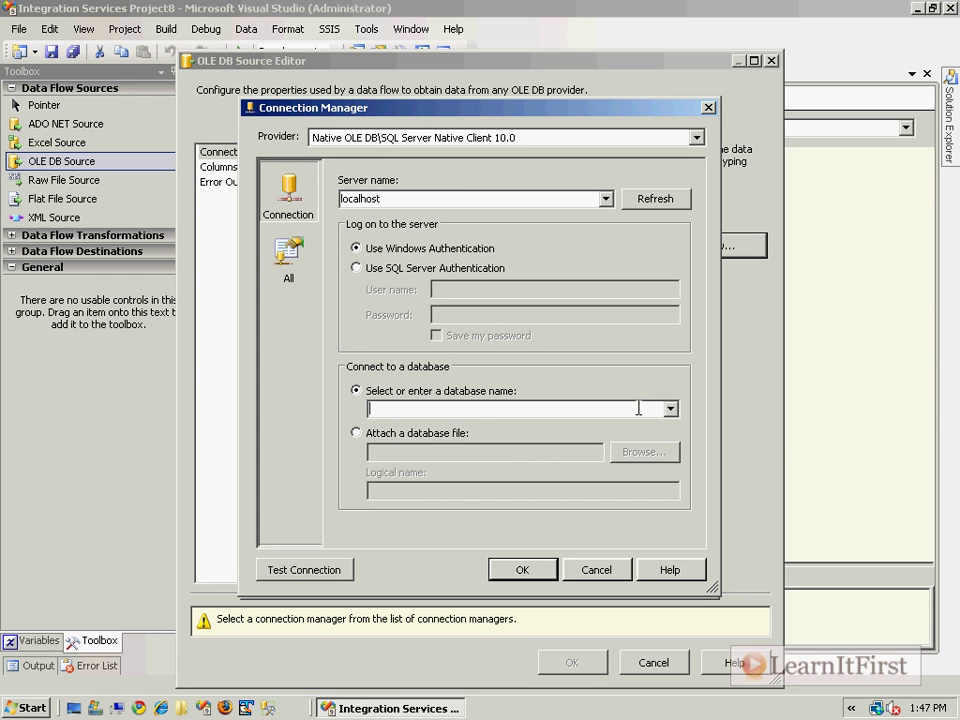
left_click(668, 408)
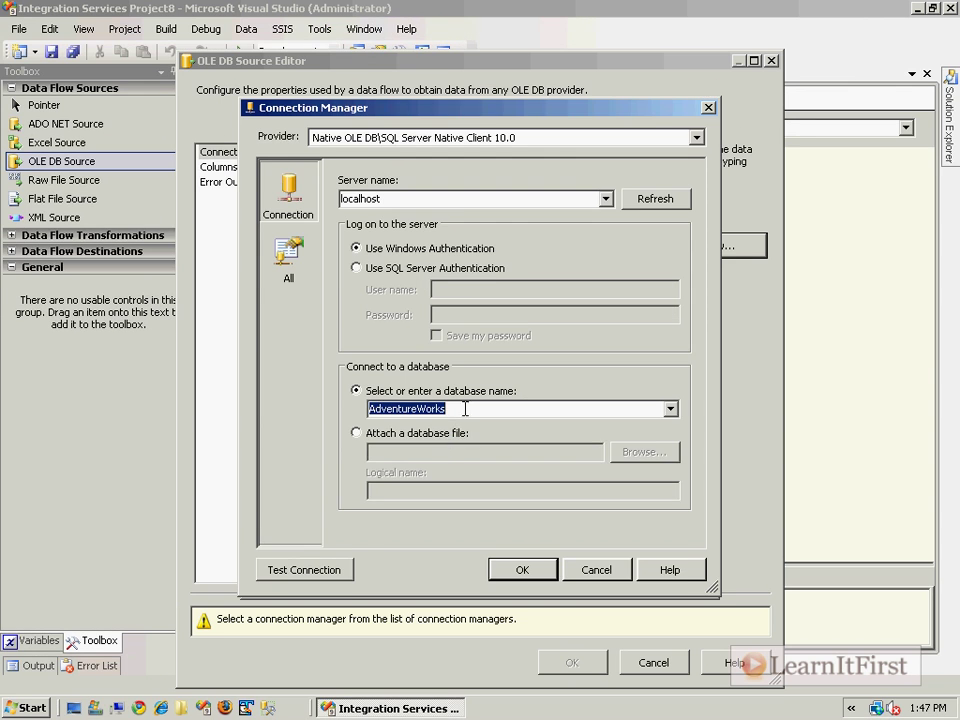
left_click(520, 568)
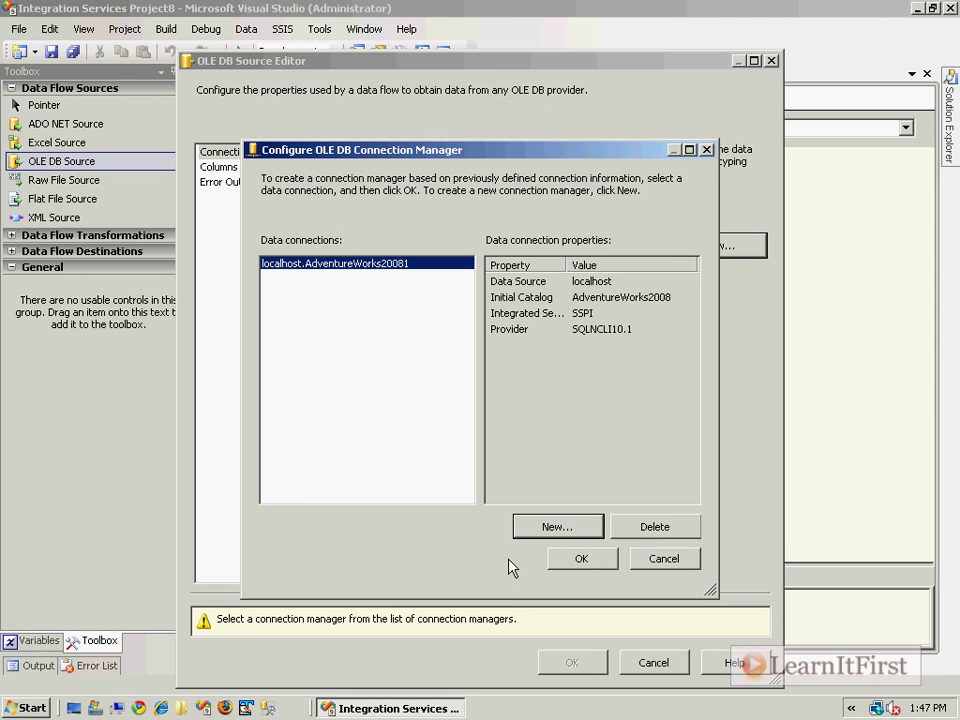
left_click(580, 558)
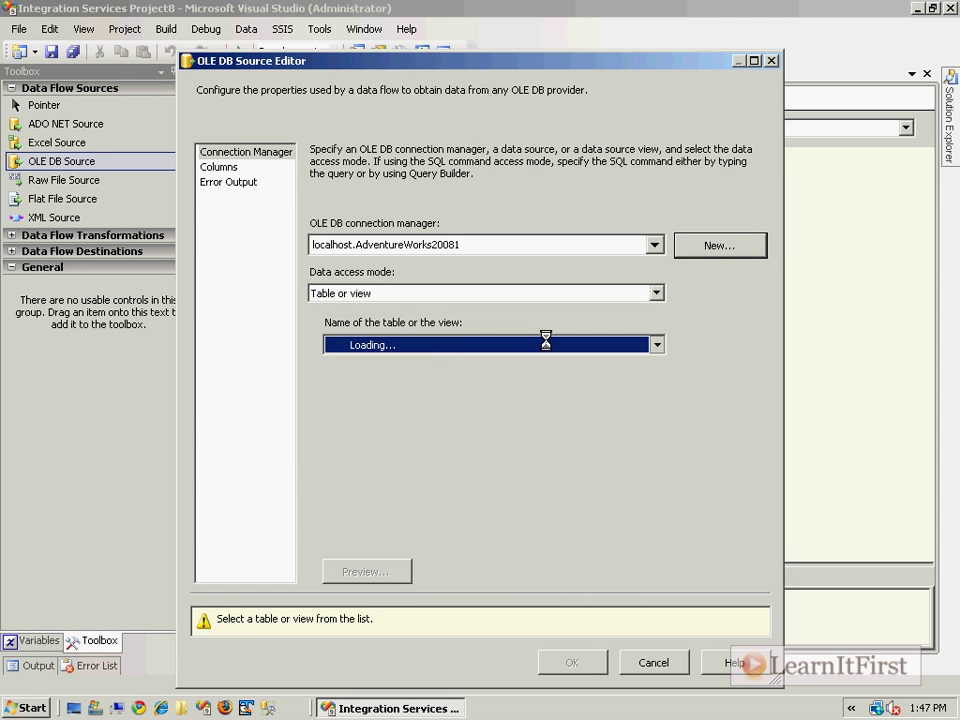
Read HumanResources.Department, exclude ModifiedDate and rename Name to DepartmentName
left_click(656, 344)
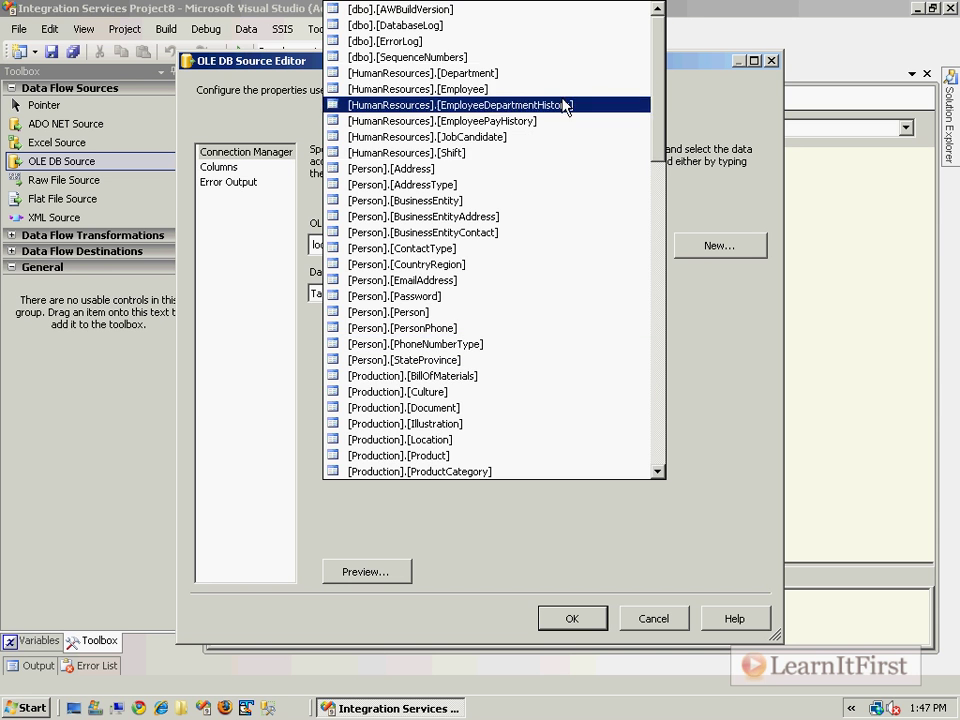
left_click(422, 72)
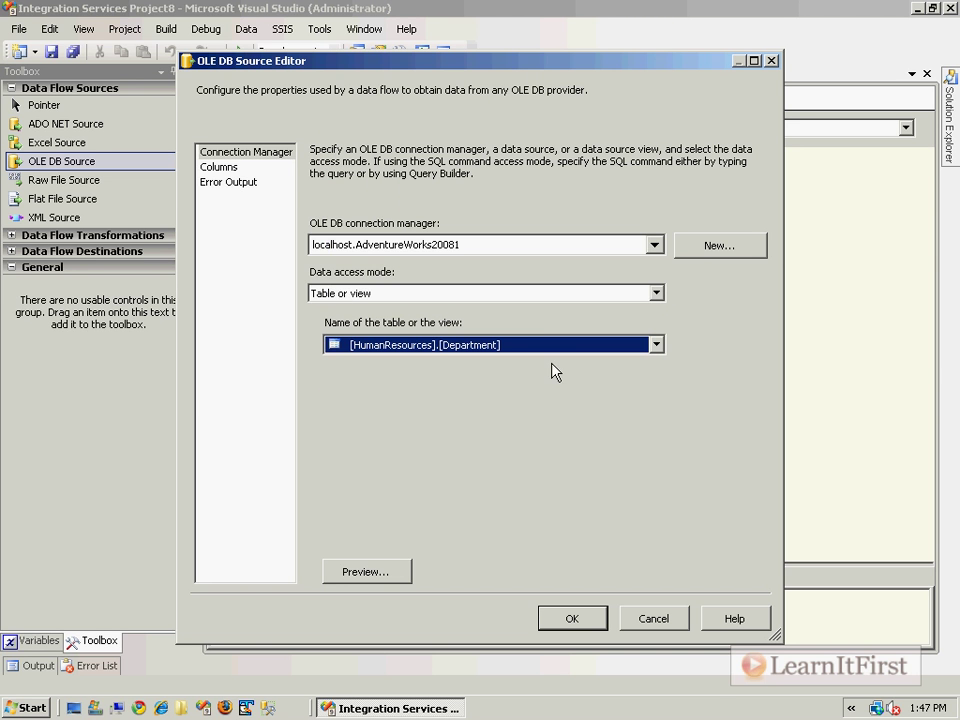
left_click(220, 166)
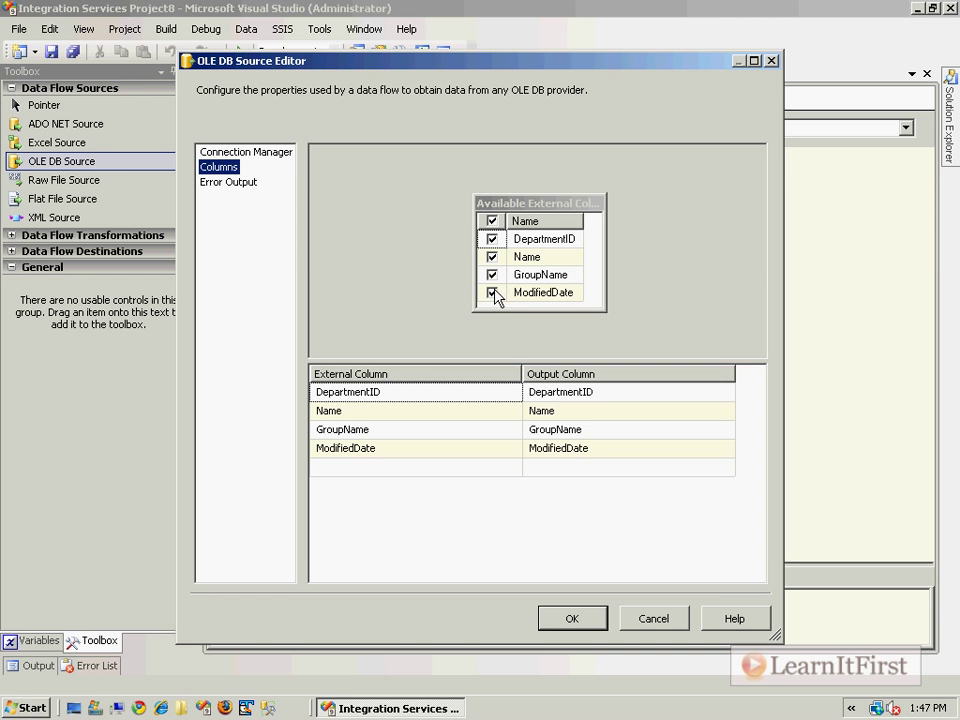
left_click(492, 292)
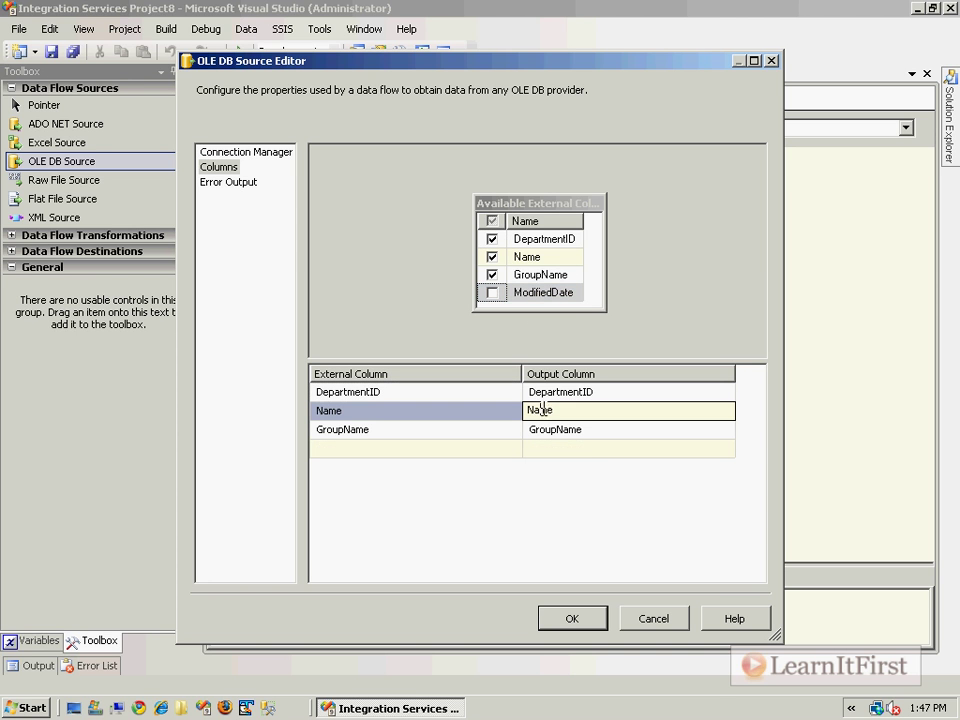
type("Depart\\Name")
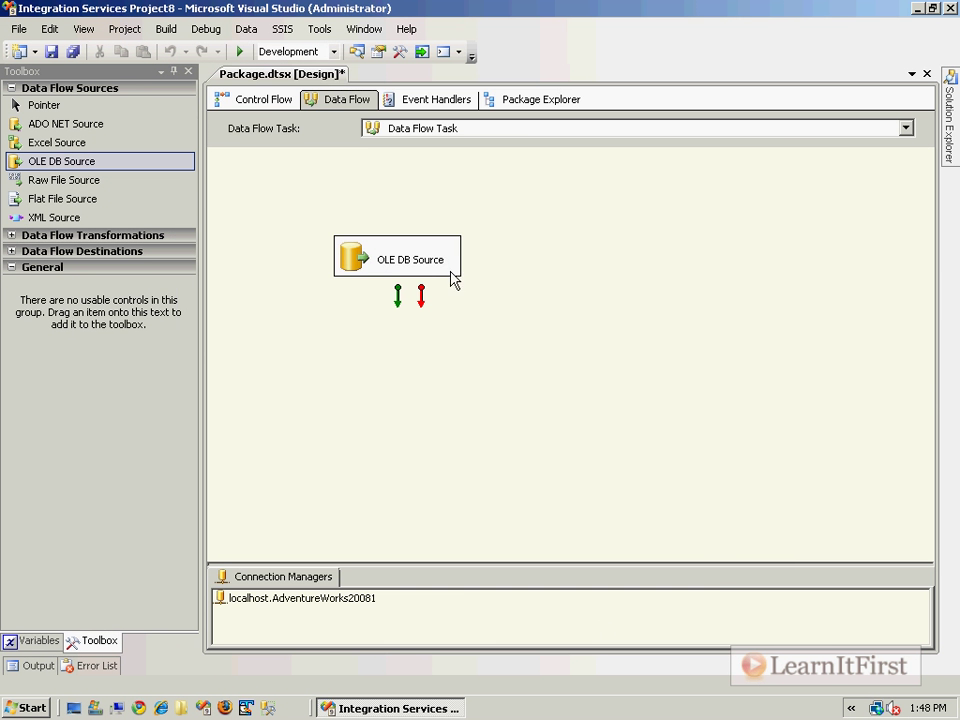
double_click(396, 256)
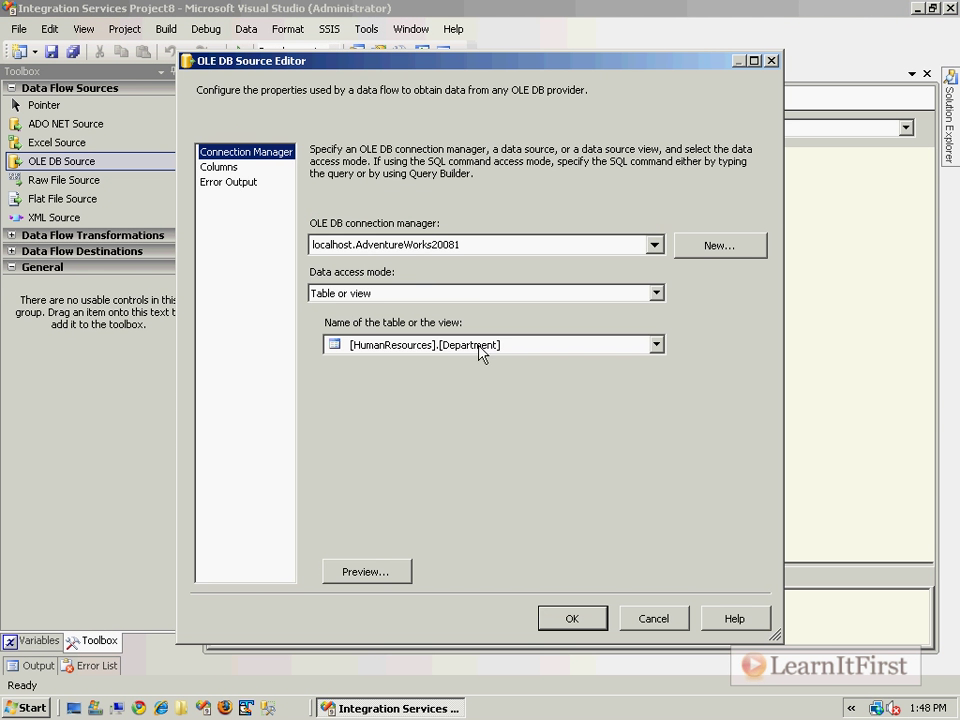
left_click(364, 572)
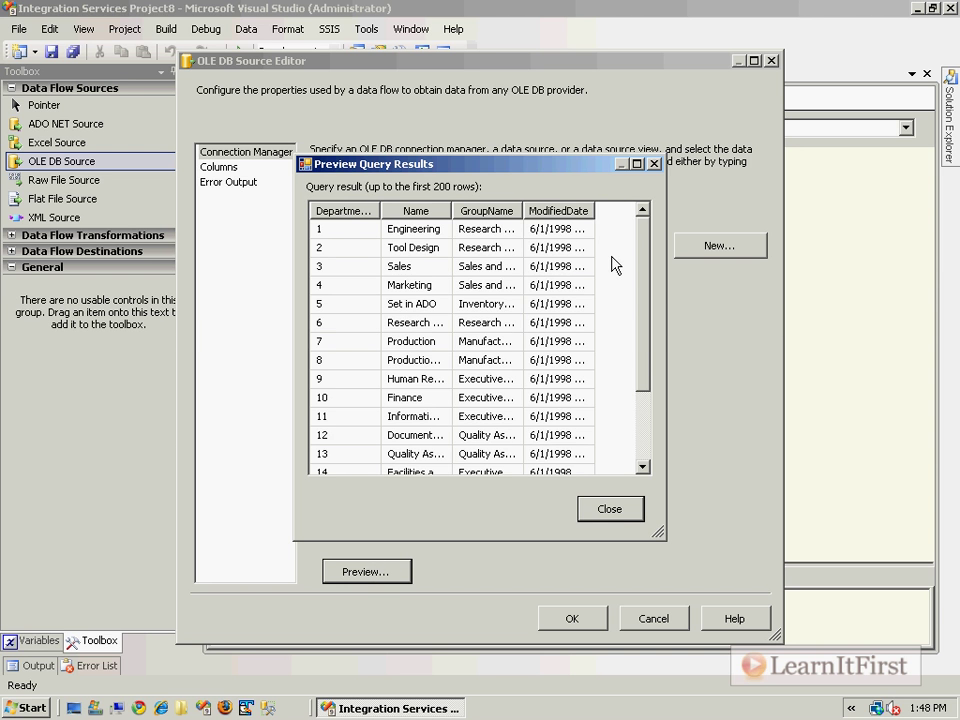
left_click(608, 508)
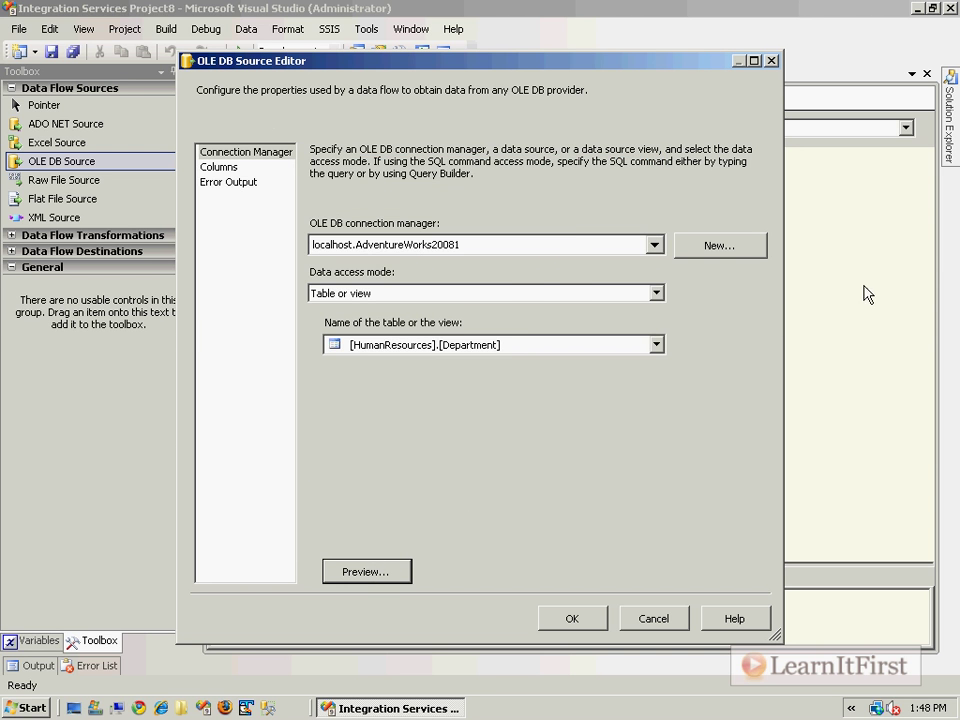
left_click(220, 168)
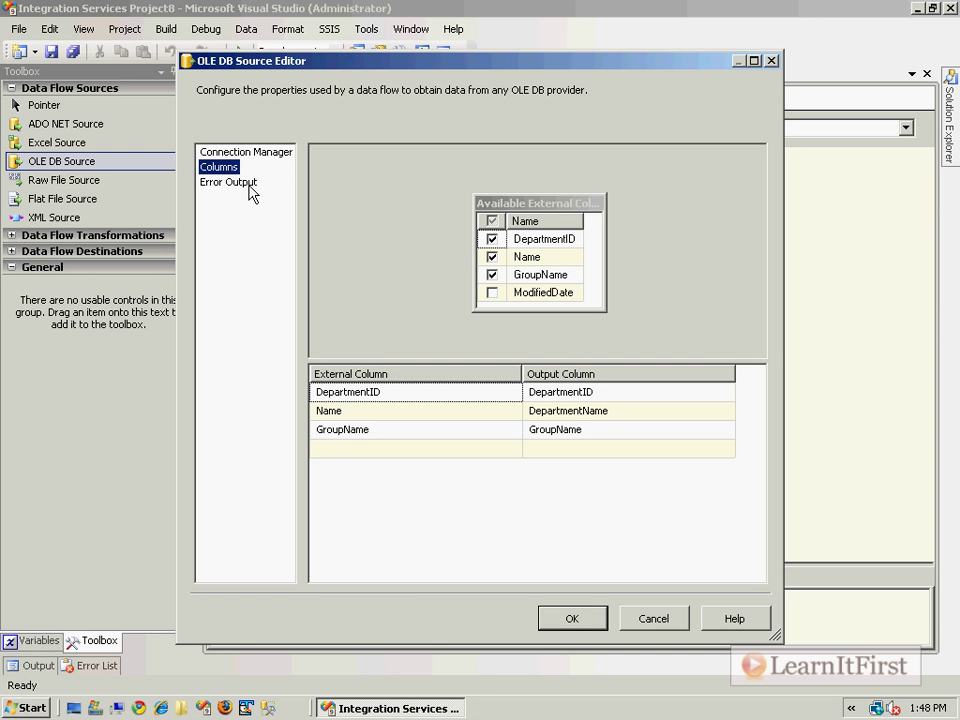
left_click(228, 182)
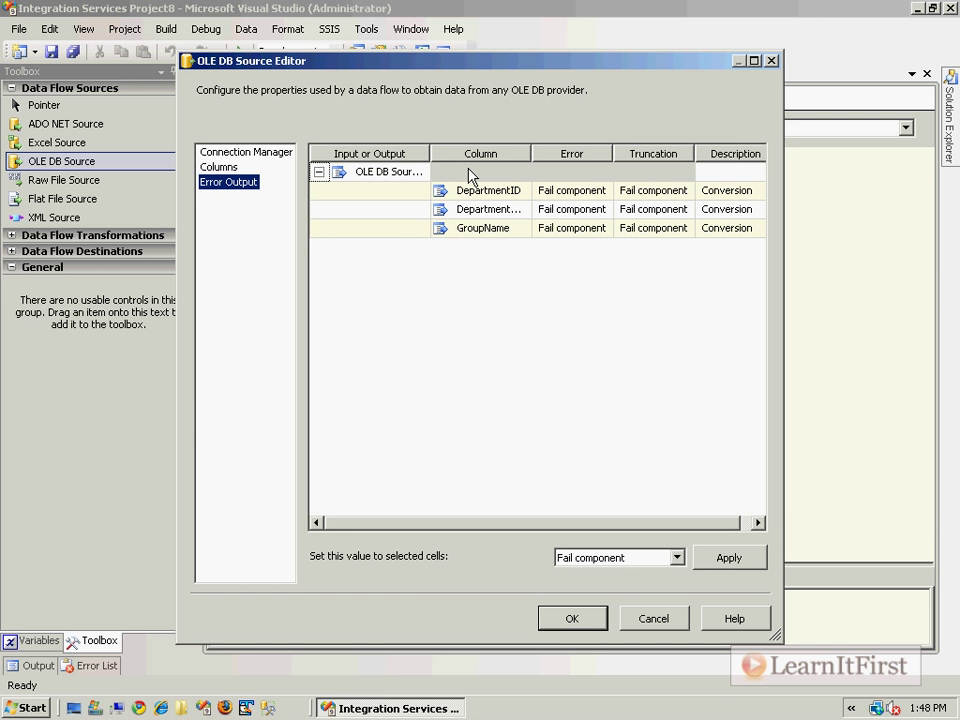
mouse_move(628, 8)
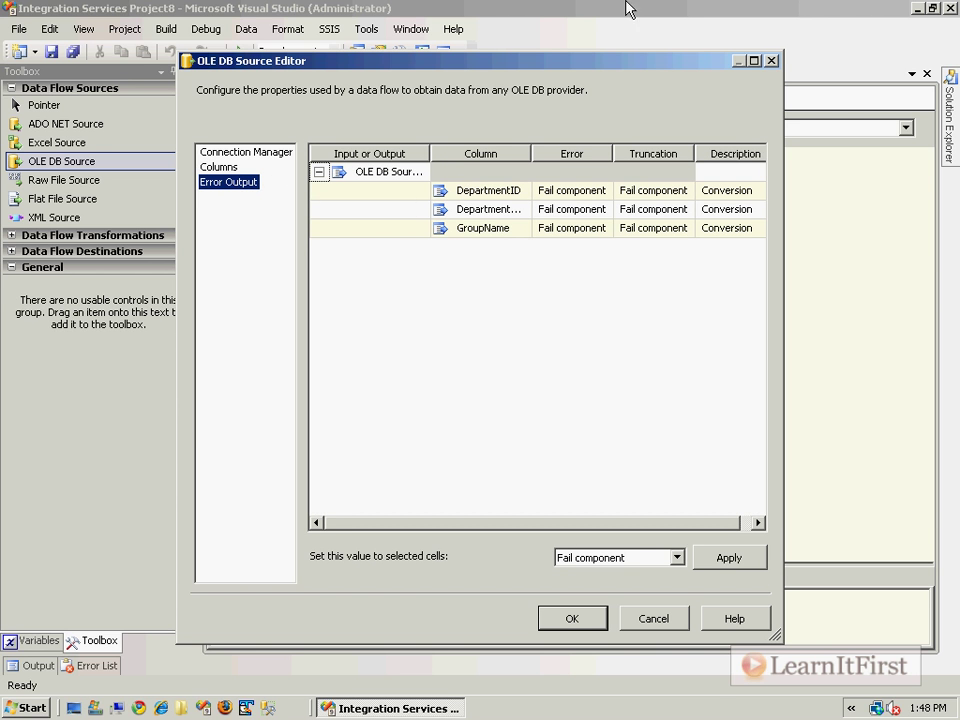
left_click(572, 618)
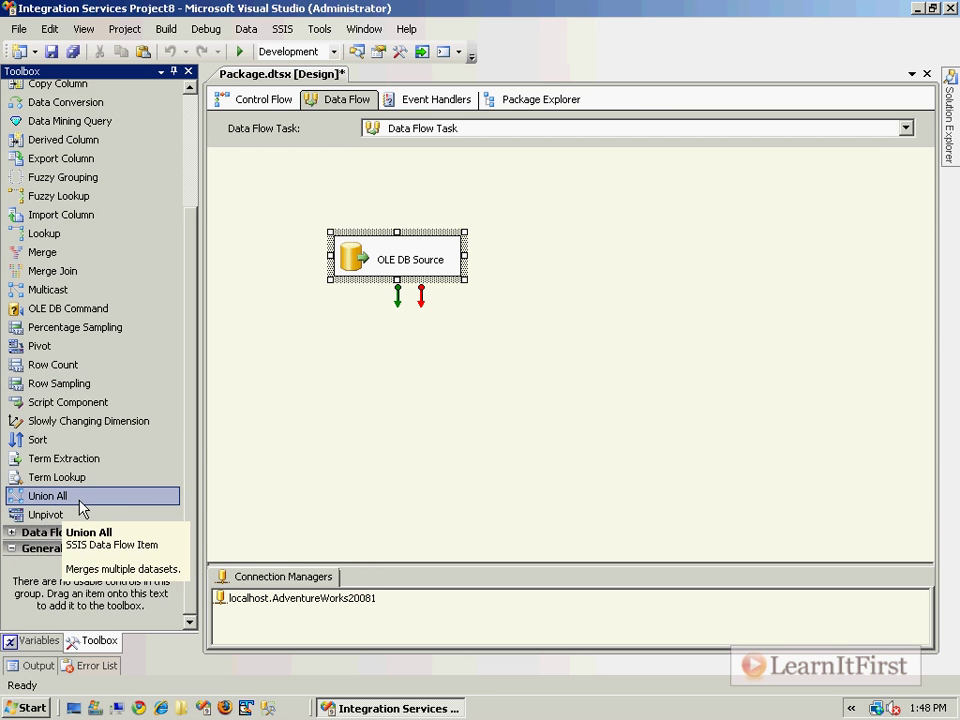
Browse the Toolbox's Data Flow Destinations while the OLE DB Source sits alone
scroll("up", 3)
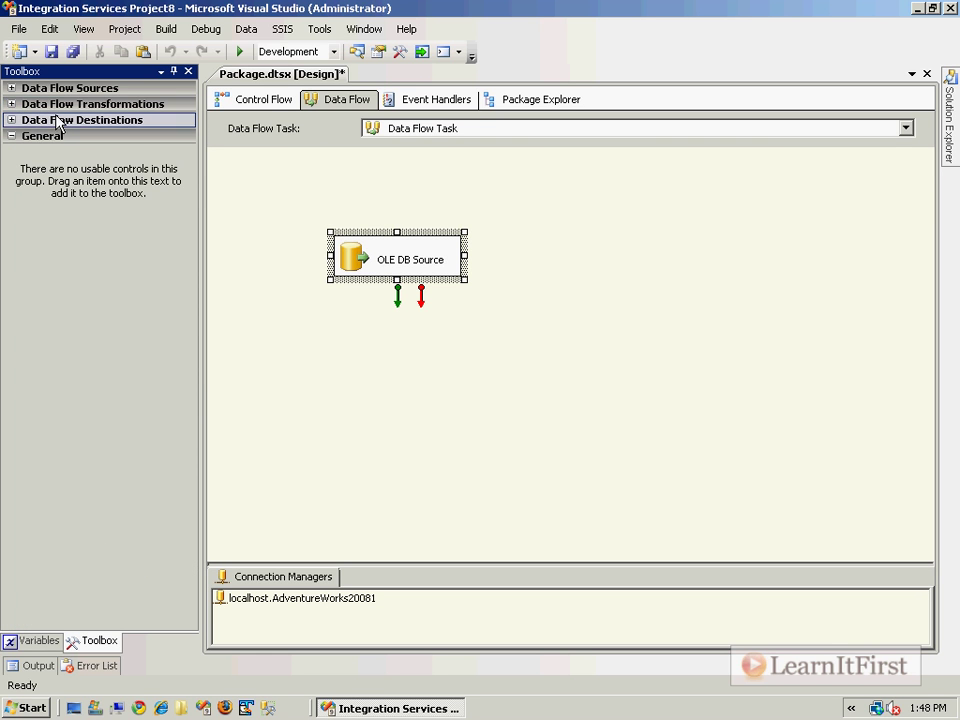
left_click(82, 120)
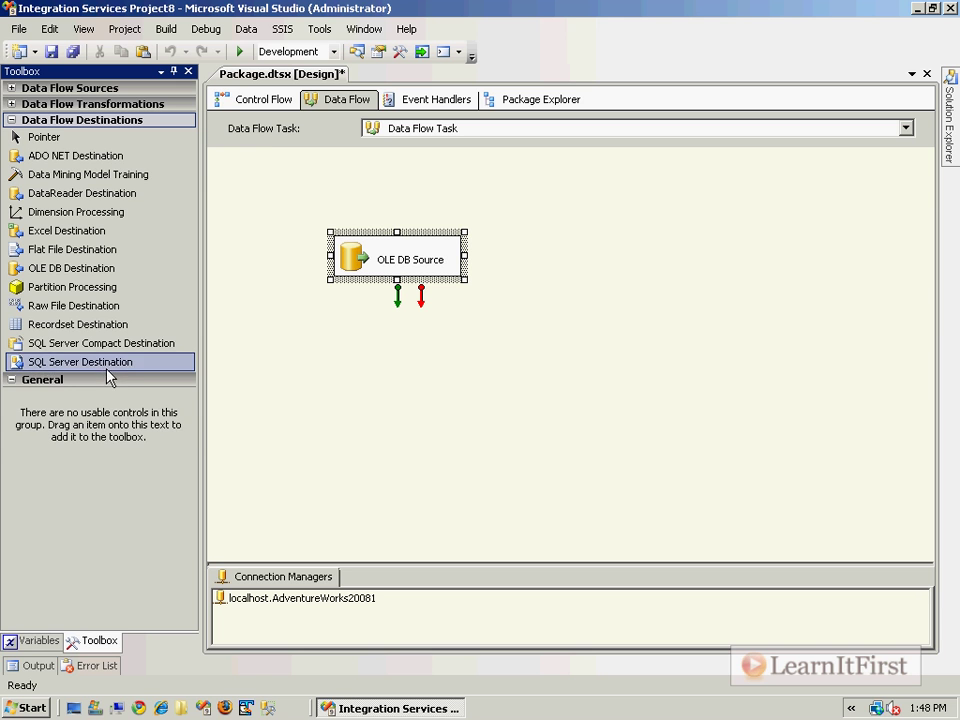
mouse_move(160, 376)
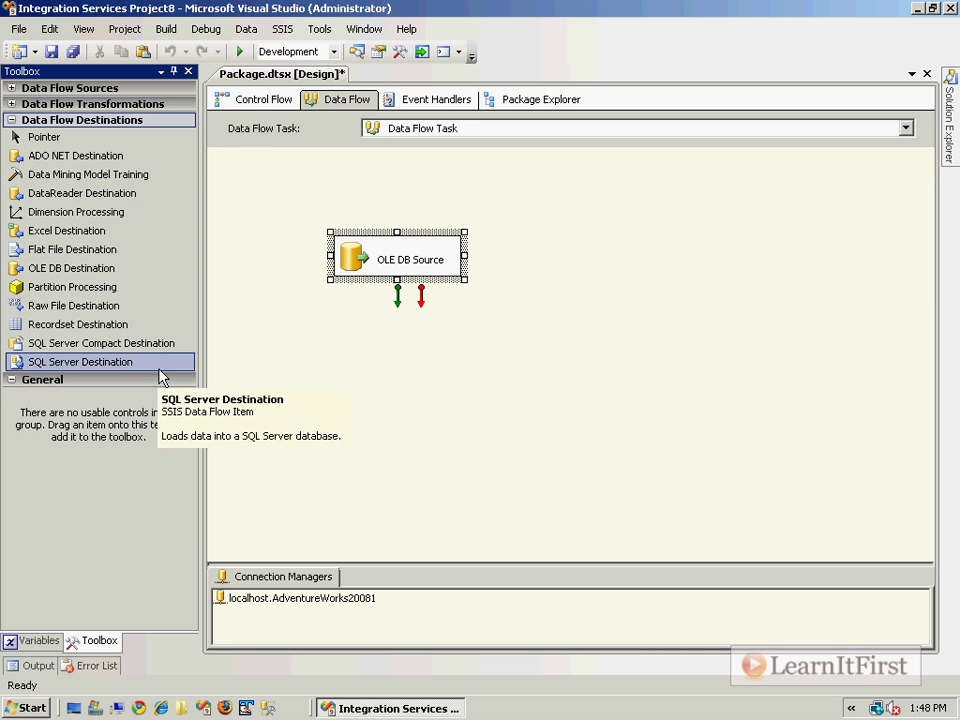
left_click(360, 408)
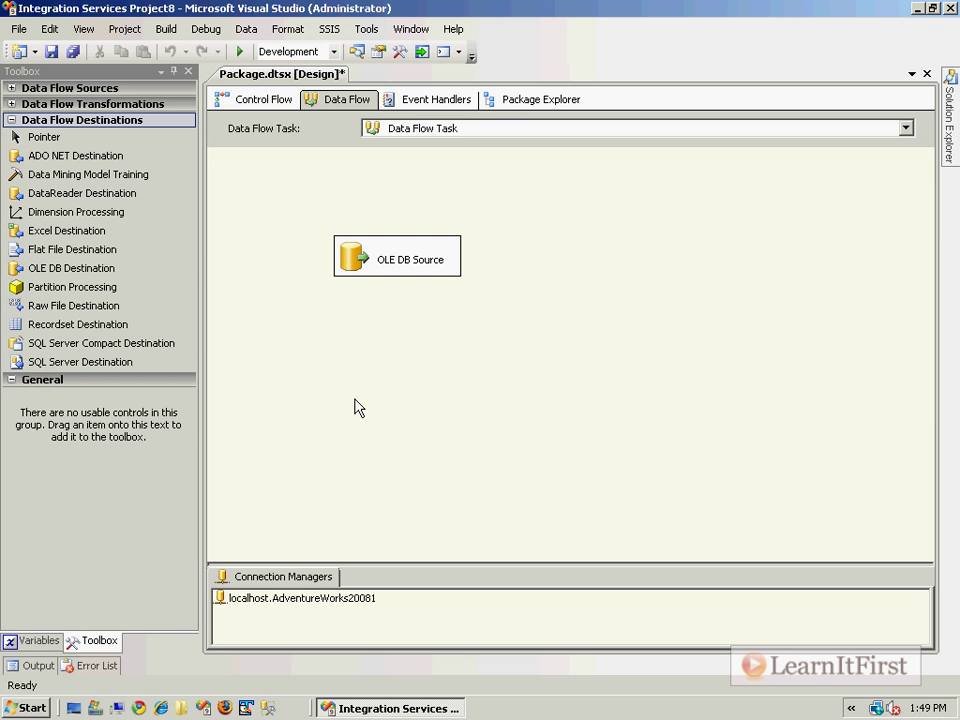
mouse_move(144, 124)
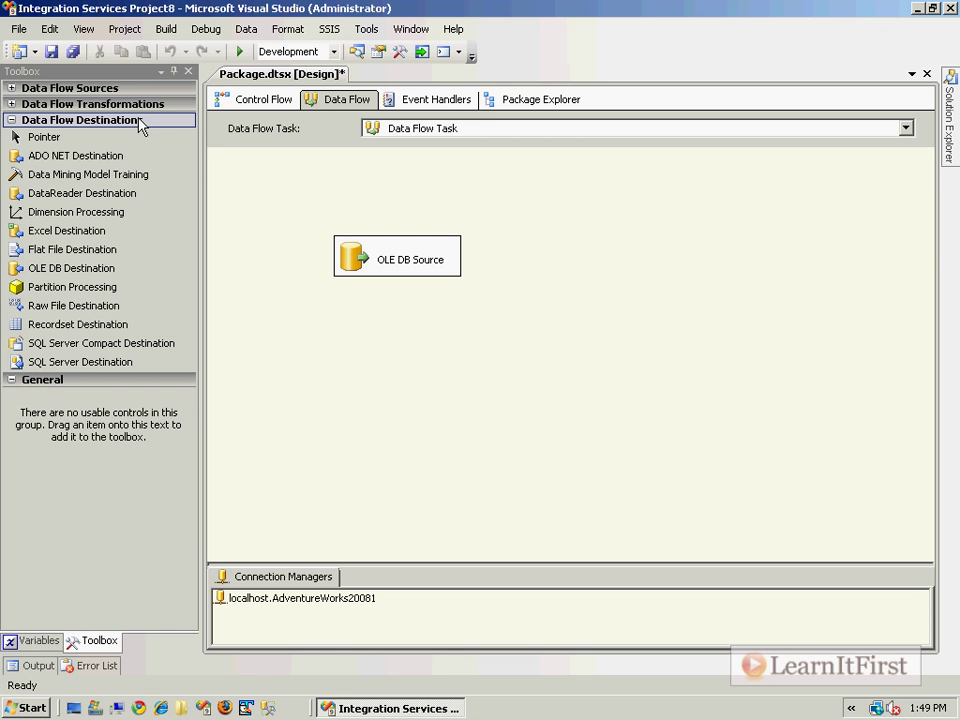
Browse the Toolbox's transformations, then launch SQL Server Management Studio
left_click(72, 304)
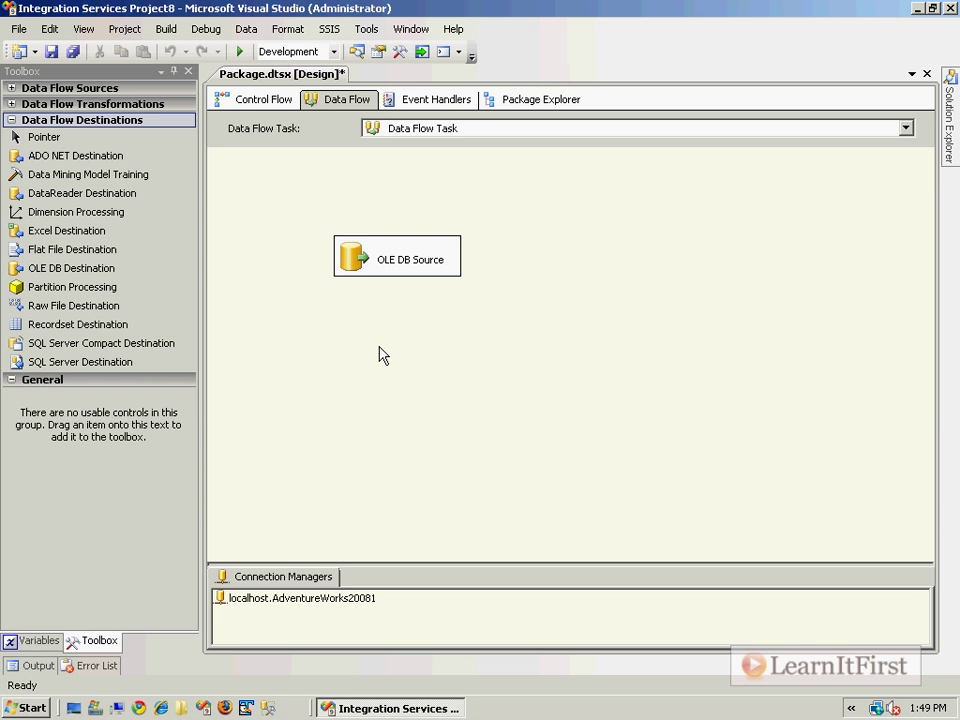
mouse_move(84, 114)
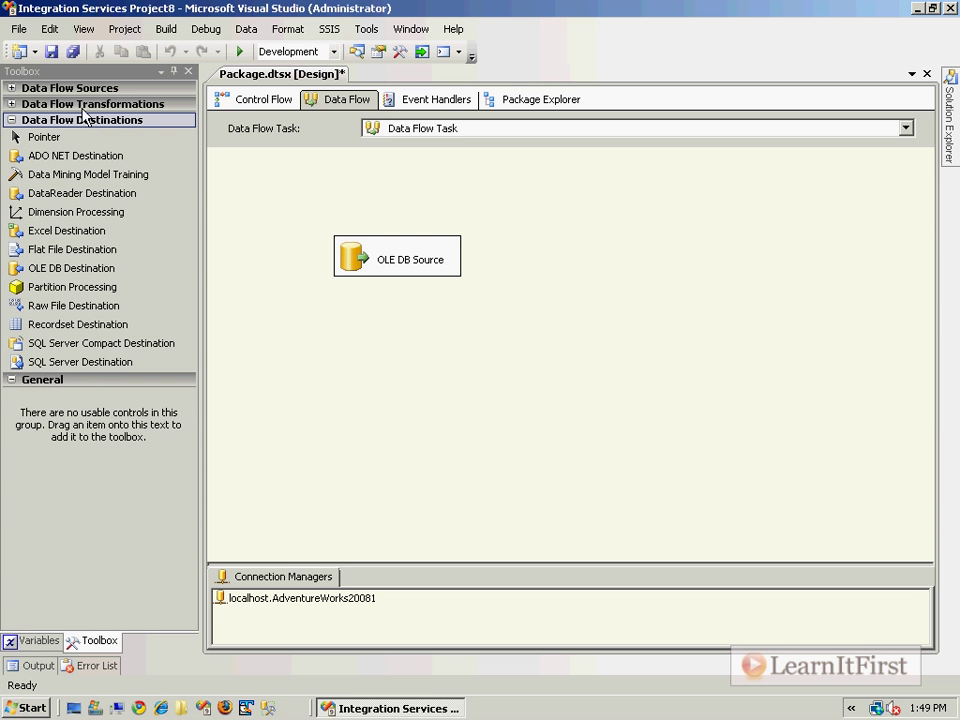
left_click(92, 104)
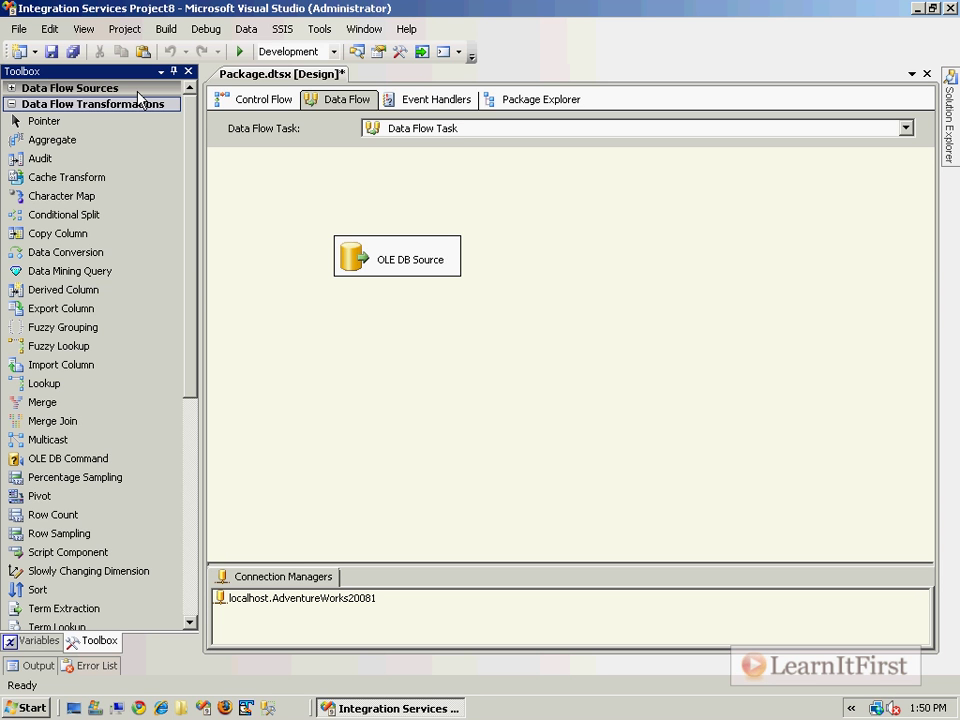
mouse_move(8, 456)
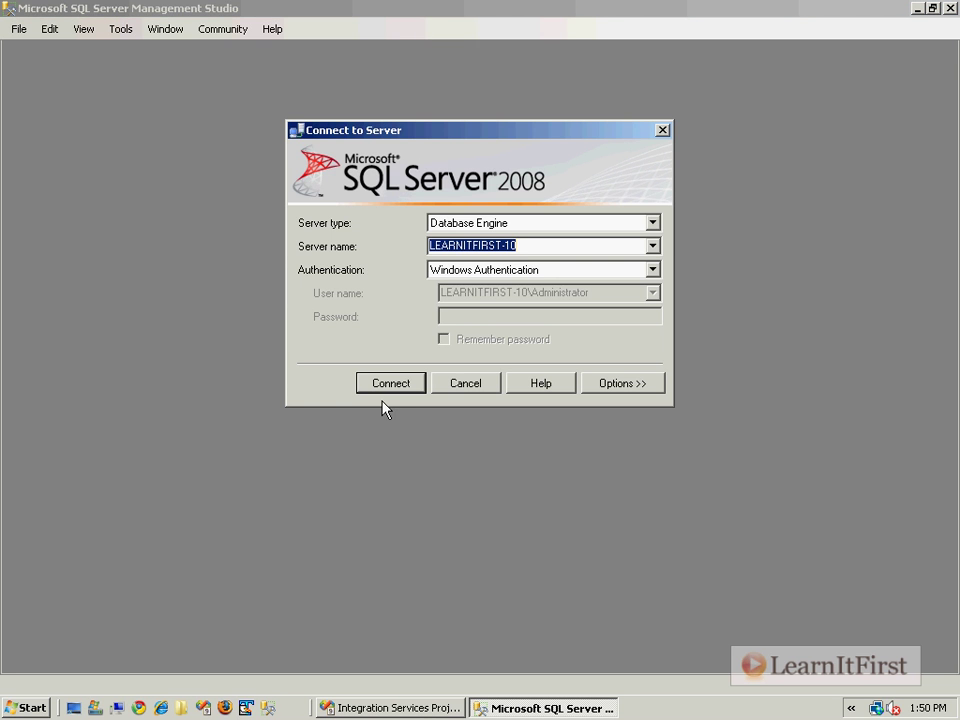
Connect to the local engine and start a new query against AdventureWorks2008
left_click(390, 384)
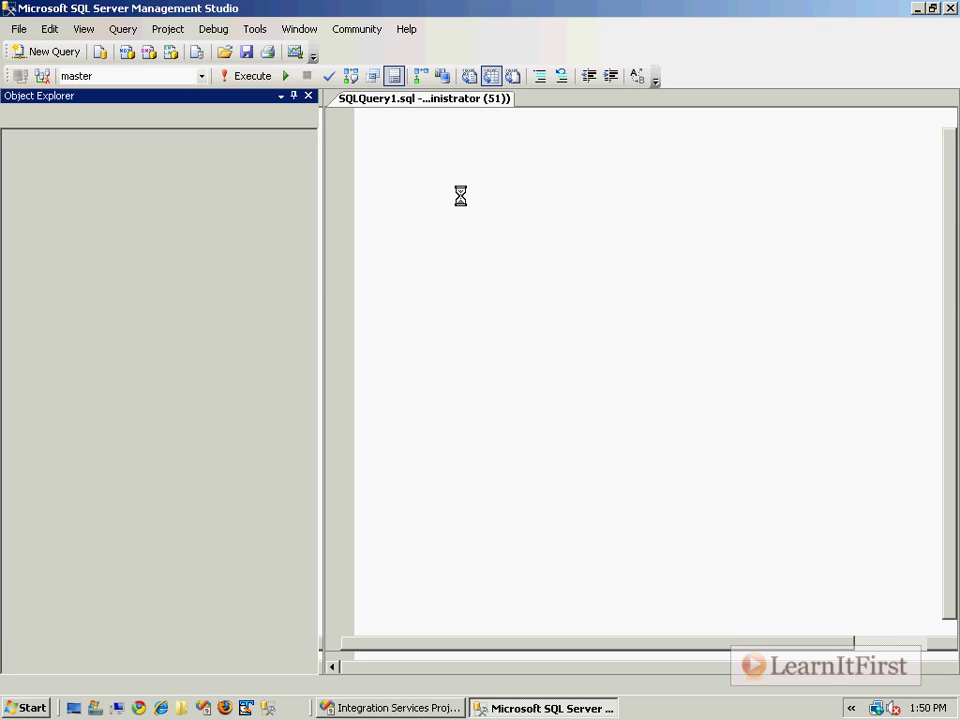
left_click(200, 76)
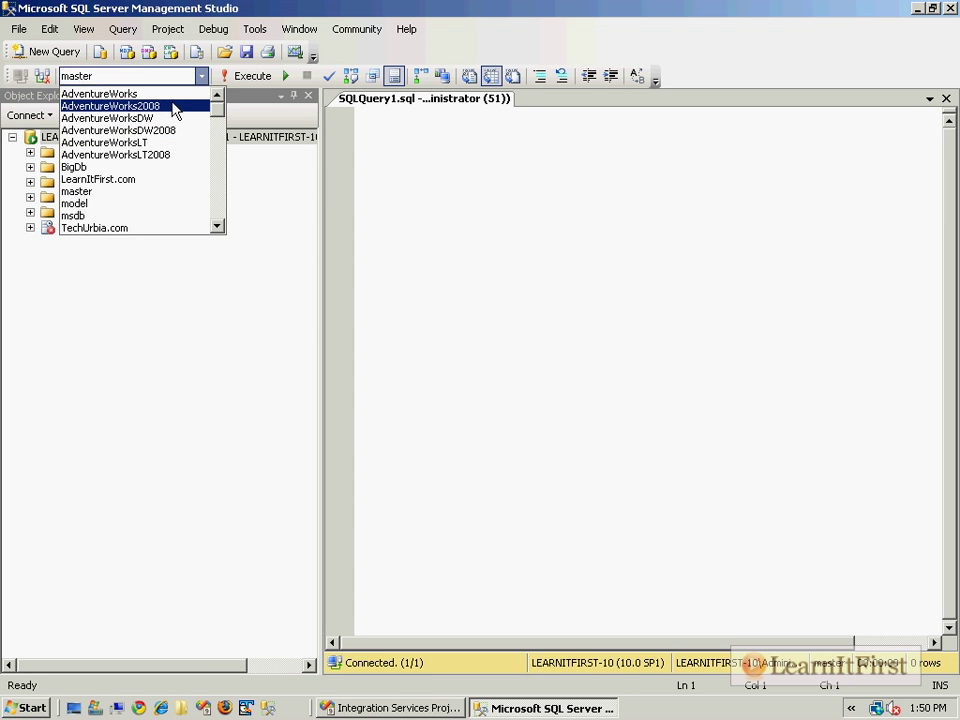
left_click(110, 104)
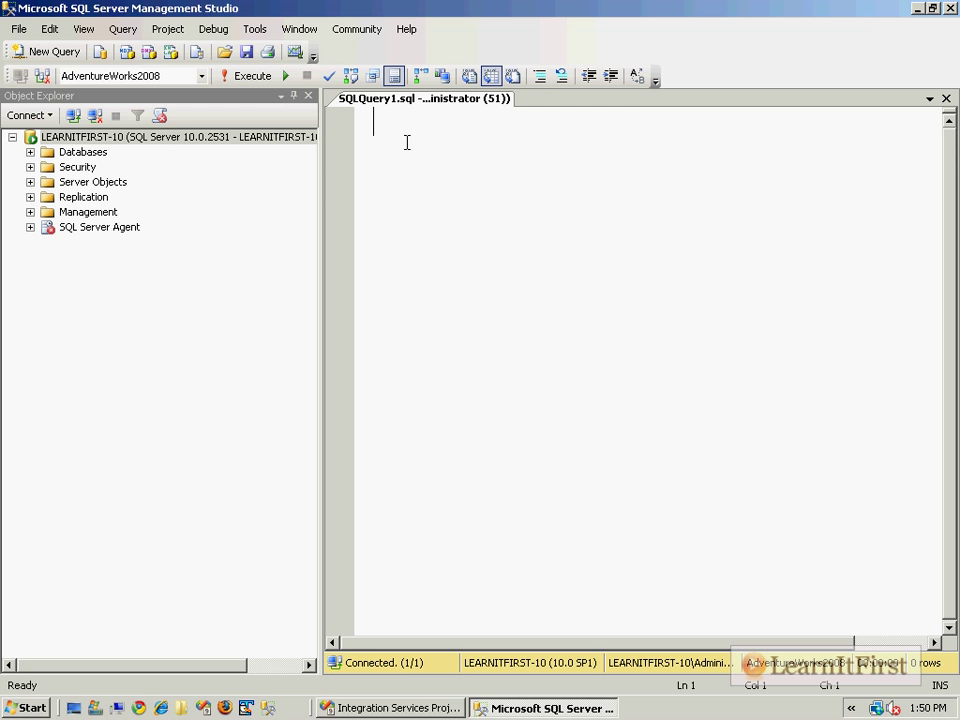
mouse_move(412, 140)
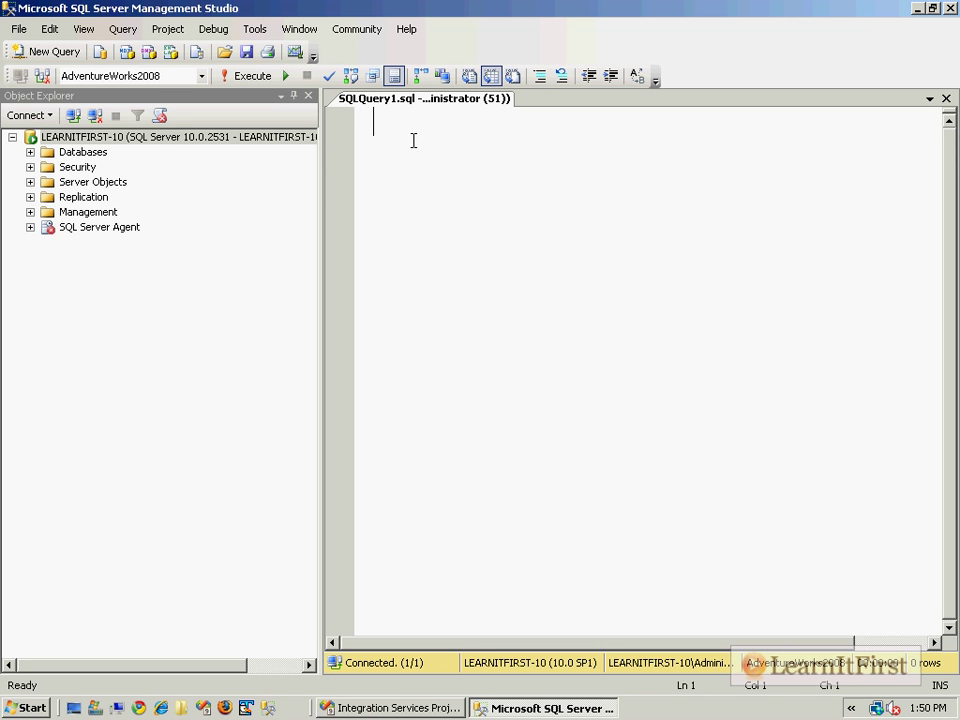
mouse_move(390, 168)
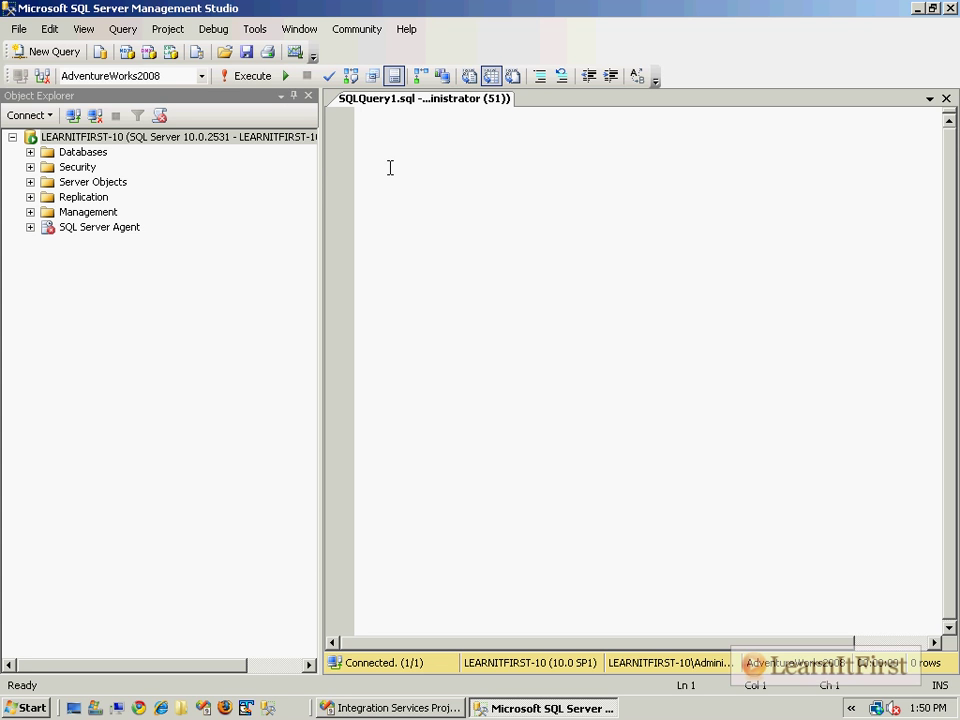
left_click(372, 120)
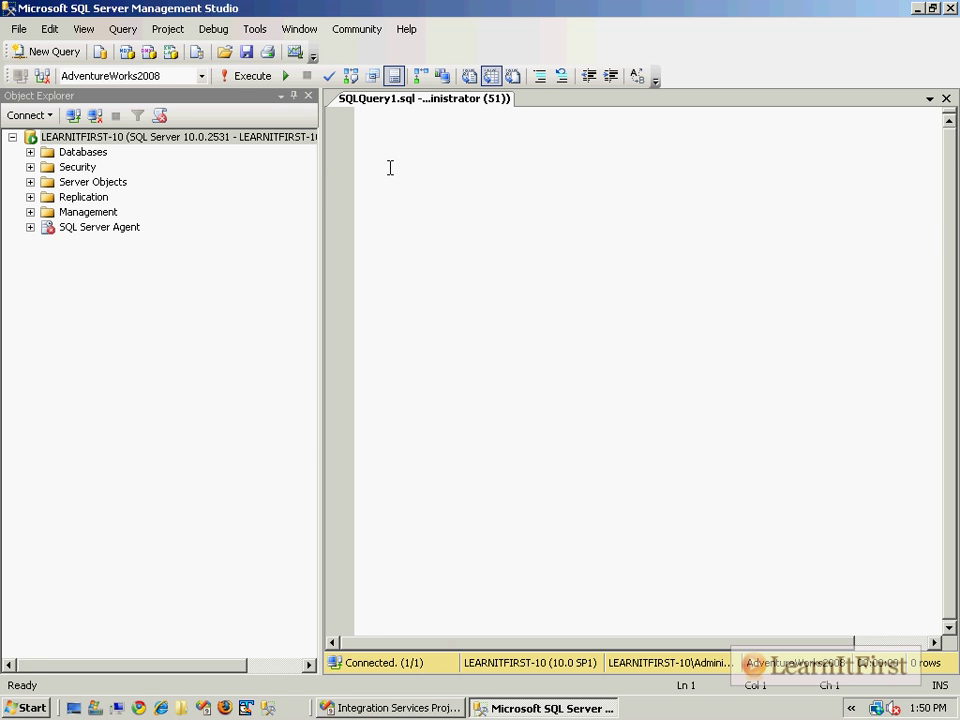
type("SELECT *")
type("FROM HumanResources.Department")
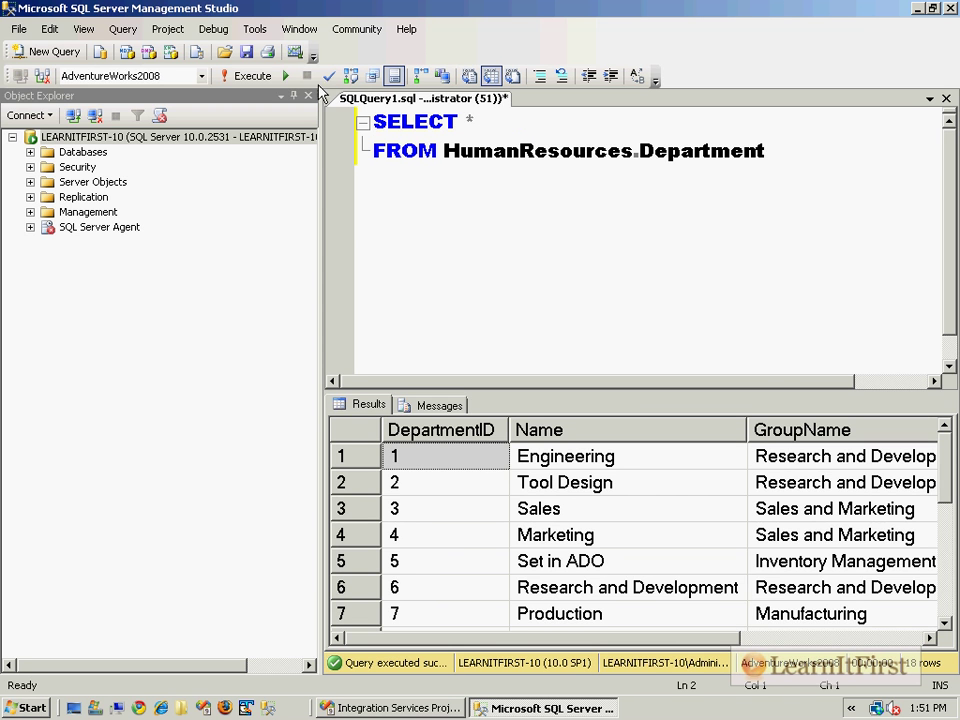
Write SELECT d.DepartmentID, d.Name AS DepartmentName from HumanResources.Department d
left_click(308, 96)
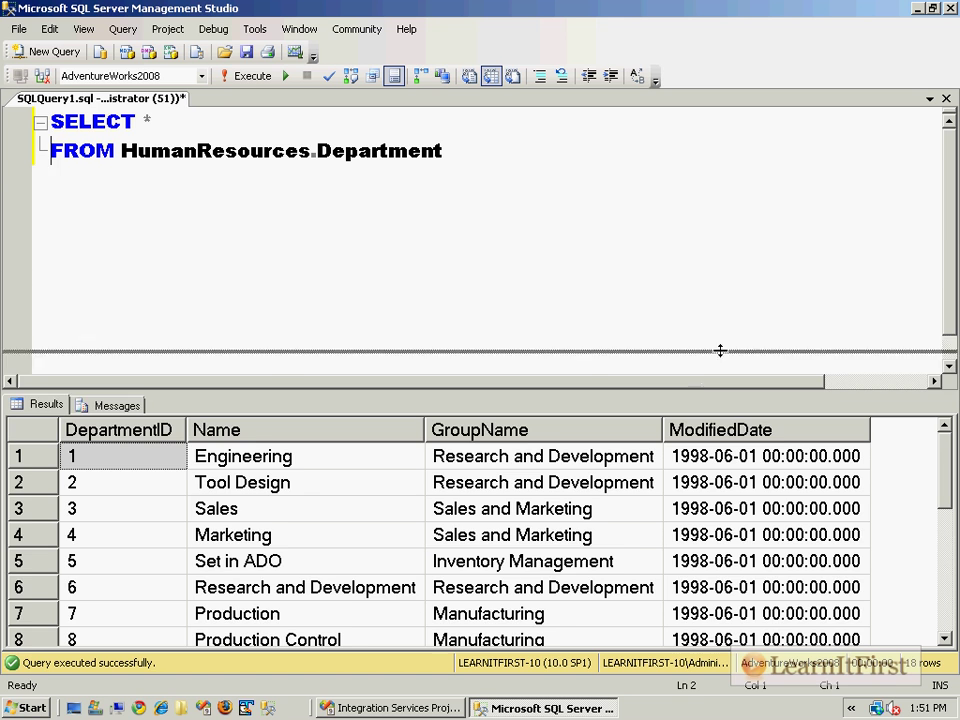
left_click_drag(720, 350, 720, 256)
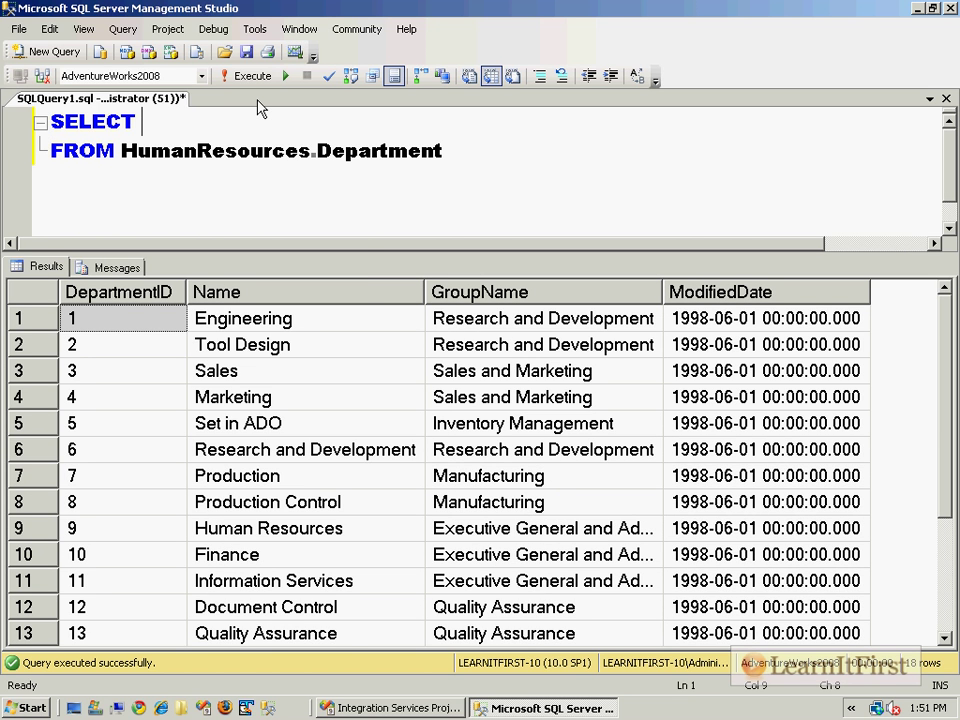
type("d")
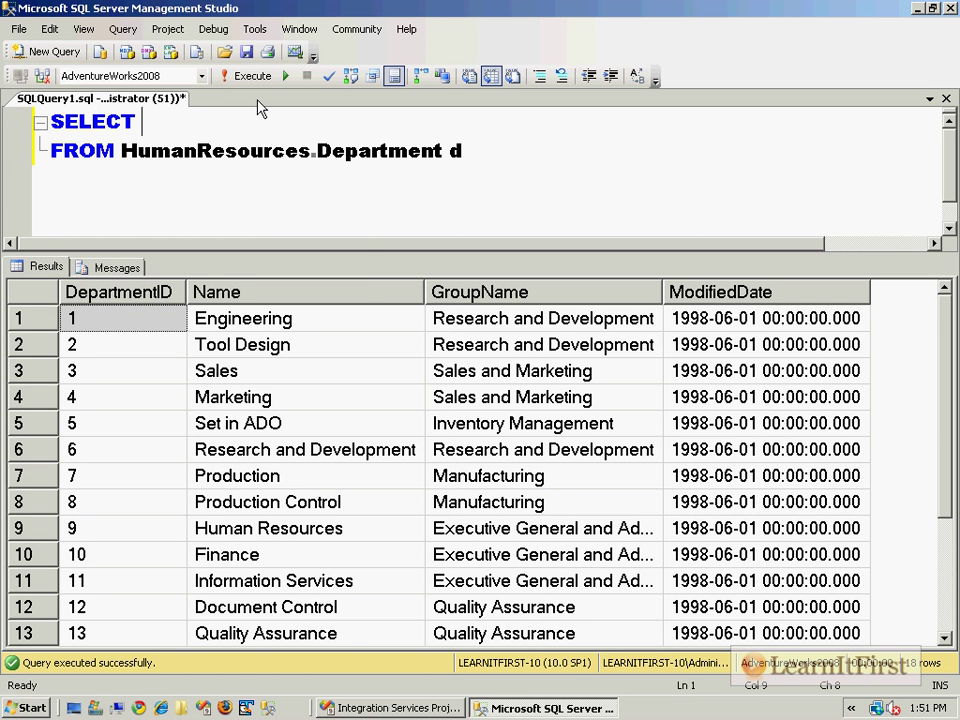
type("d.DepartmentID")
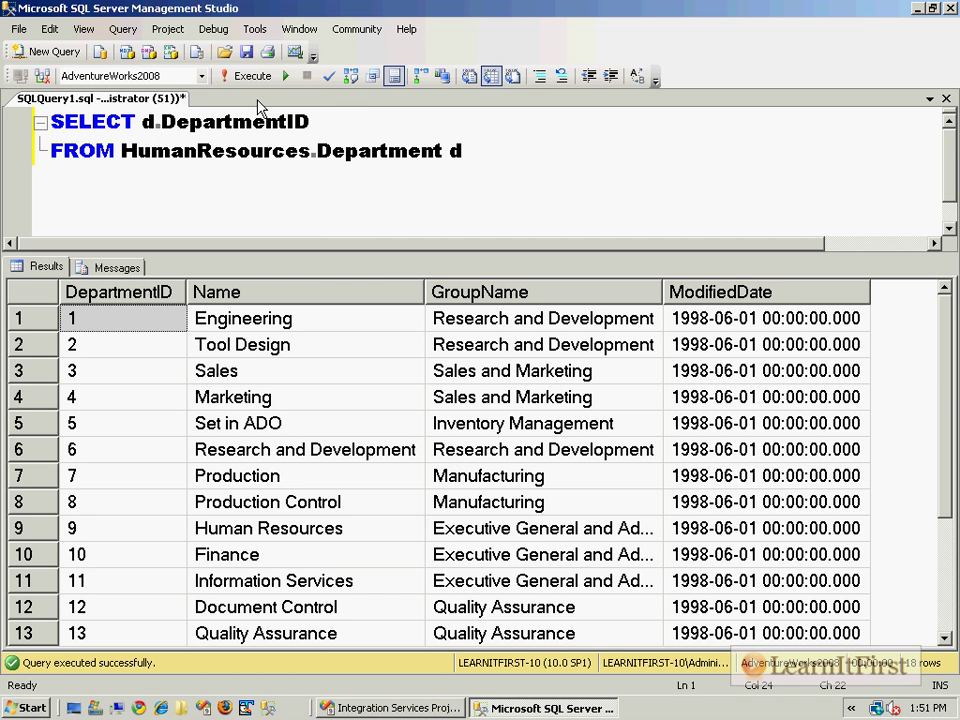
type(", d.Na")
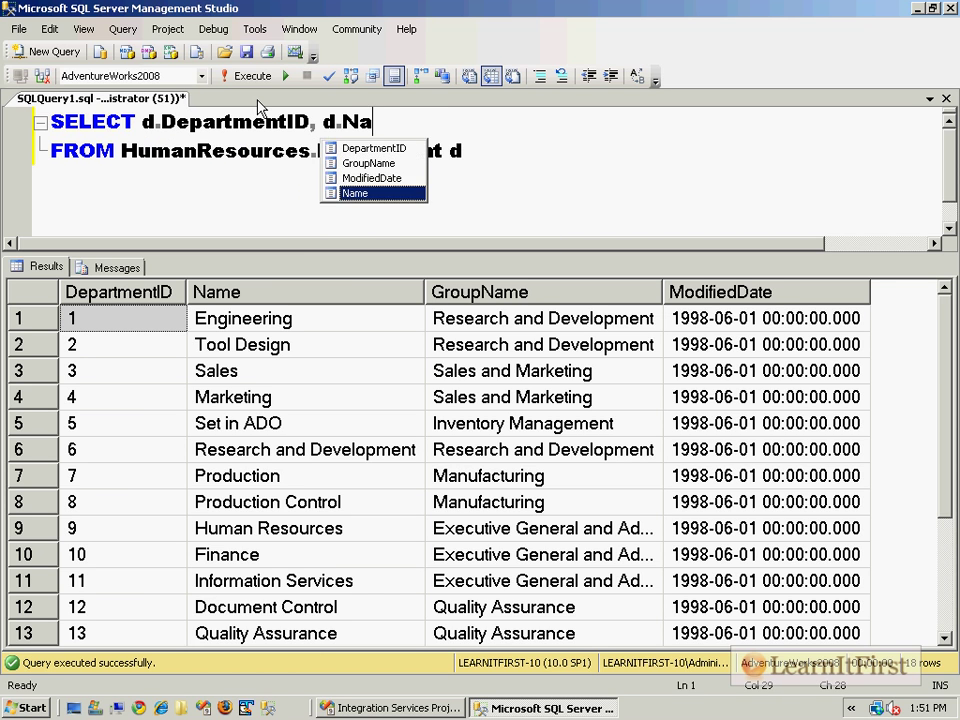
type("me AS DepartmentName, d.")
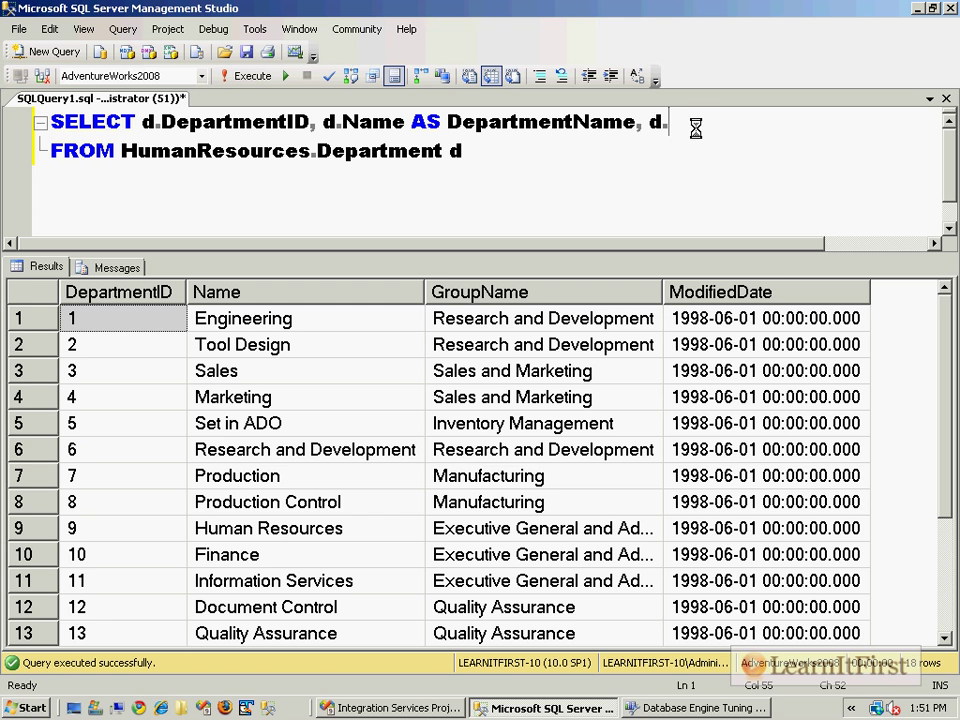
Dismiss the error dialog, add d.GroupName and run the three-column query
left_click(694, 708)
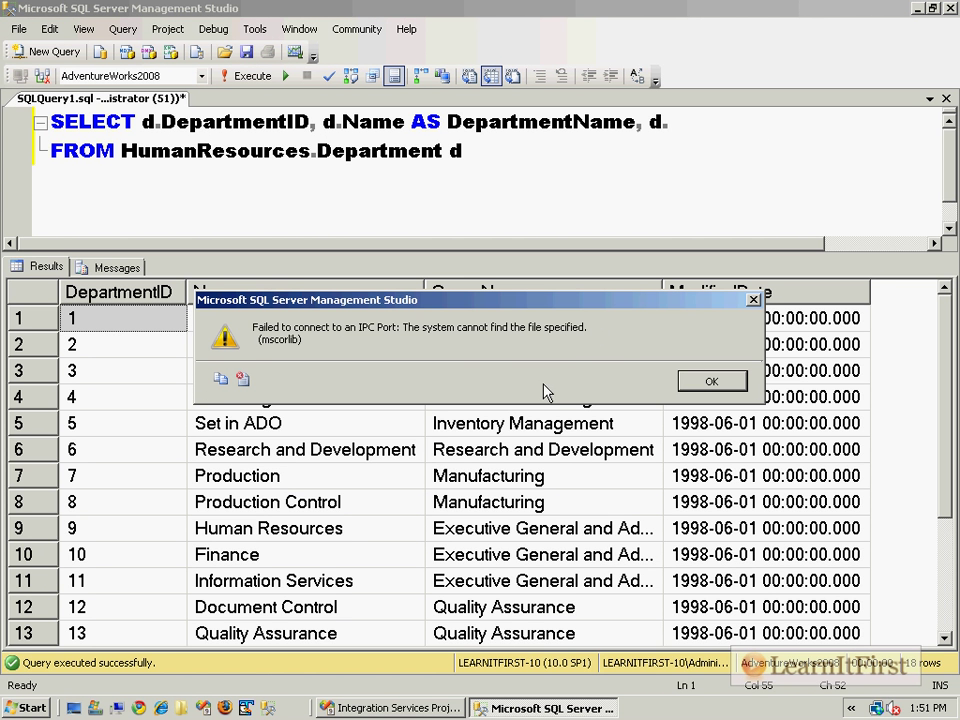
mouse_move(458, 356)
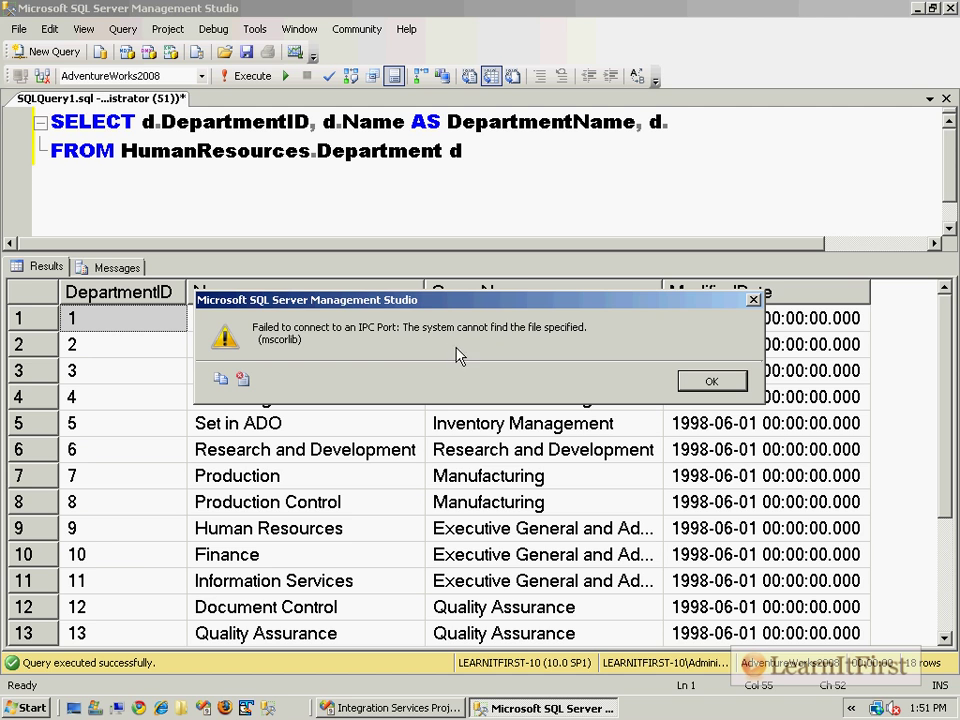
left_click(712, 380)
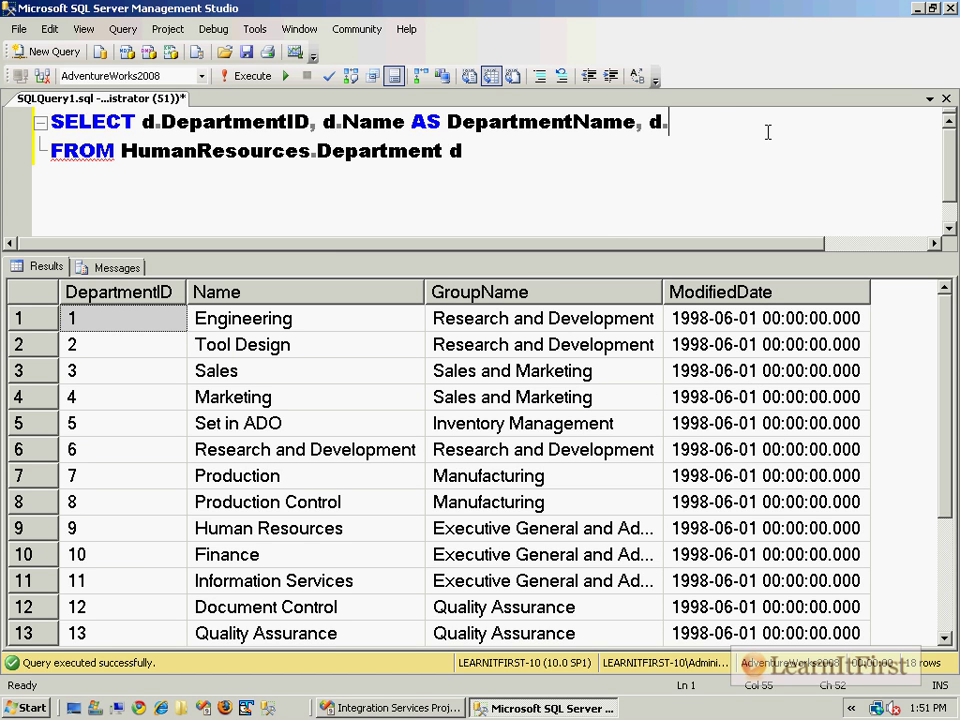
type("GroupName")
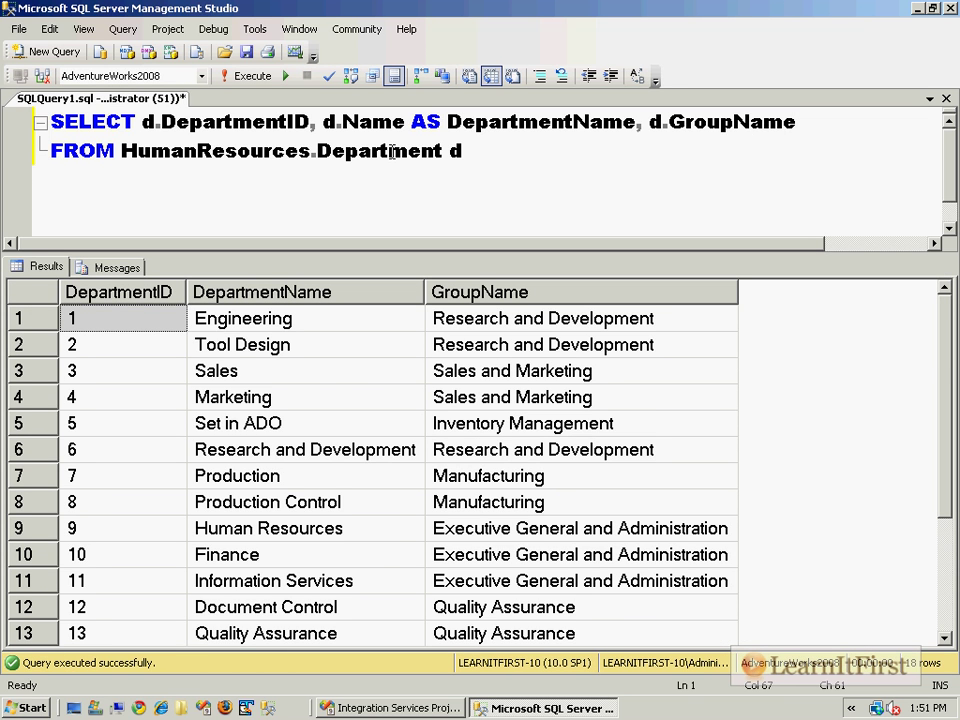
scroll("down", 3)
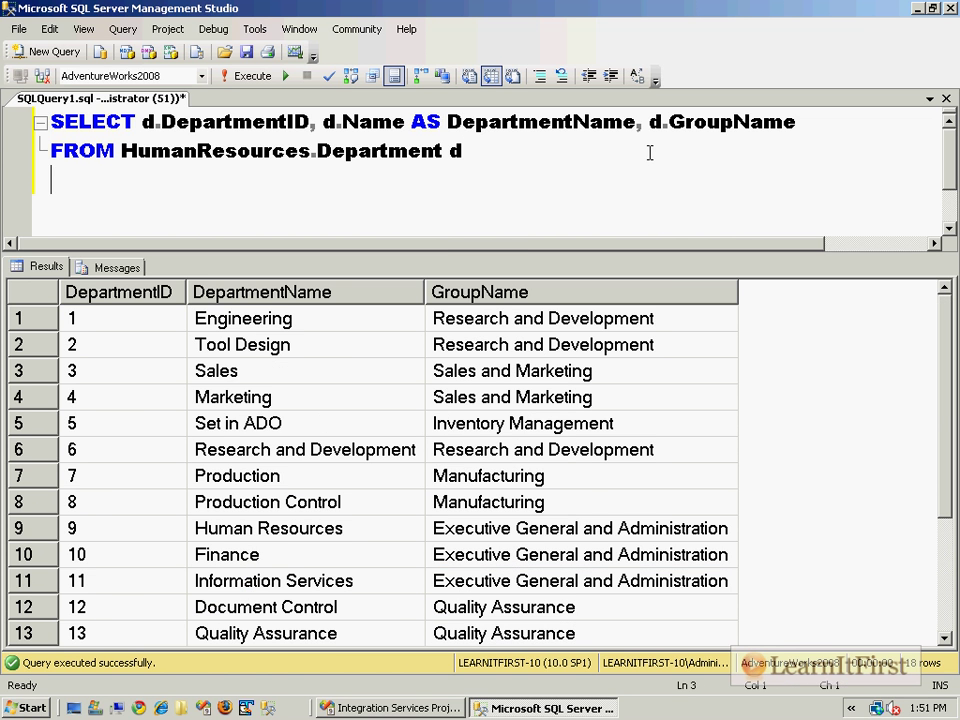
Add WHERE d.DepartmentID < 5 and FOR XML AUTO, returning one XML column
type("WHERE d.DepartmentID <")
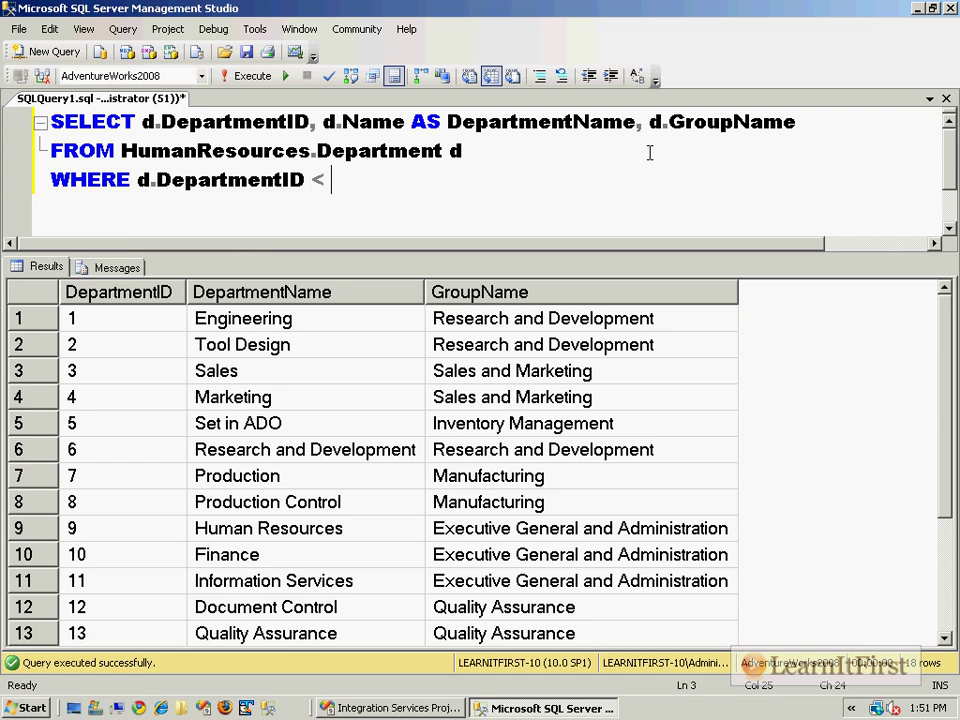
type("5")
type("FOR XML")
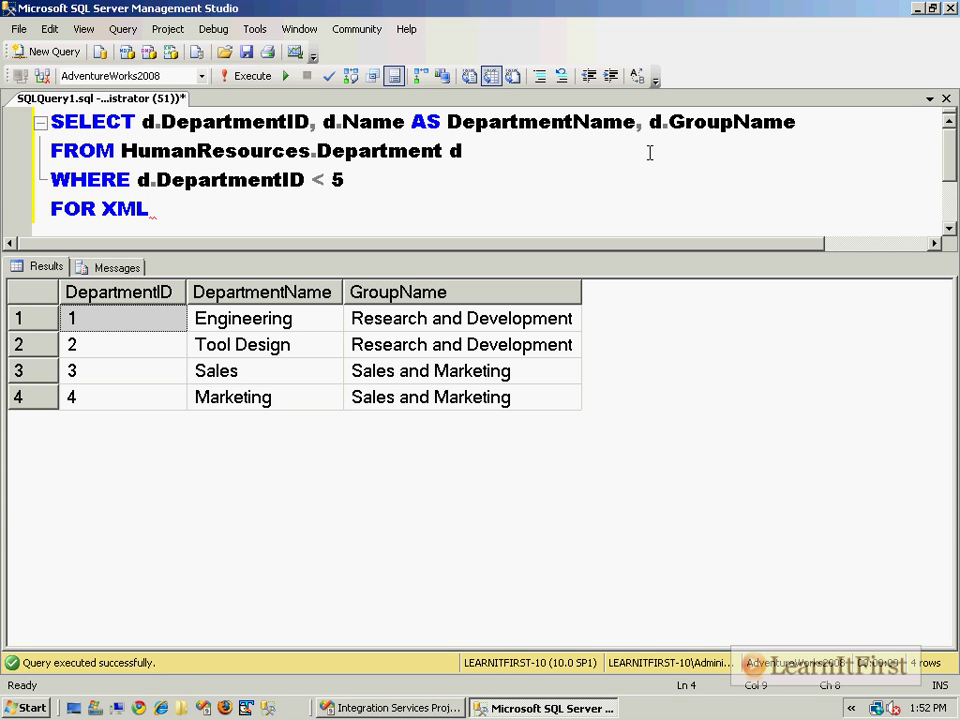
type("AUTO")
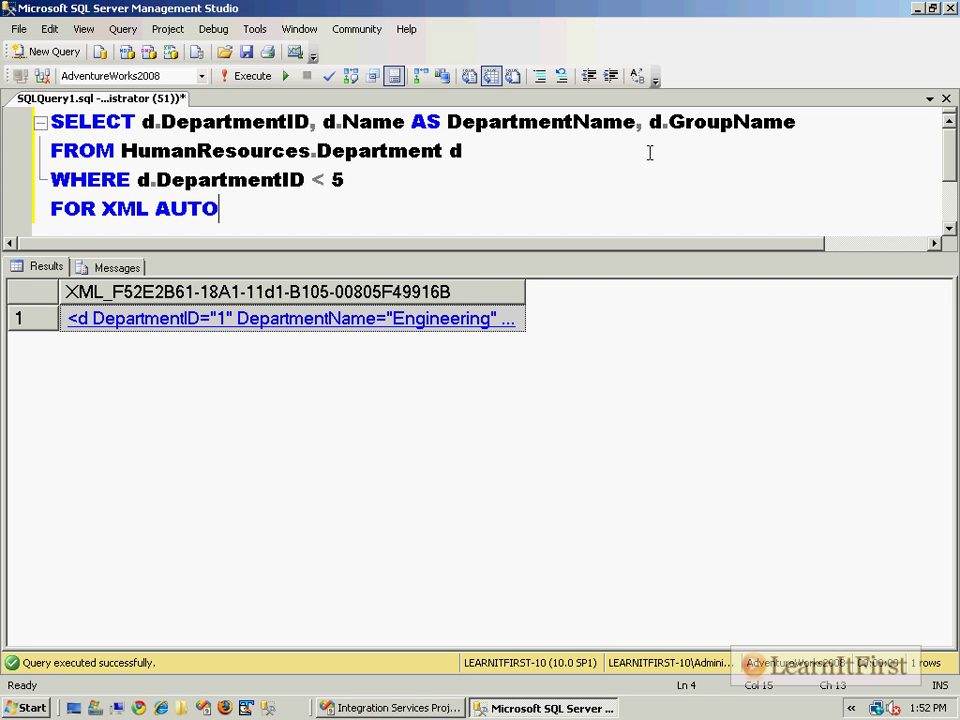
View the XML result, switch query output to plain text and back to grid
left_click(292, 318)
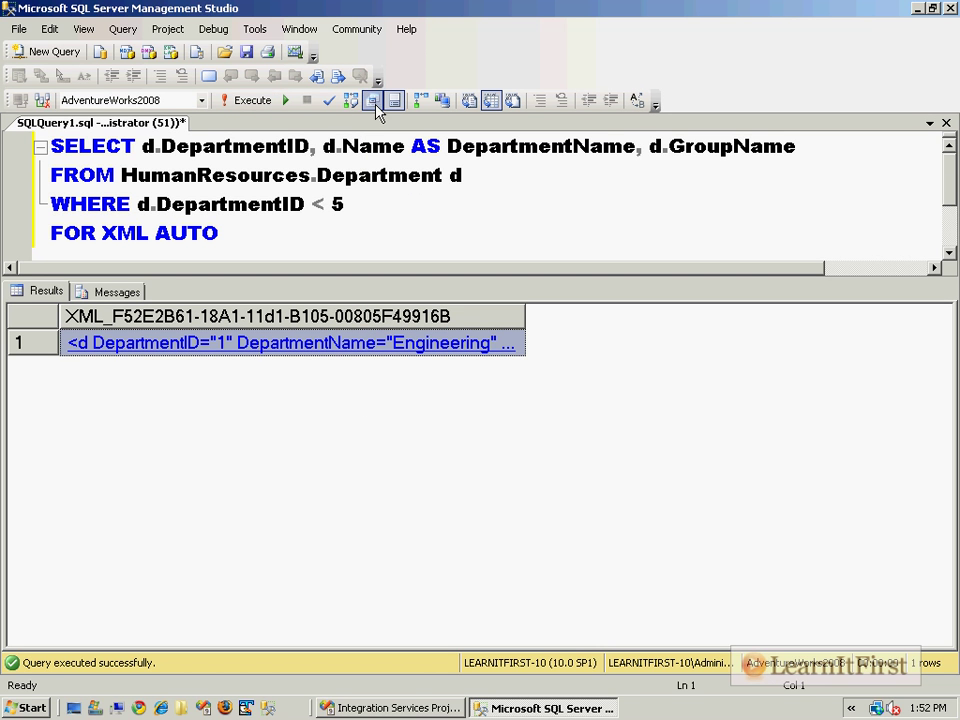
mouse_move(492, 100)
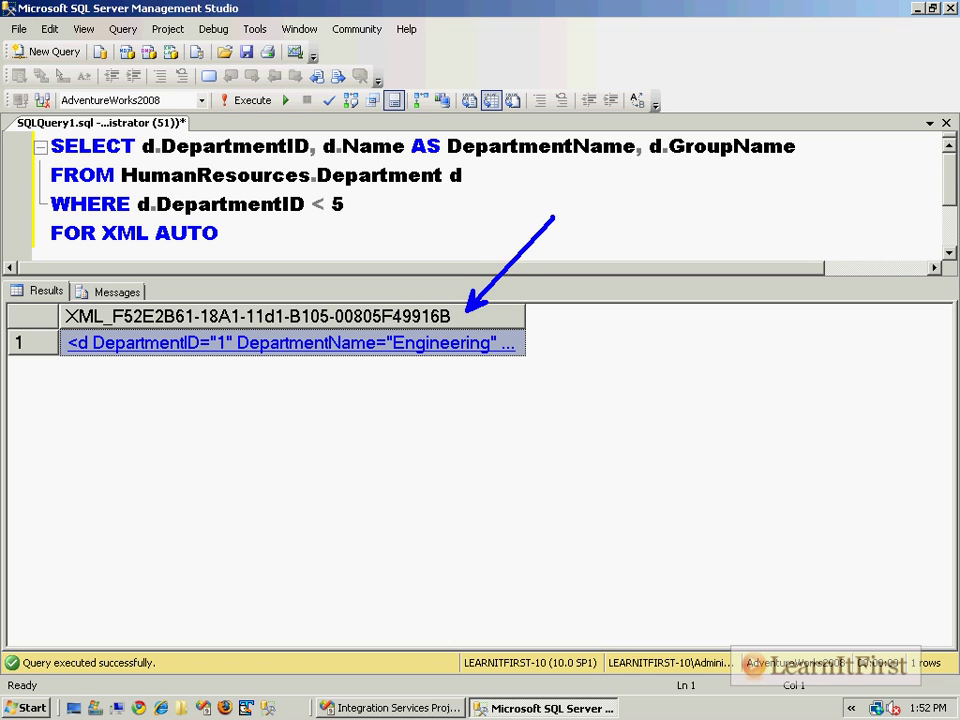
left_click(84, 28)
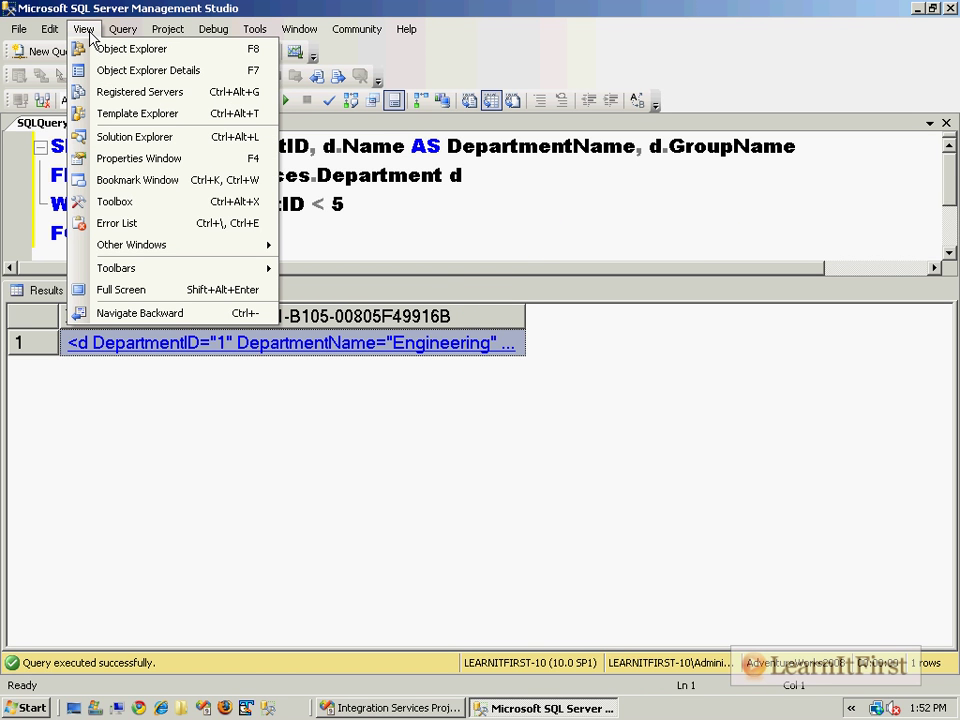
left_click(122, 28)
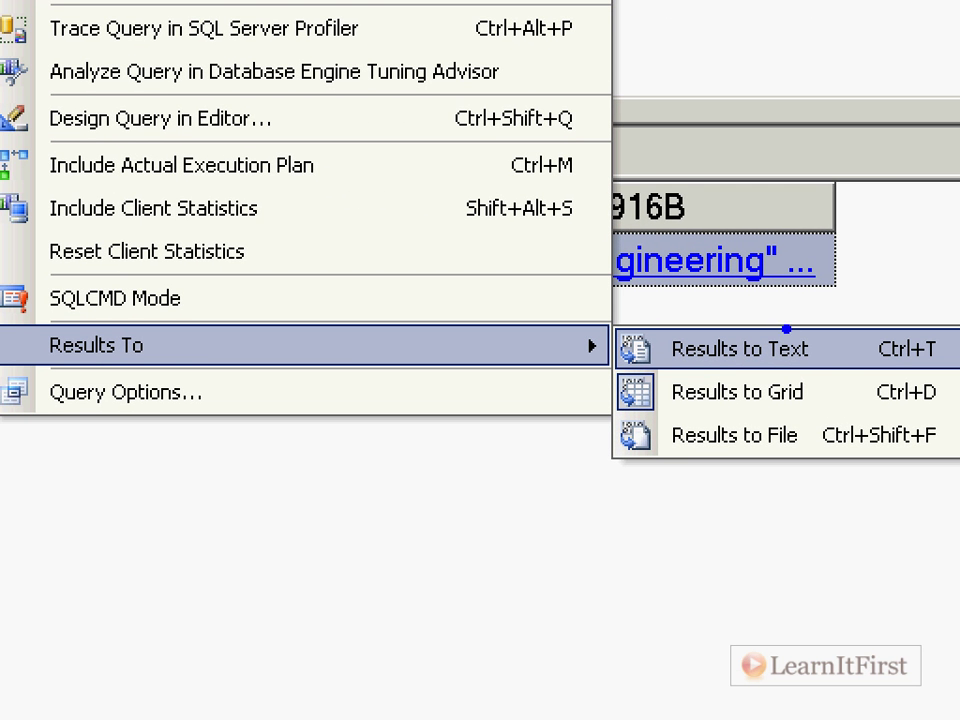
left_click(736, 390)
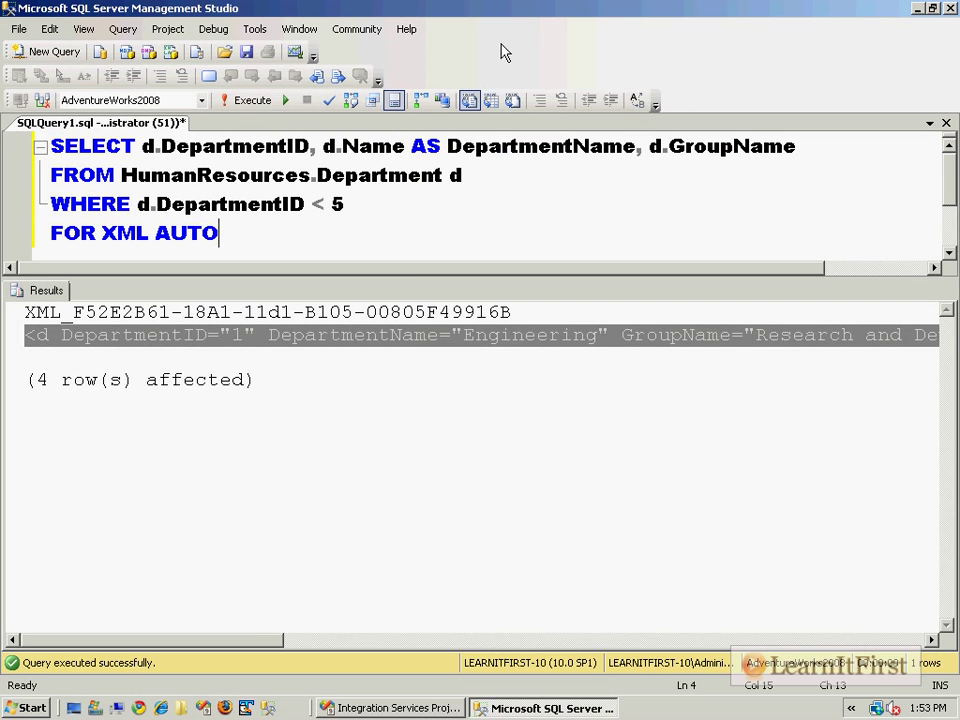
mouse_move(122, 28)
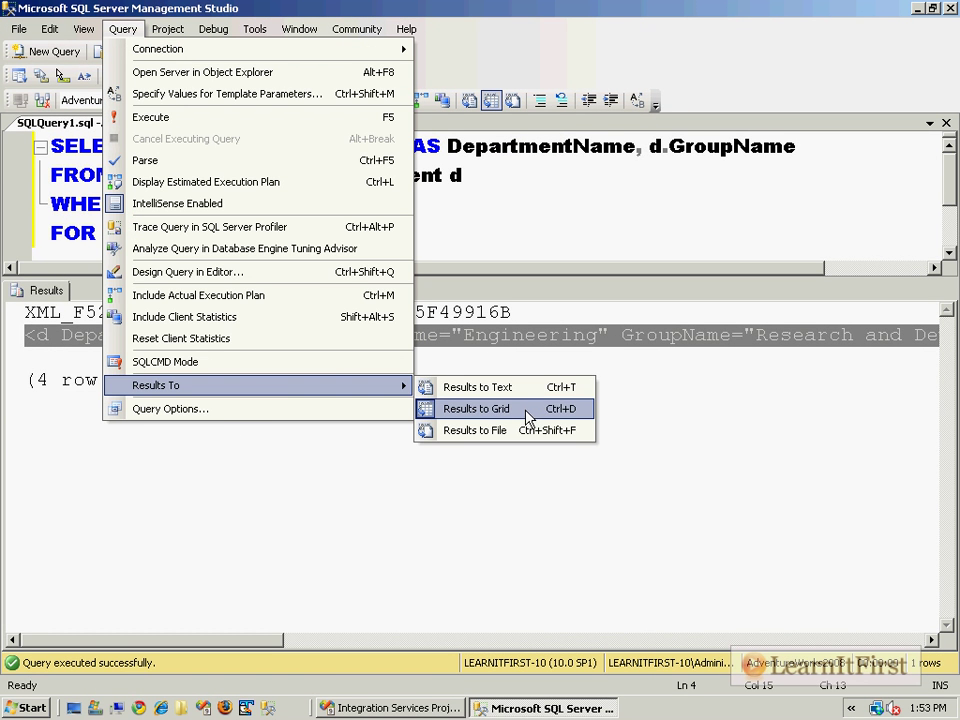
left_click(478, 388)
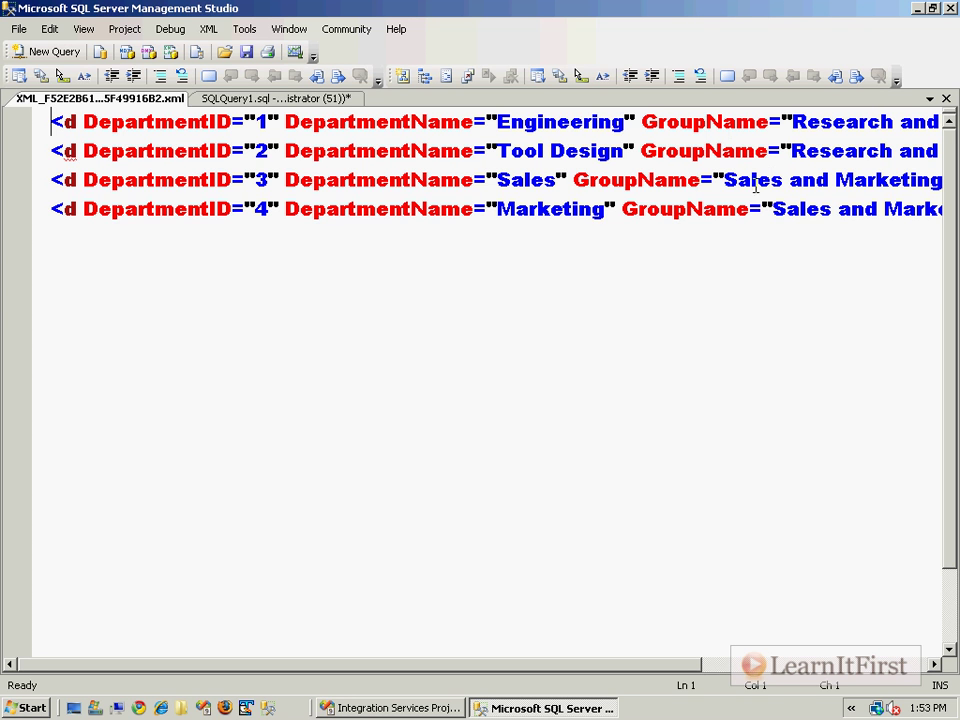
Add ROOT('Departments') to the FOR XML clause and inspect the XML result
left_click(276, 98)
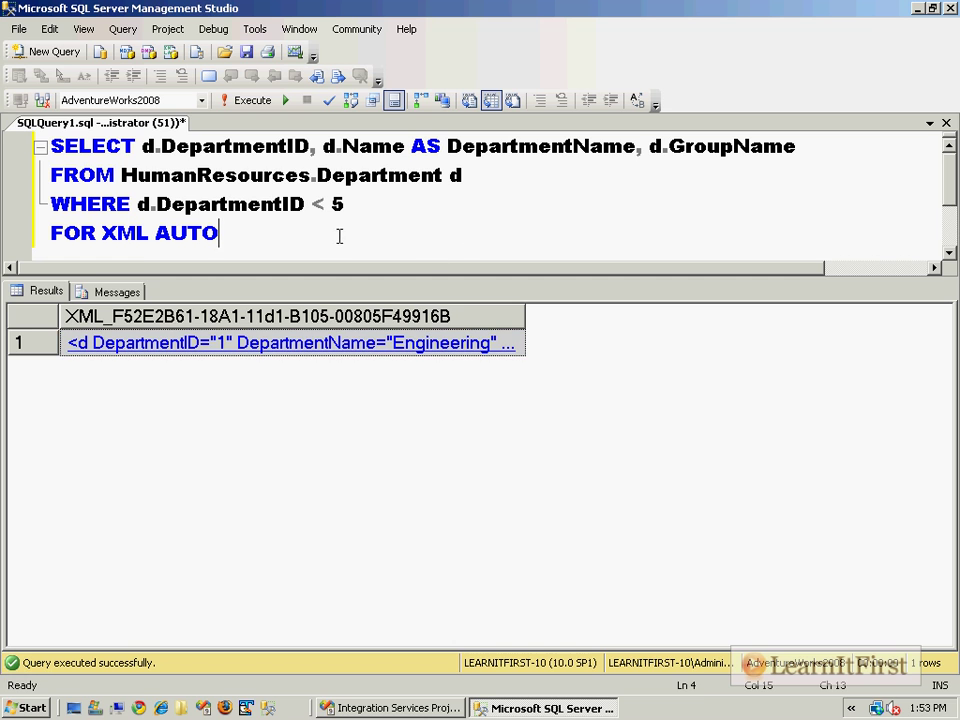
type(", ROOT('")
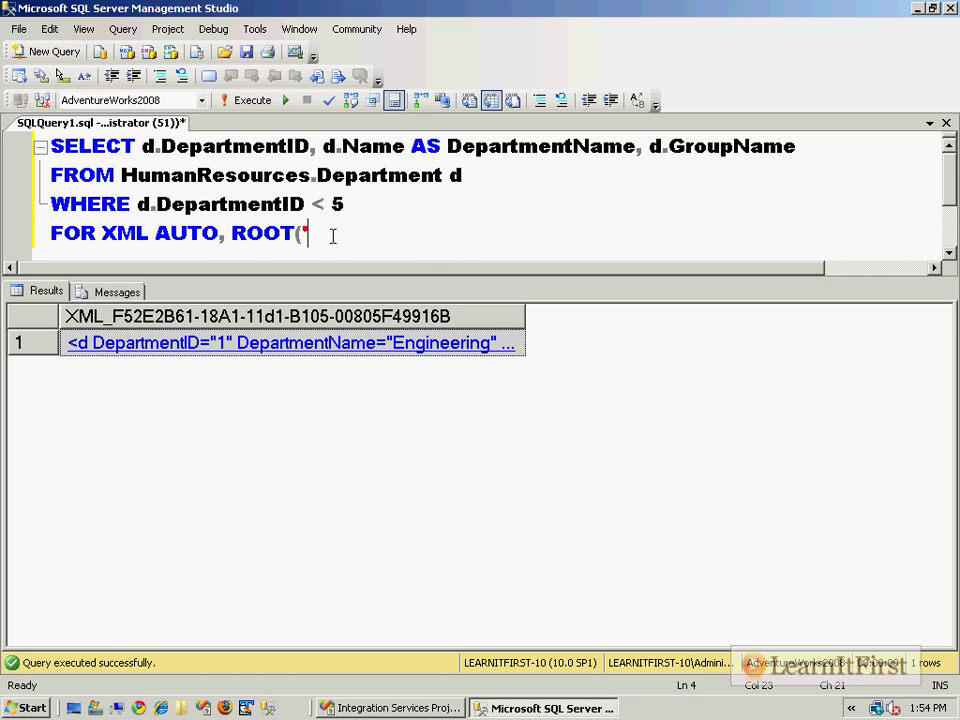
type("Department")
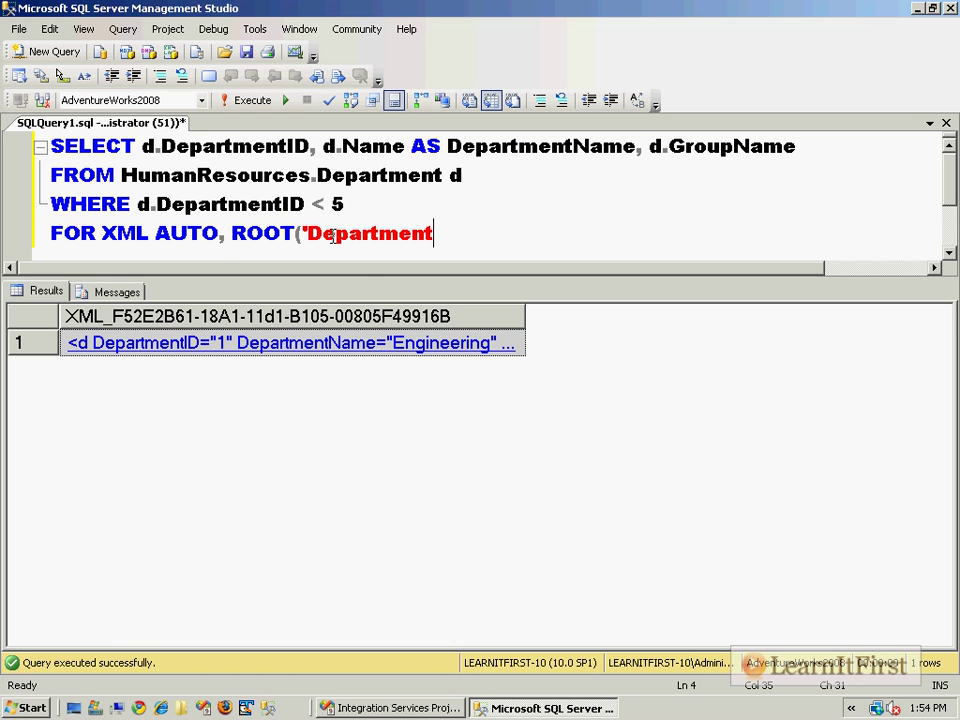
type("s')")
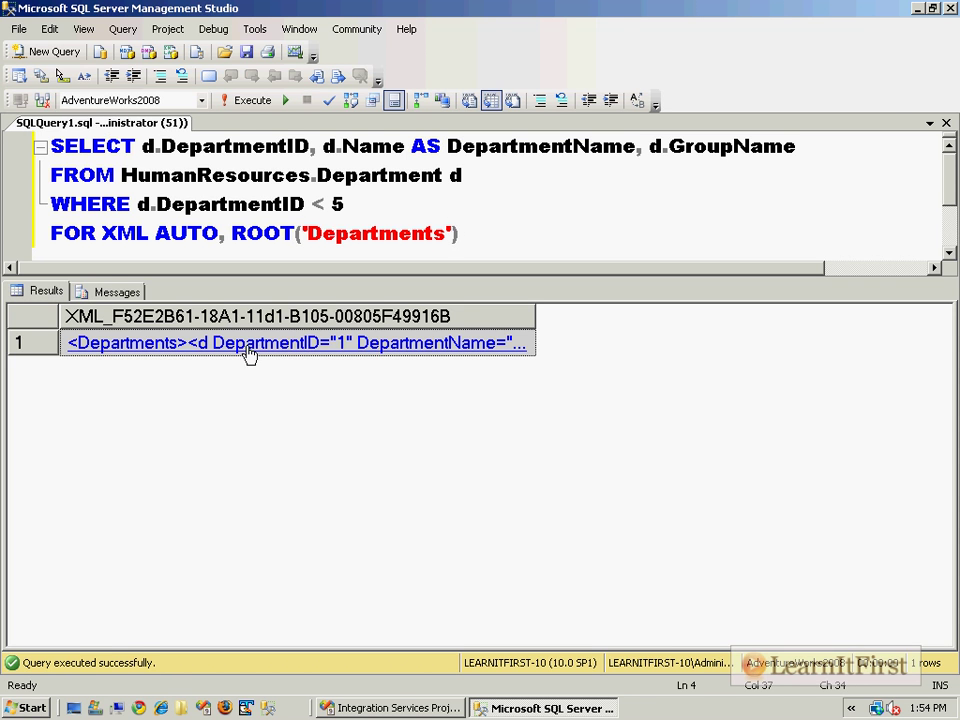
left_click(296, 342)
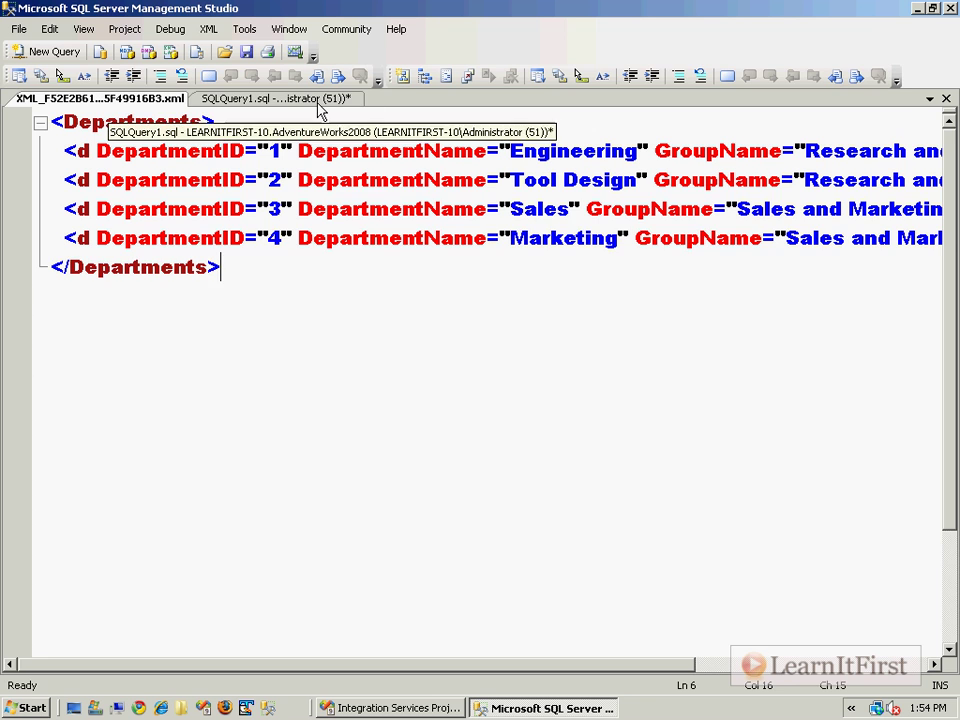
Change AUTO to RAW('Department'), inspect the result and note it as attribute-centric
left_click(252, 100)
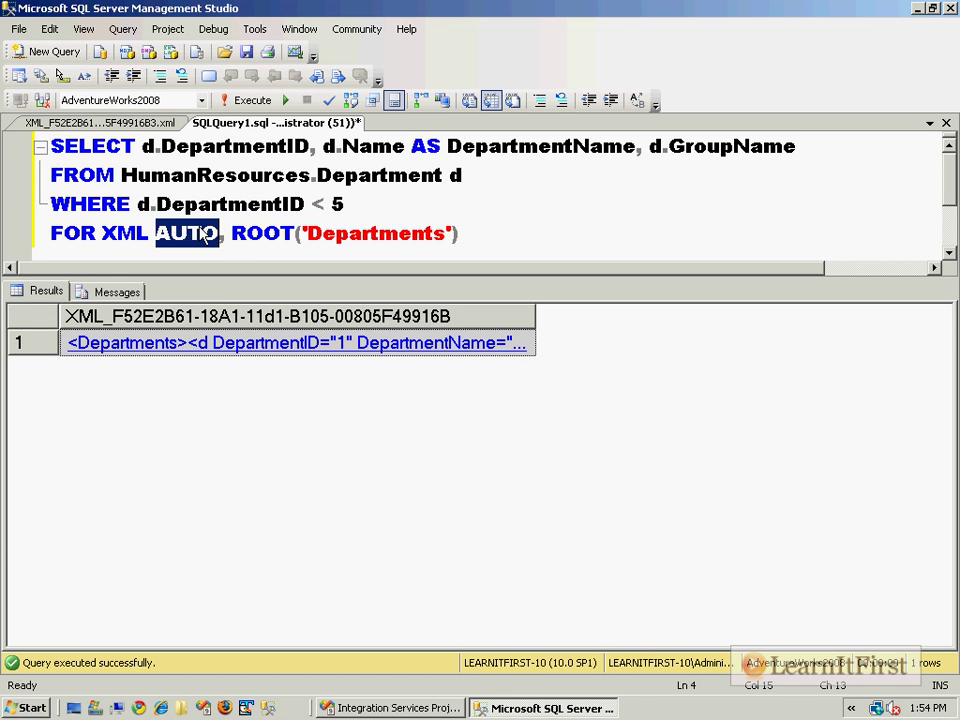
type("RAW('")
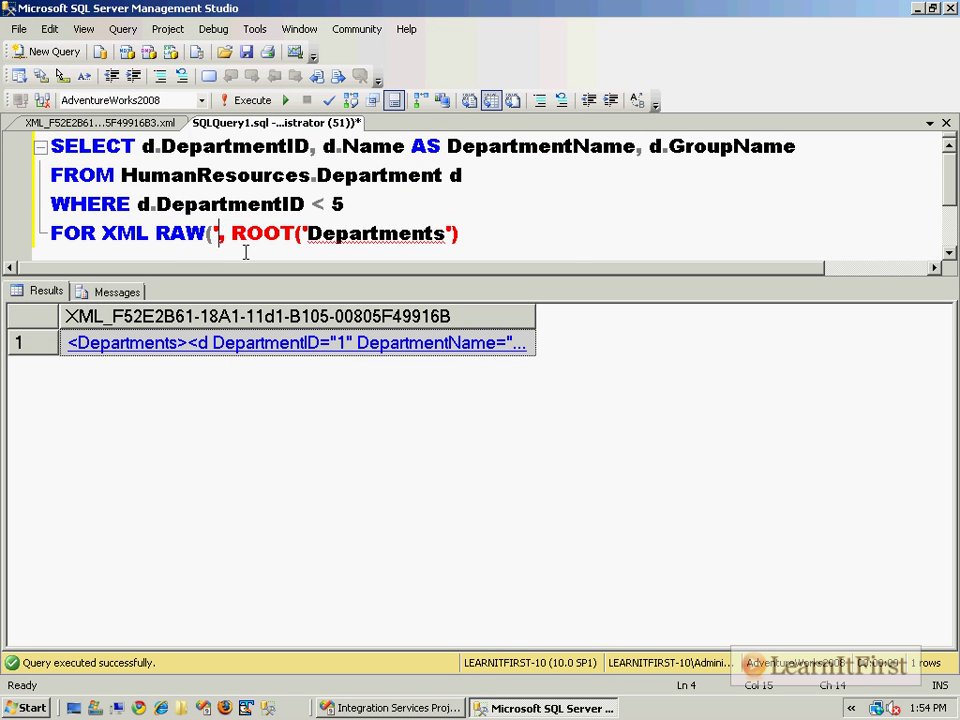
type("Department')")
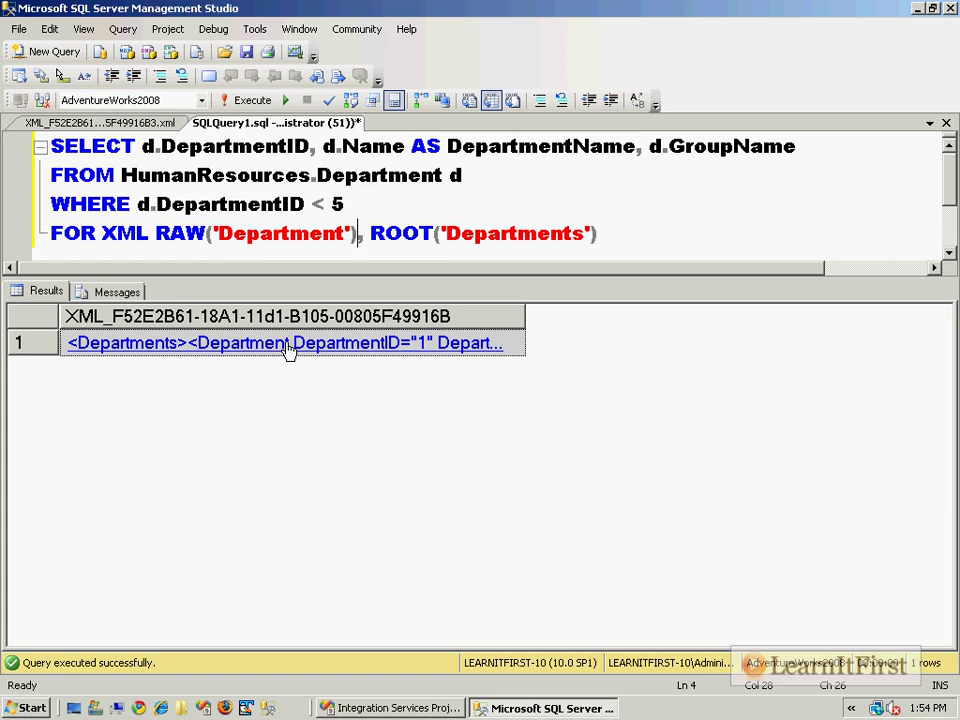
left_click(284, 342)
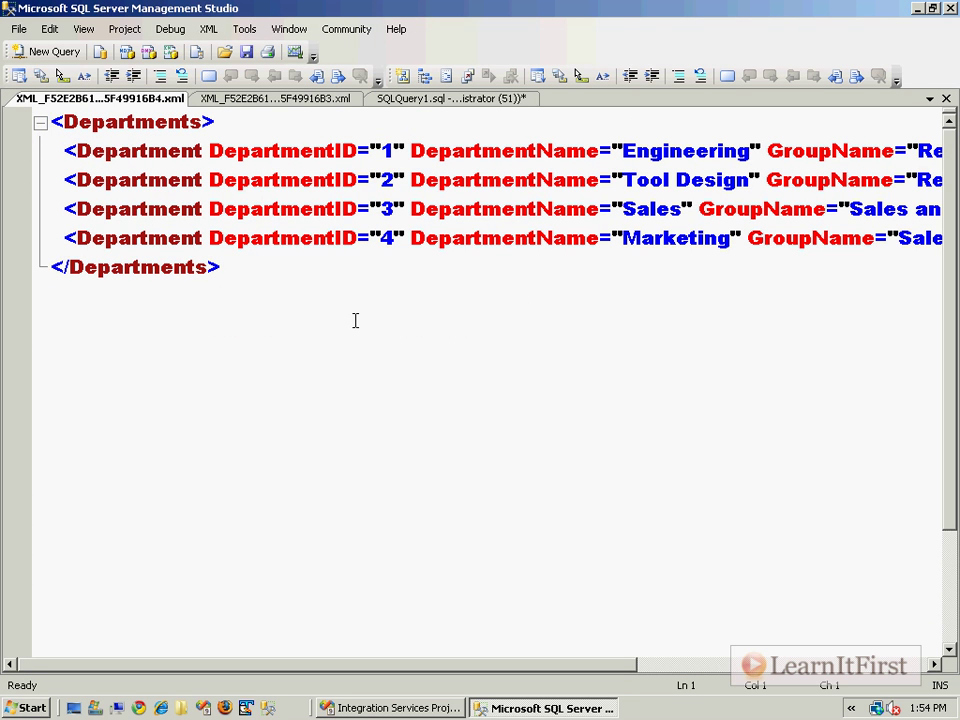
mouse_move(322, 332)
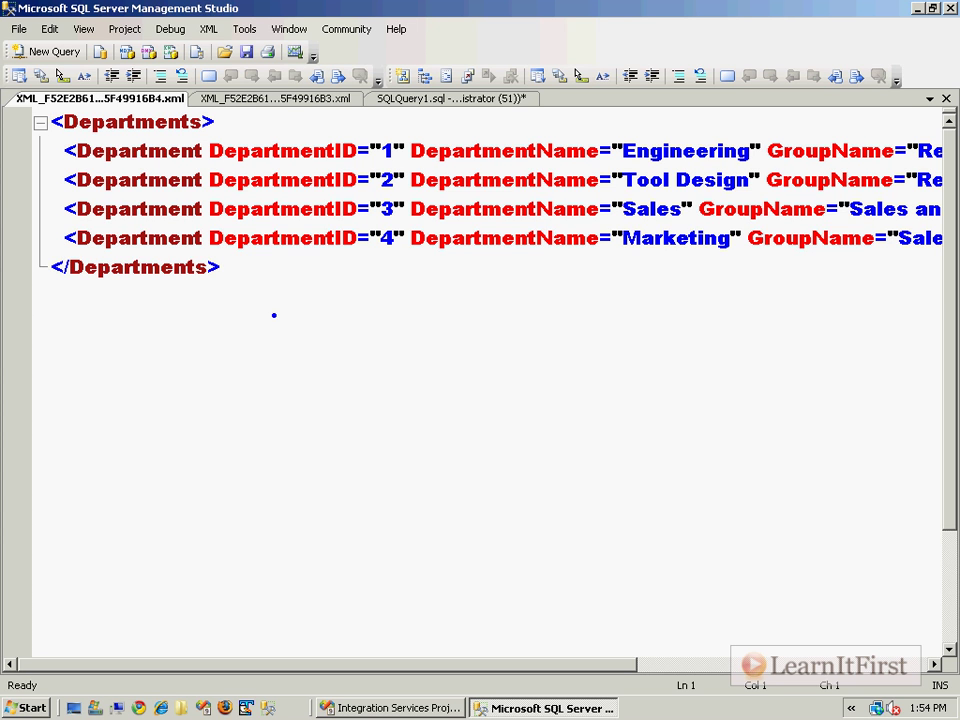
type("A")
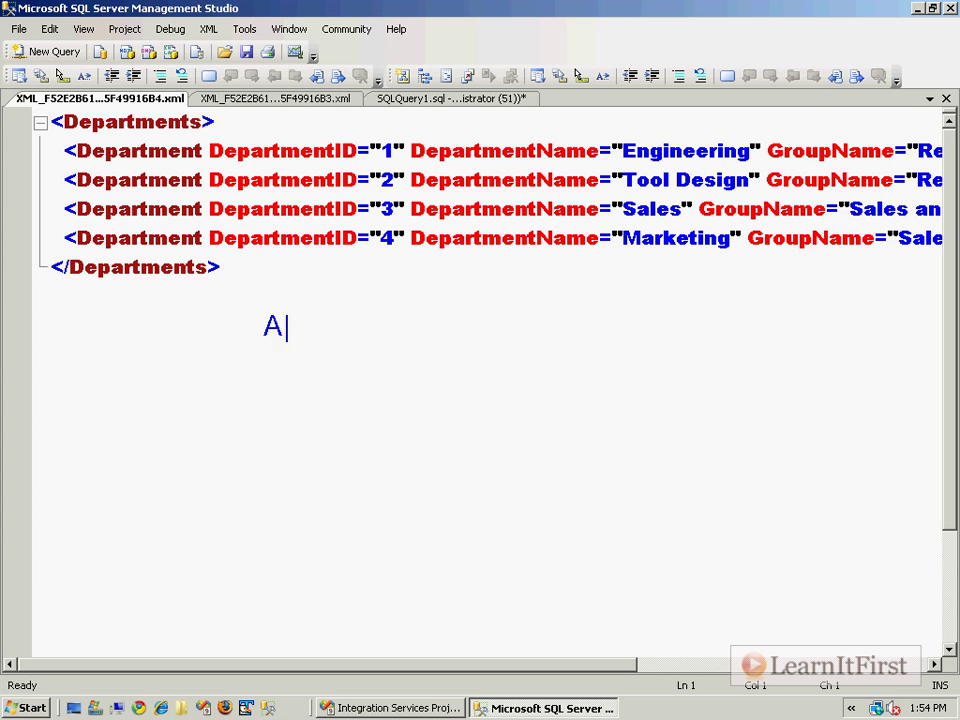
type("ttribute-ce")
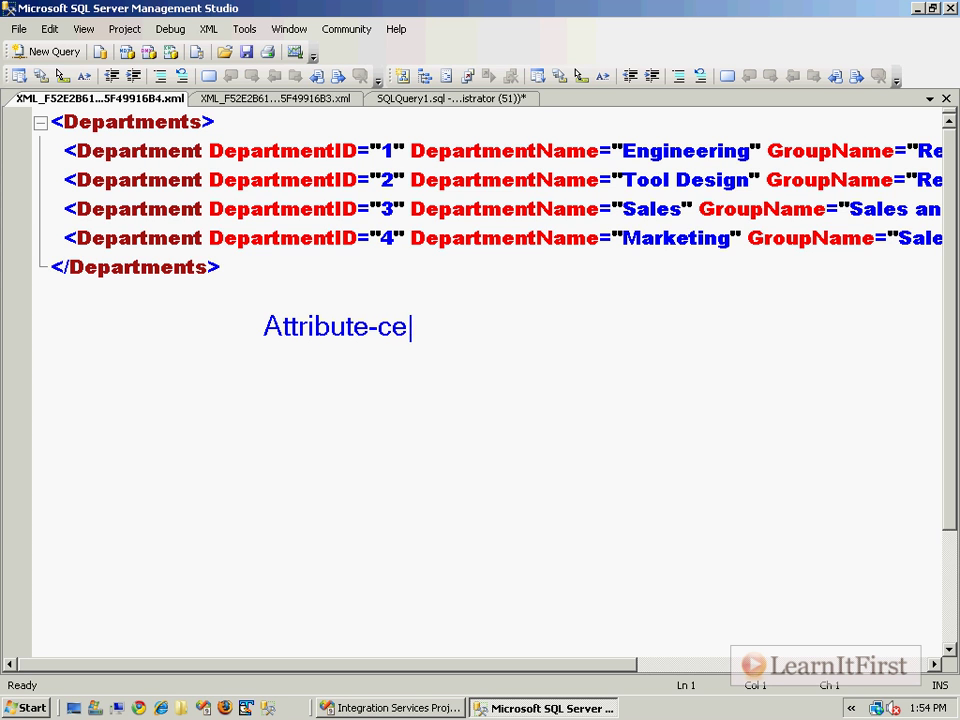
type("ntric")
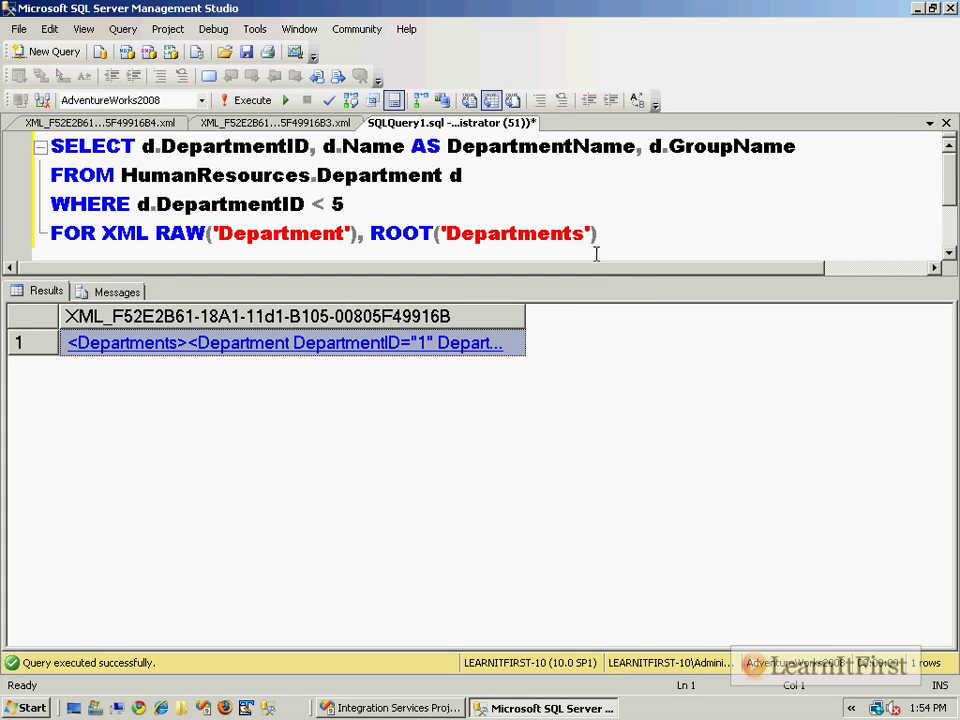
Execute the ELEMENTS query and view each Department's fields as child elements
left_click(48, 28)
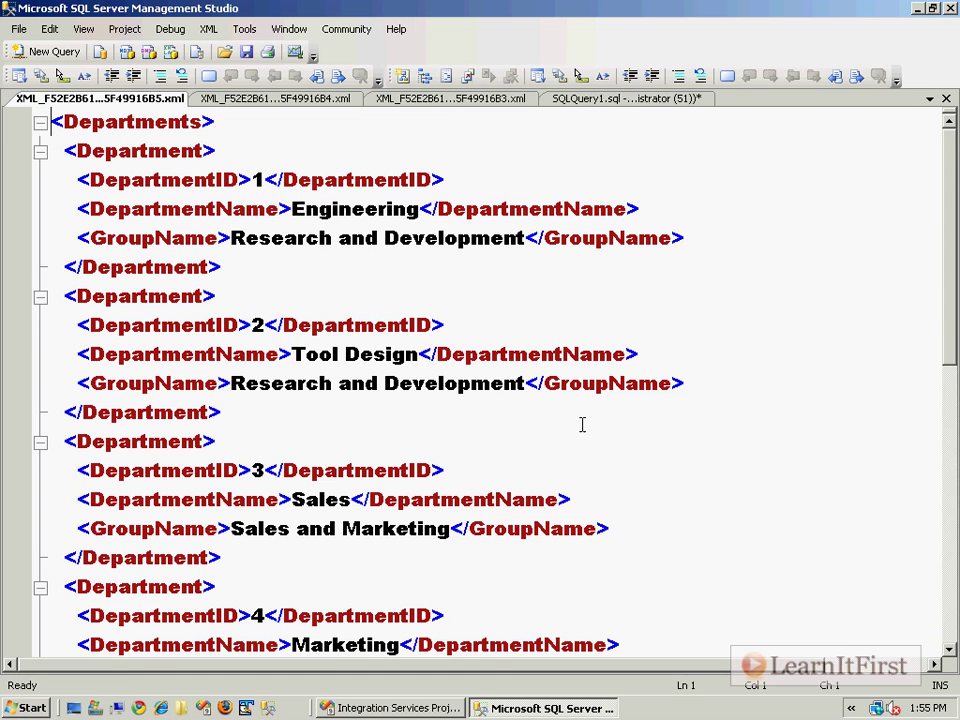
mouse_move(846, 308)
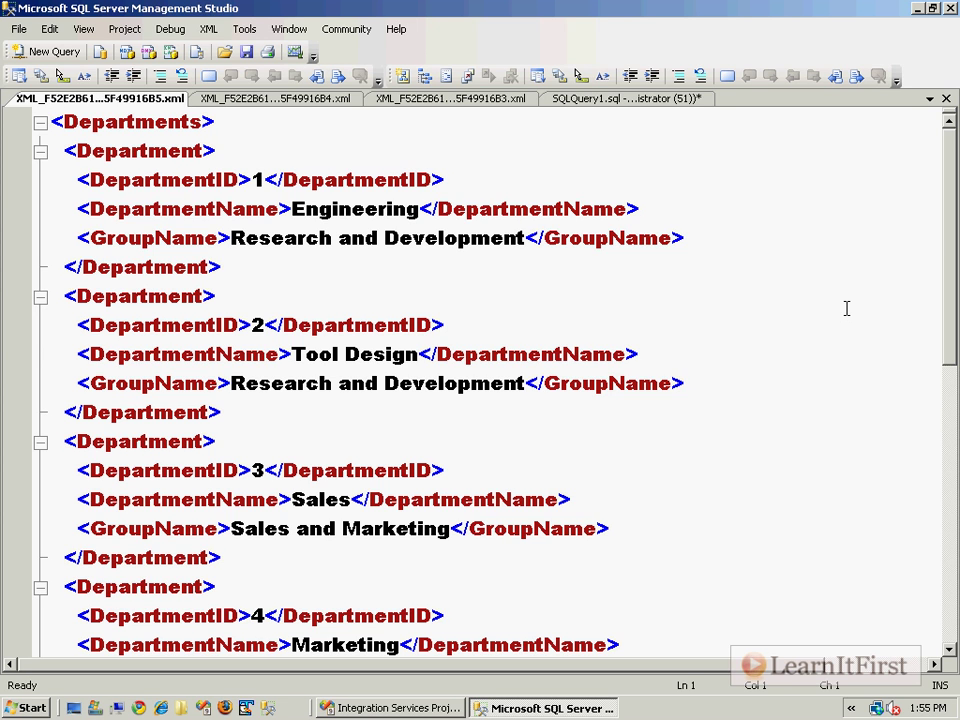
mouse_move(944, 100)
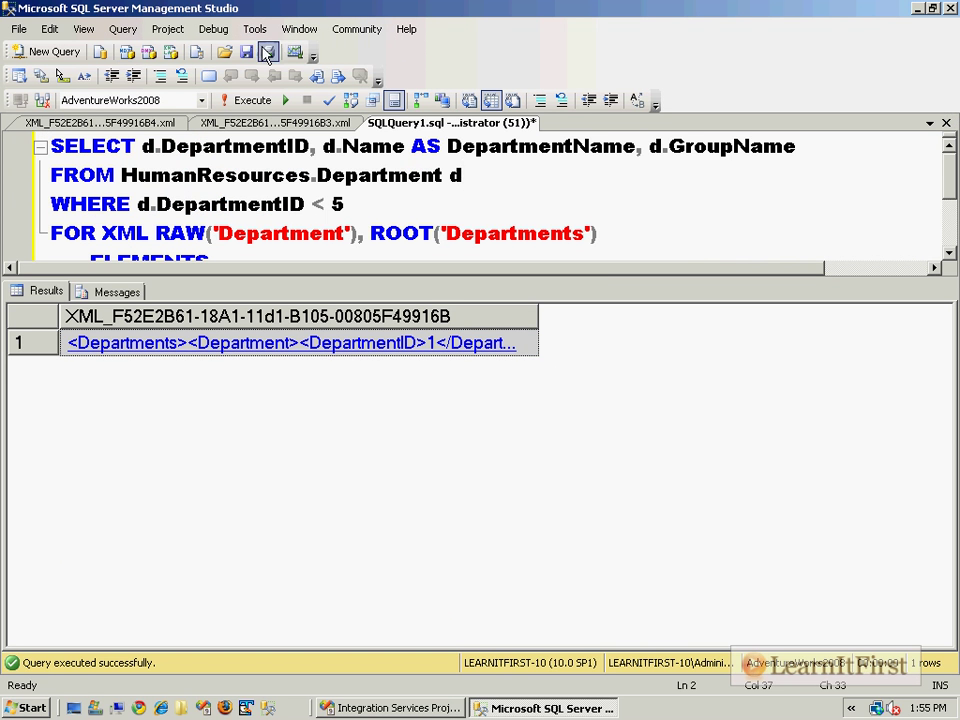
Save the FOR XML RAW query as Xml_01.sql on the C: drive
left_click(268, 52)
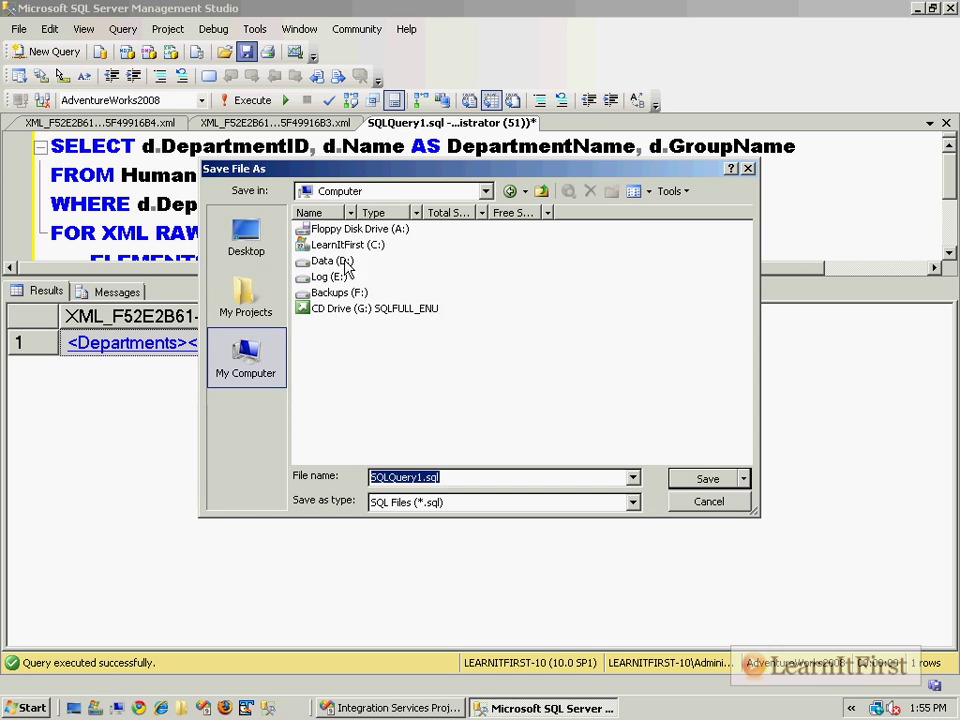
double_click(348, 244)
type("Xml_01")
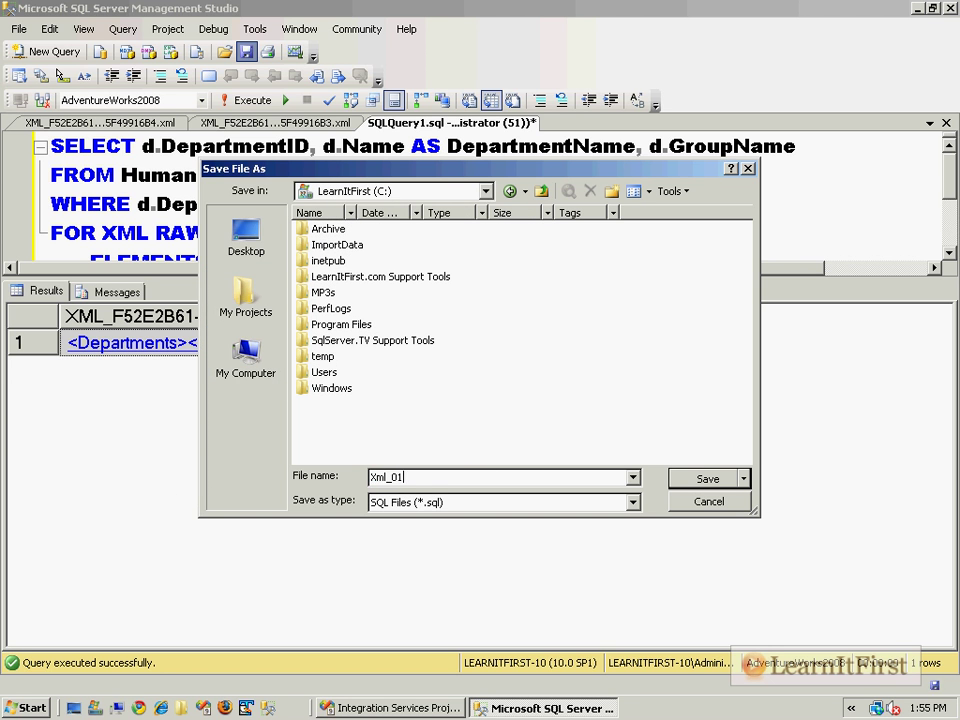
left_click(708, 478)
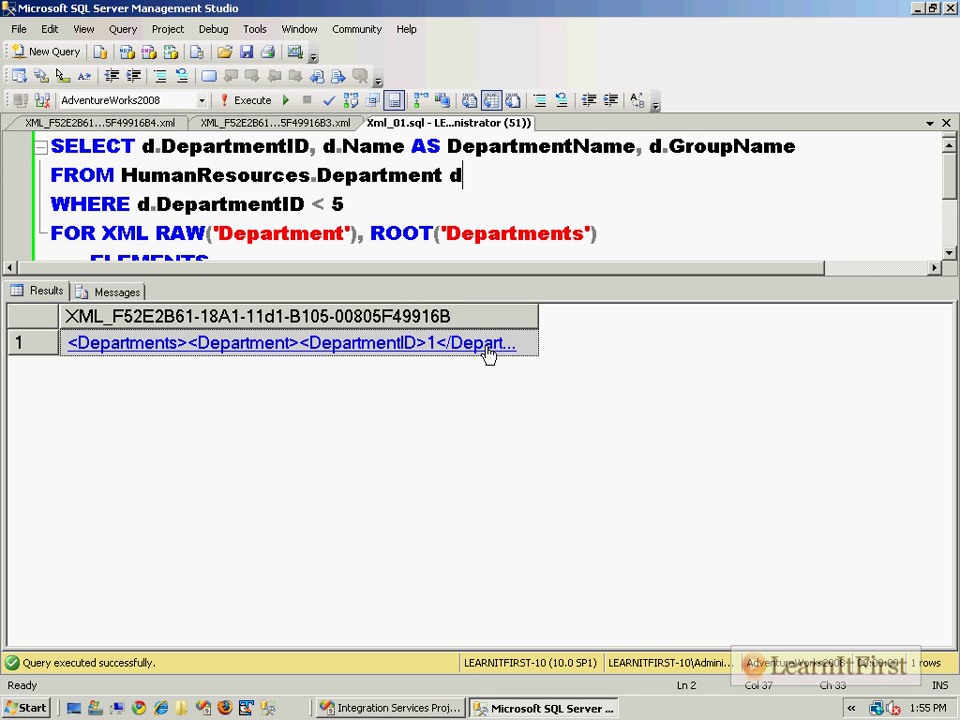
mouse_move(490, 344)
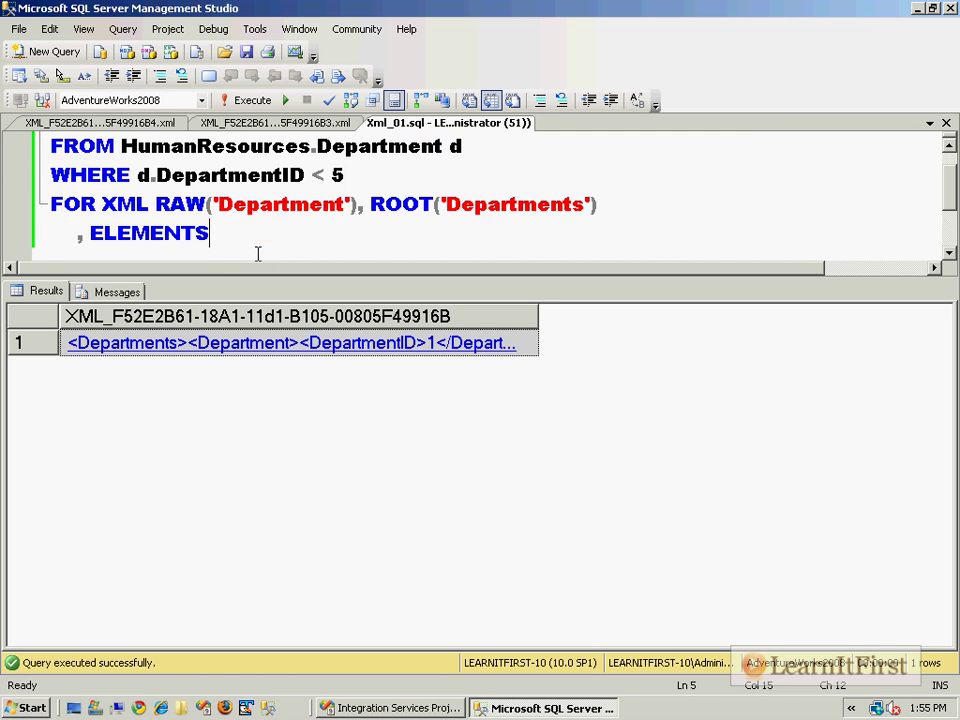
Select the whole query text and switch over to the Integration Services project
key("ctrl+a")
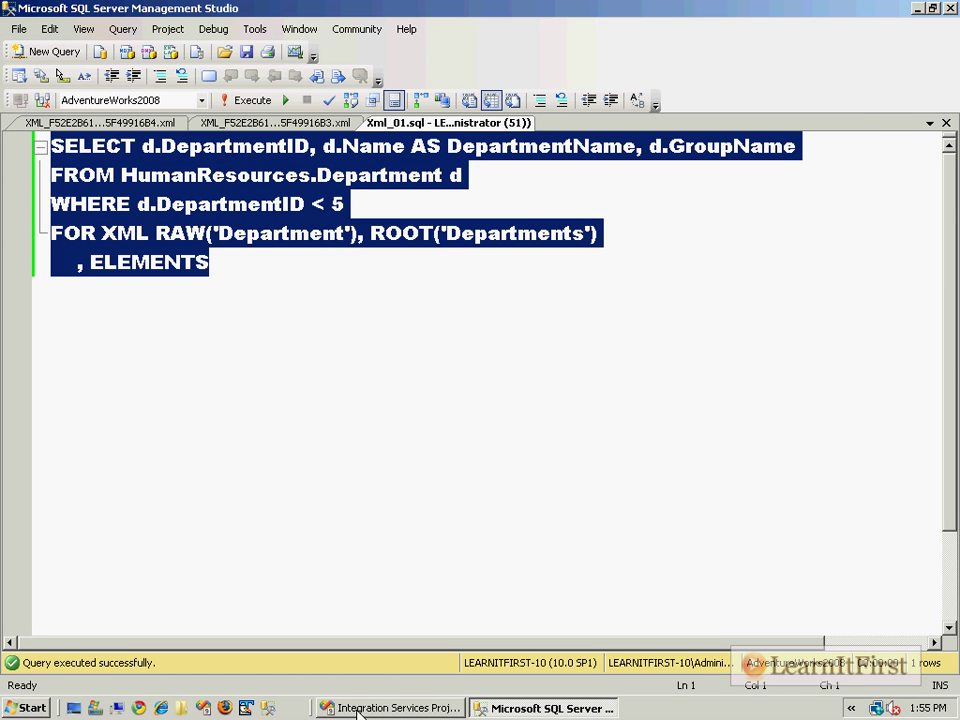
left_click(390, 708)
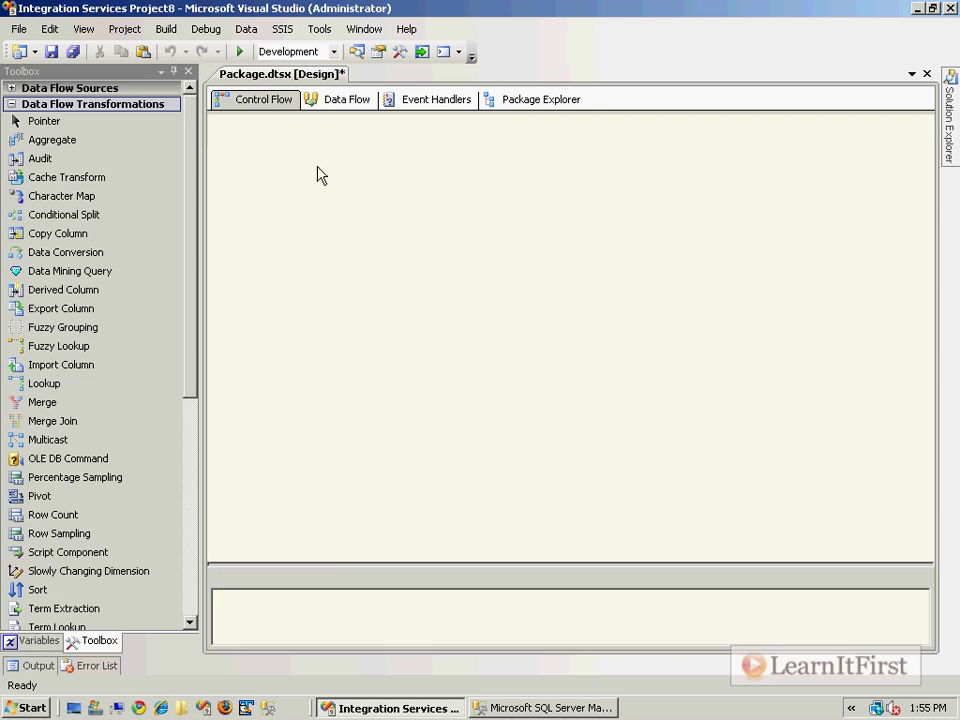
Go from the control flow surface to an empty data flow for a new Data Flow Task
left_click(262, 98)
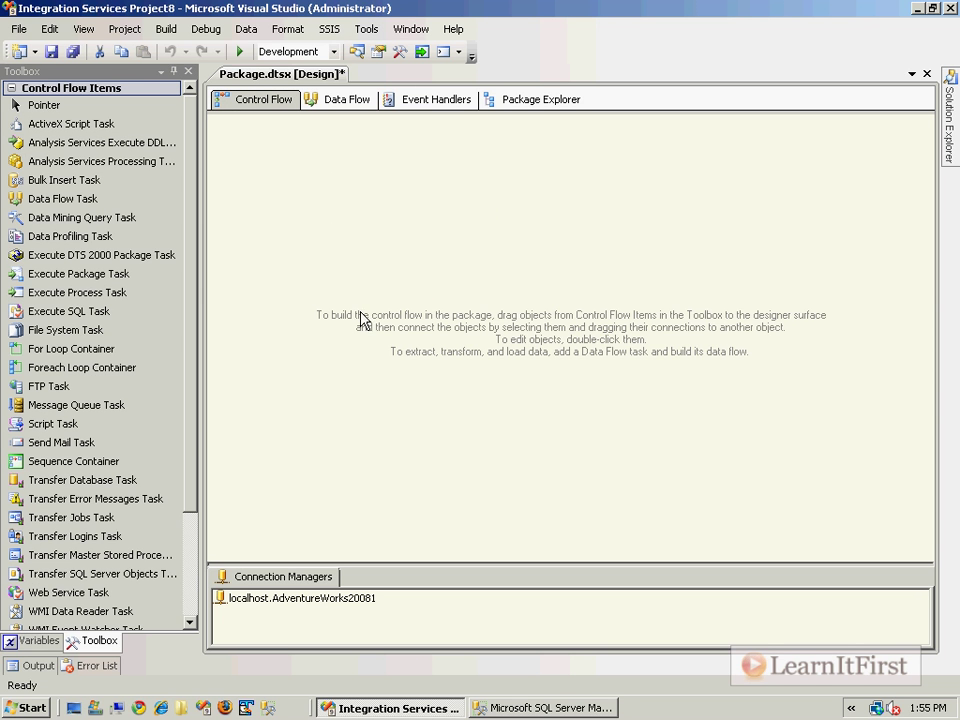
mouse_move(392, 244)
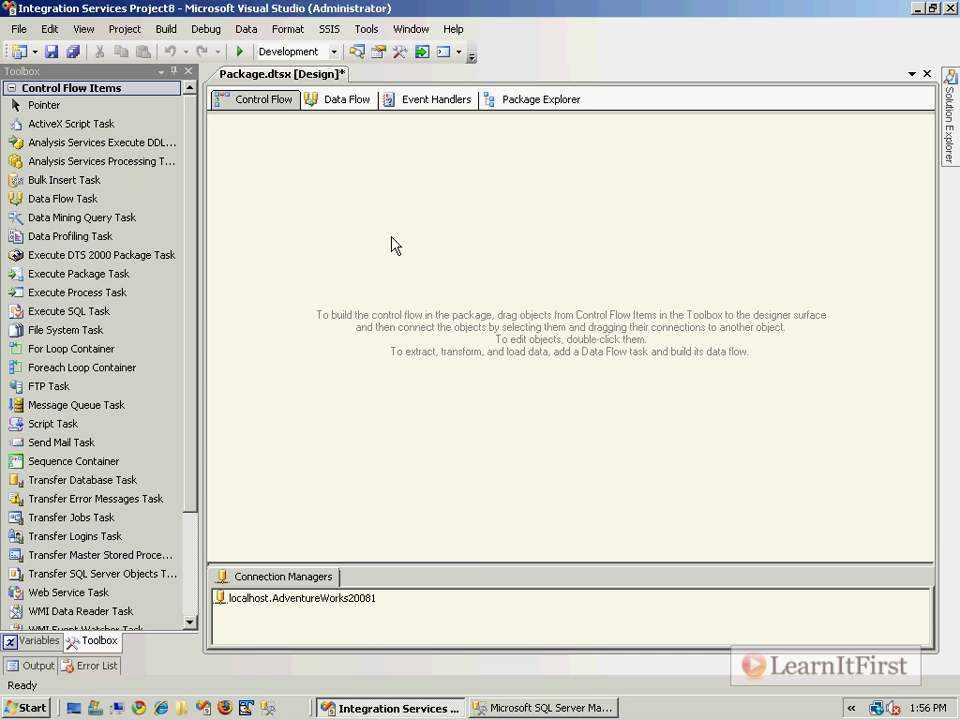
left_click(62, 198)
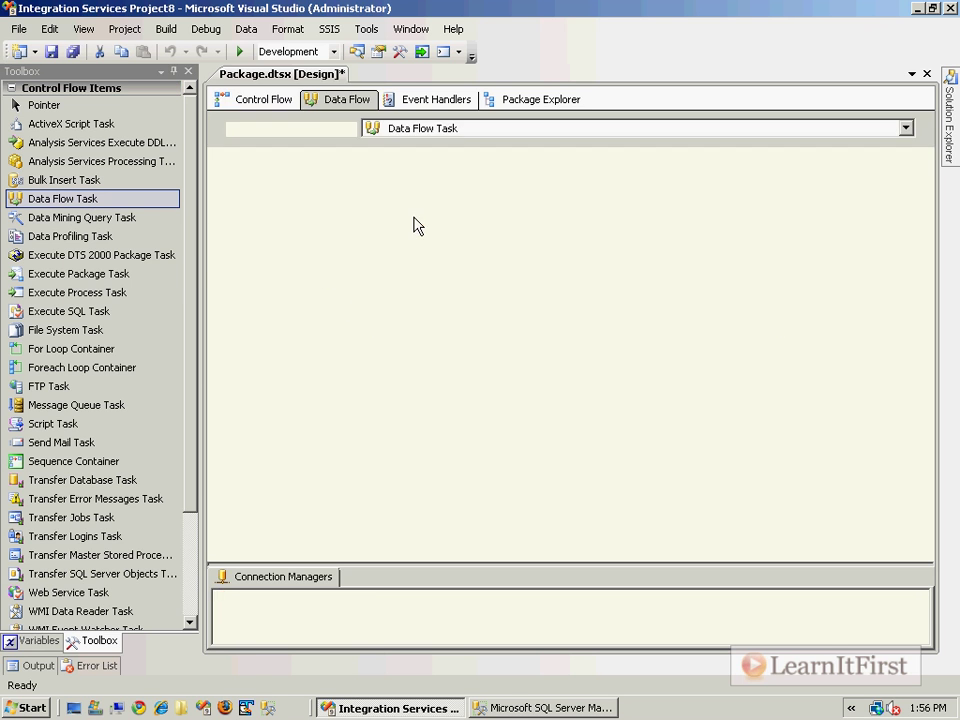
left_click(346, 100)
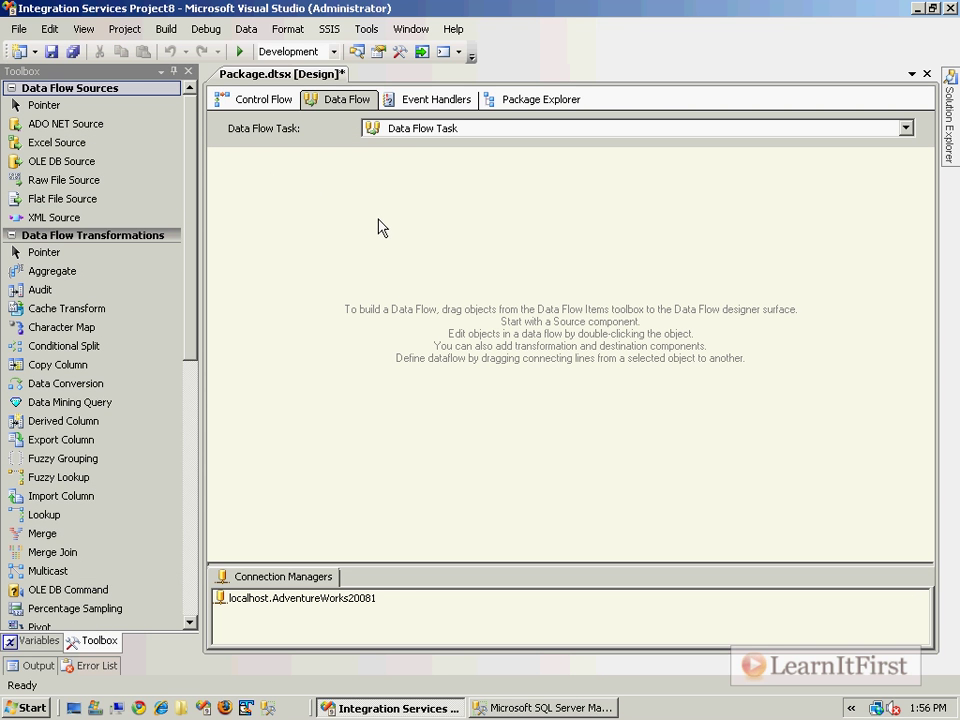
mouse_move(222, 234)
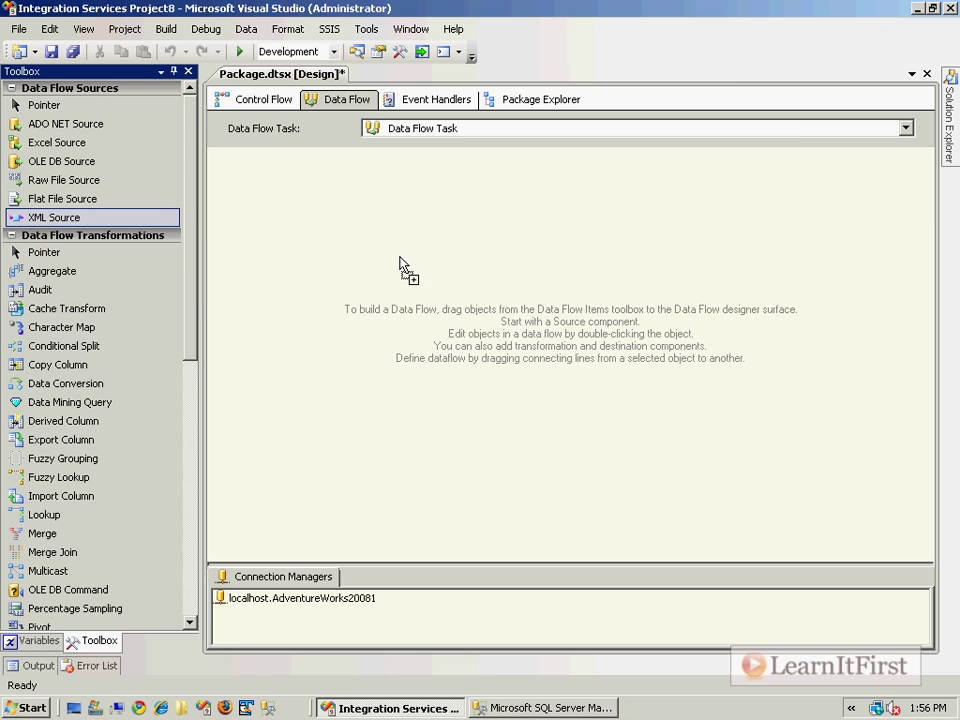
left_click_drag(54, 216, 464, 280)
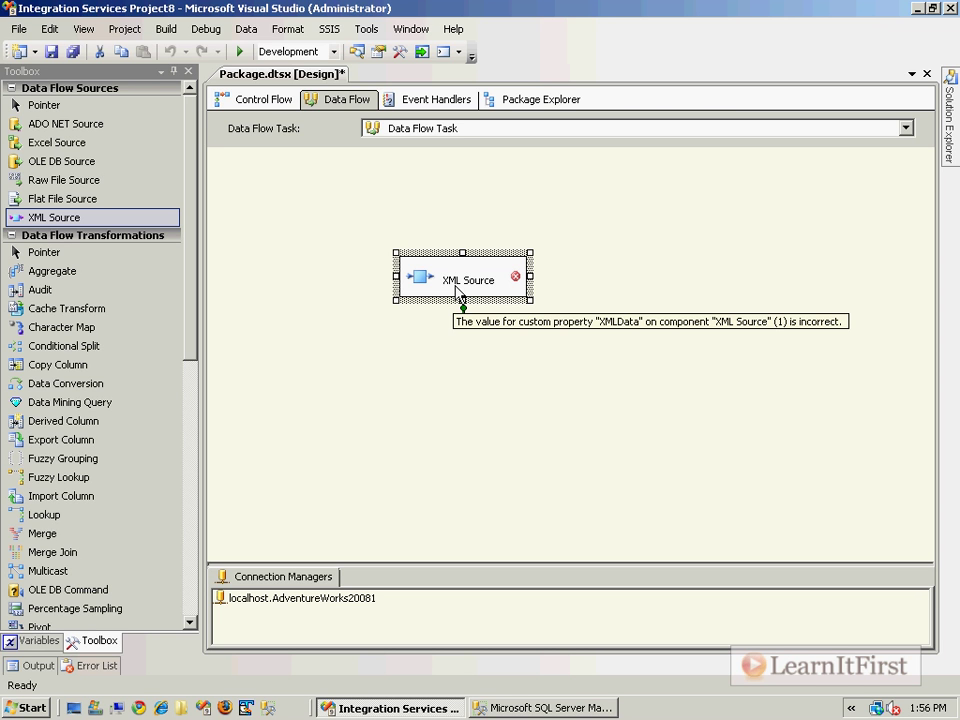
mouse_move(460, 302)
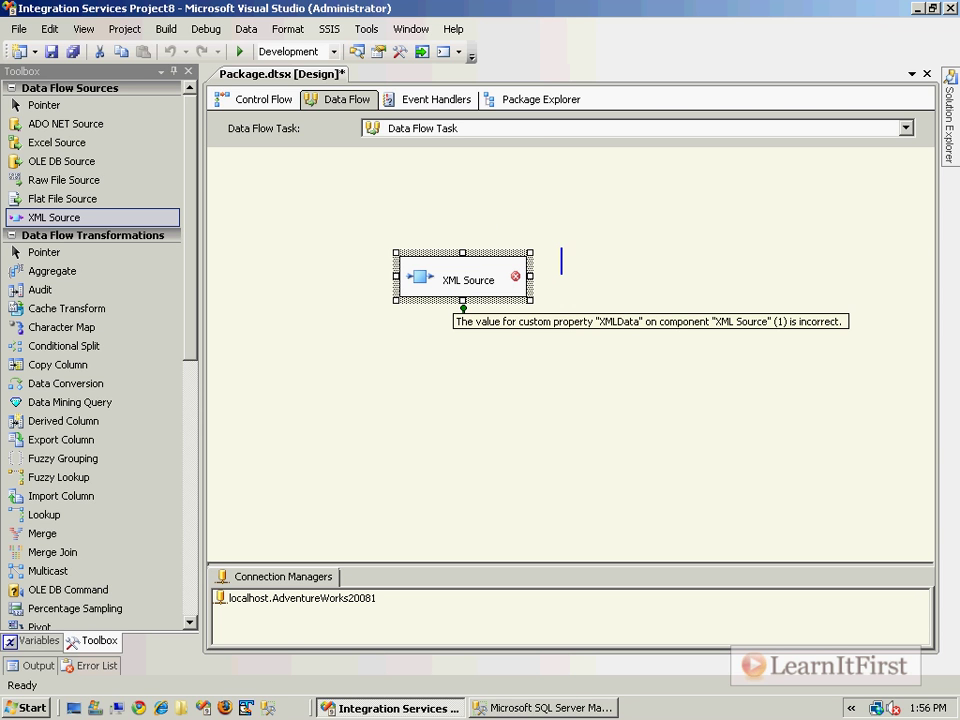
type("The XML Source")
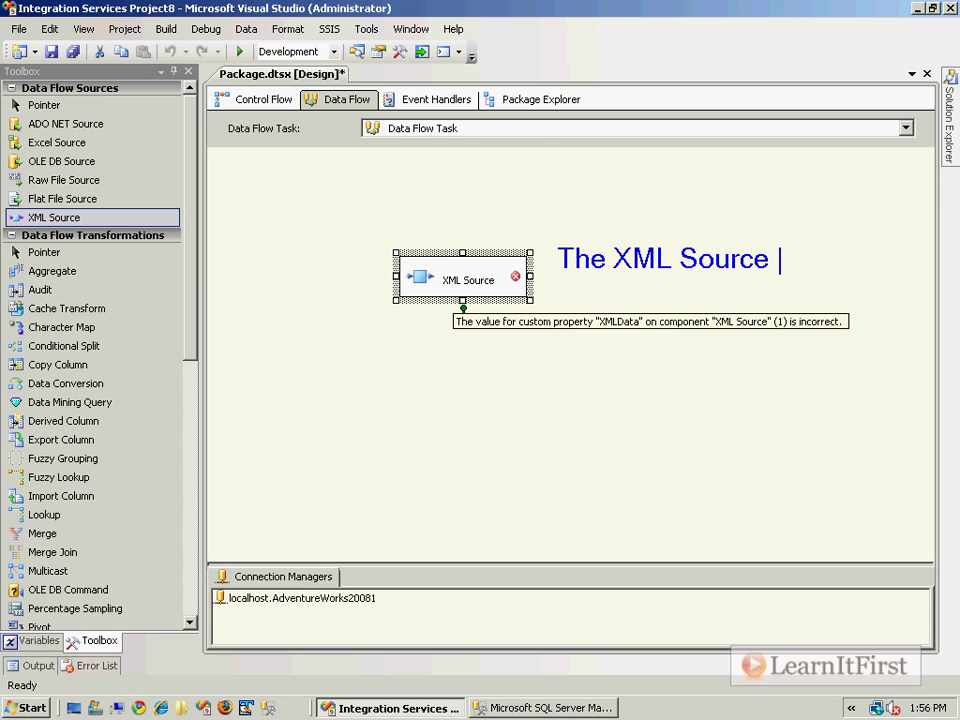
type("converts XML")
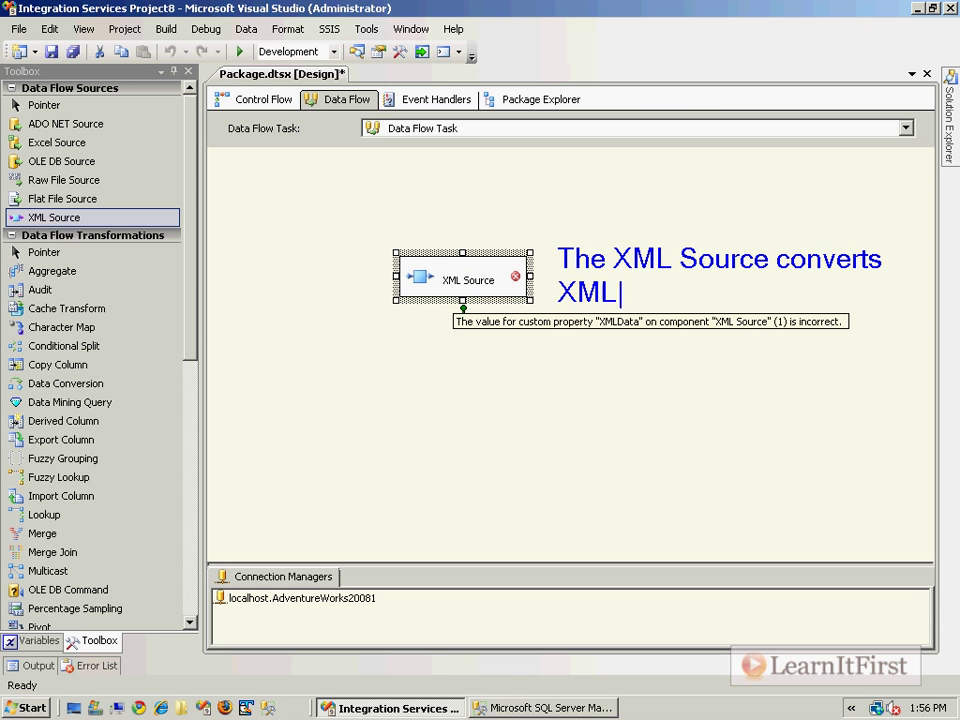
type("to rows")
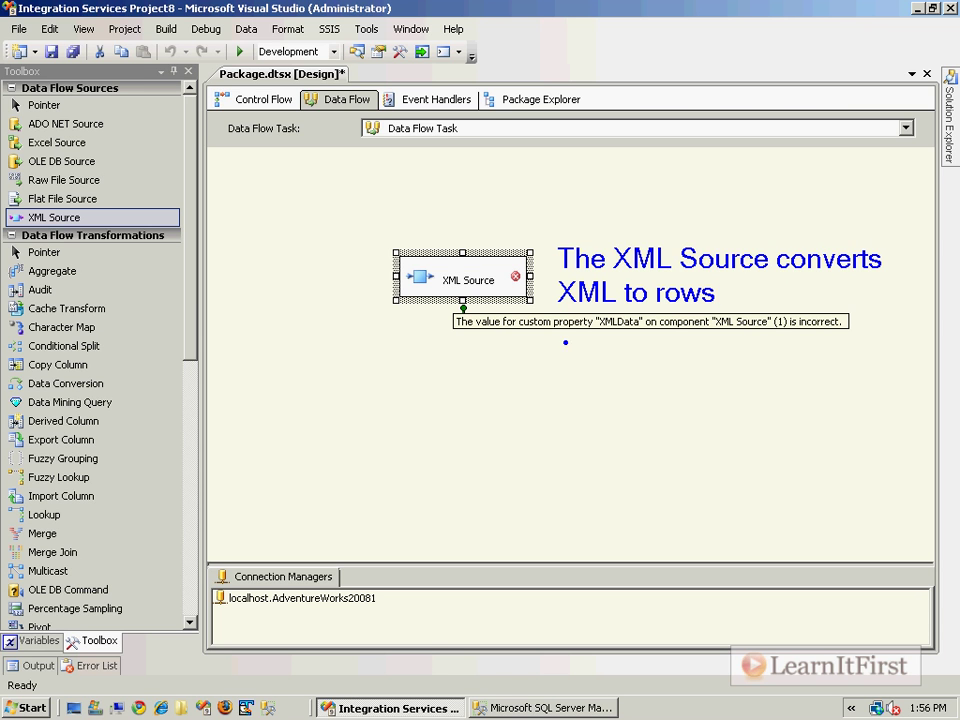
mouse_move(768, 414)
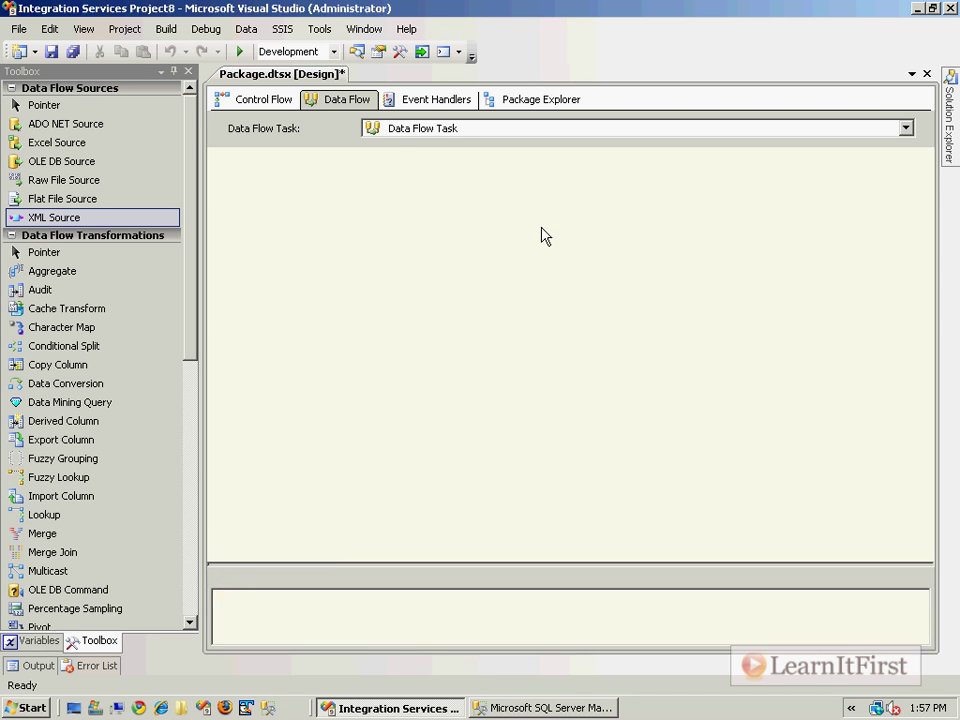
In Management Studio save the Departments XML result as ScottsXml.xml on the Desktop and show the desktop
left_click(544, 708)
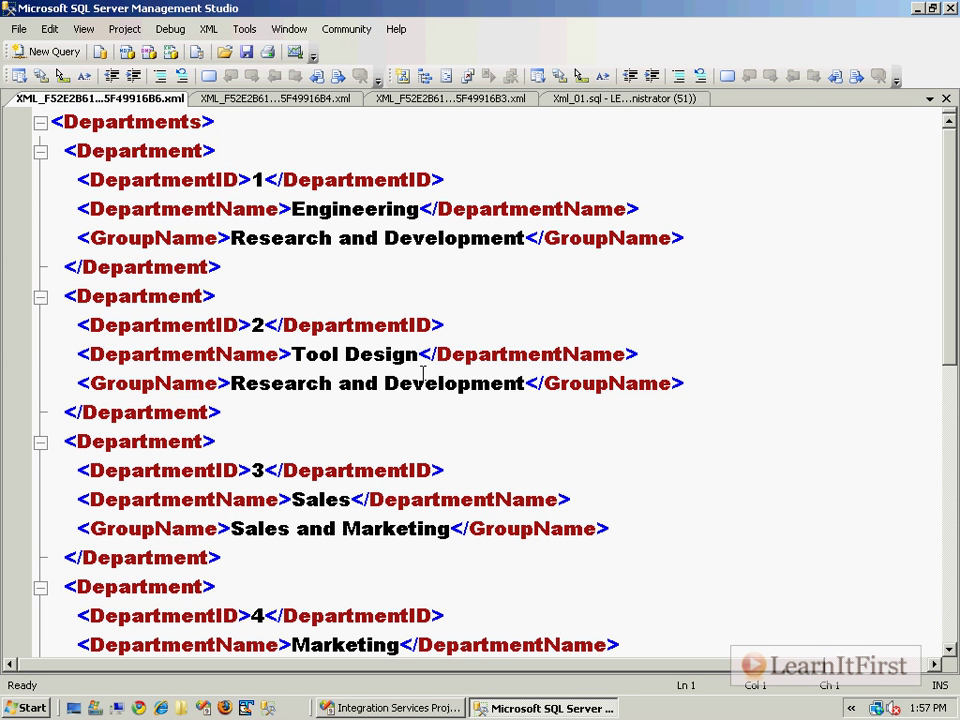
left_click(18, 28)
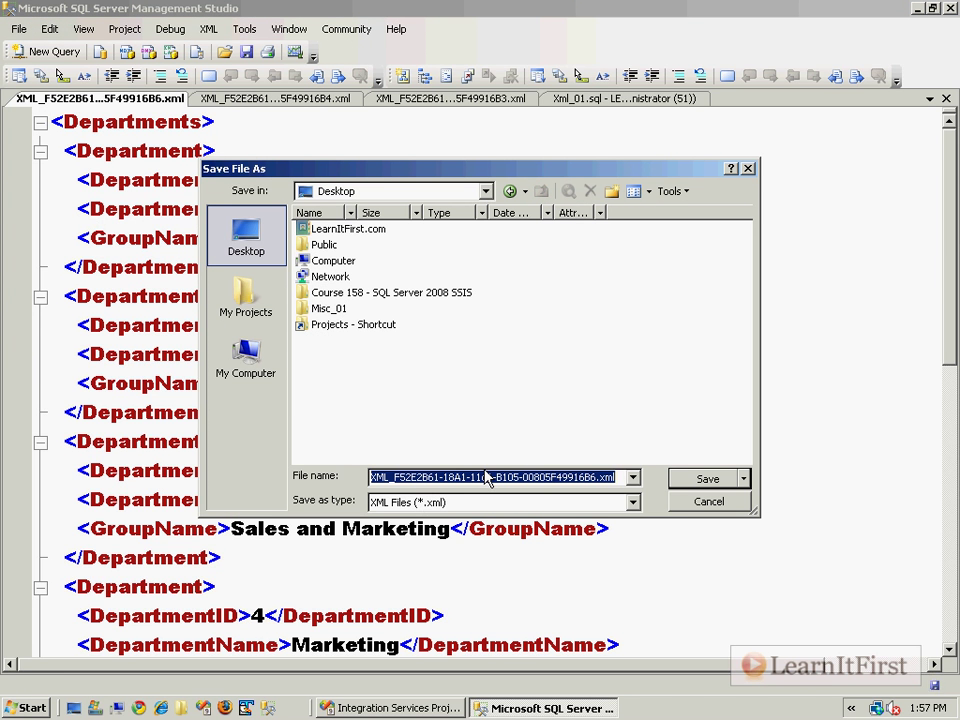
type("ScottsC")
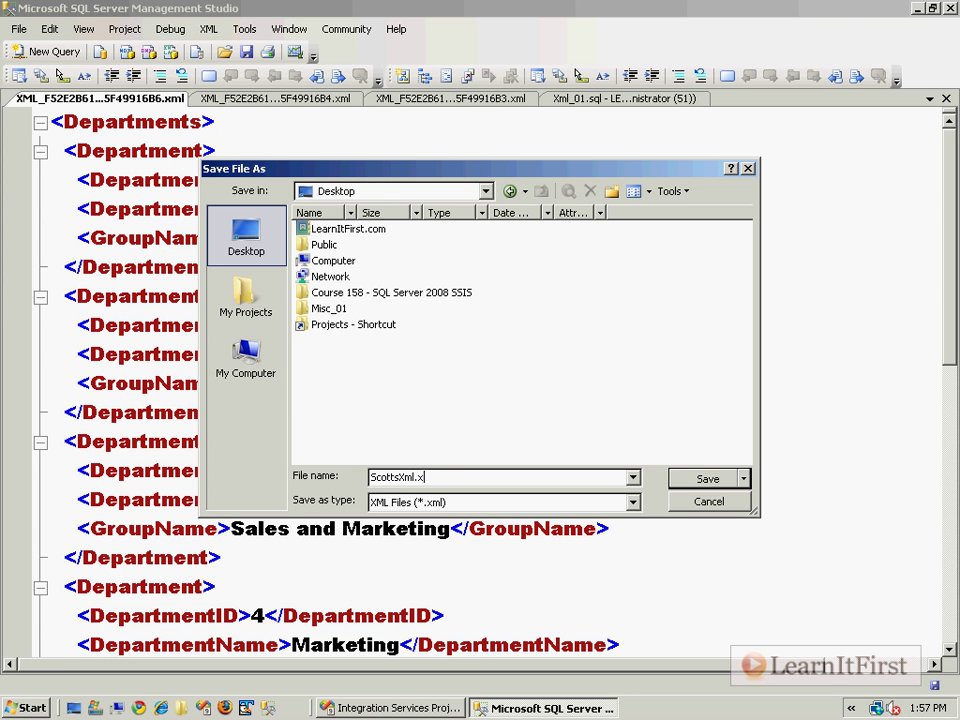
left_click(390, 708)
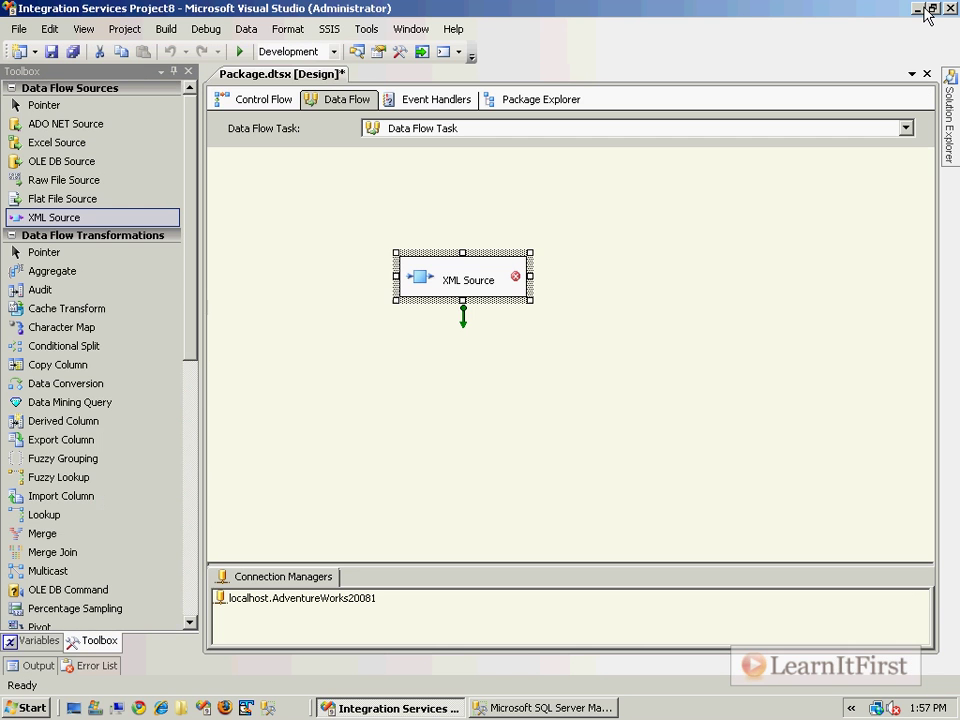
left_click(920, 8)
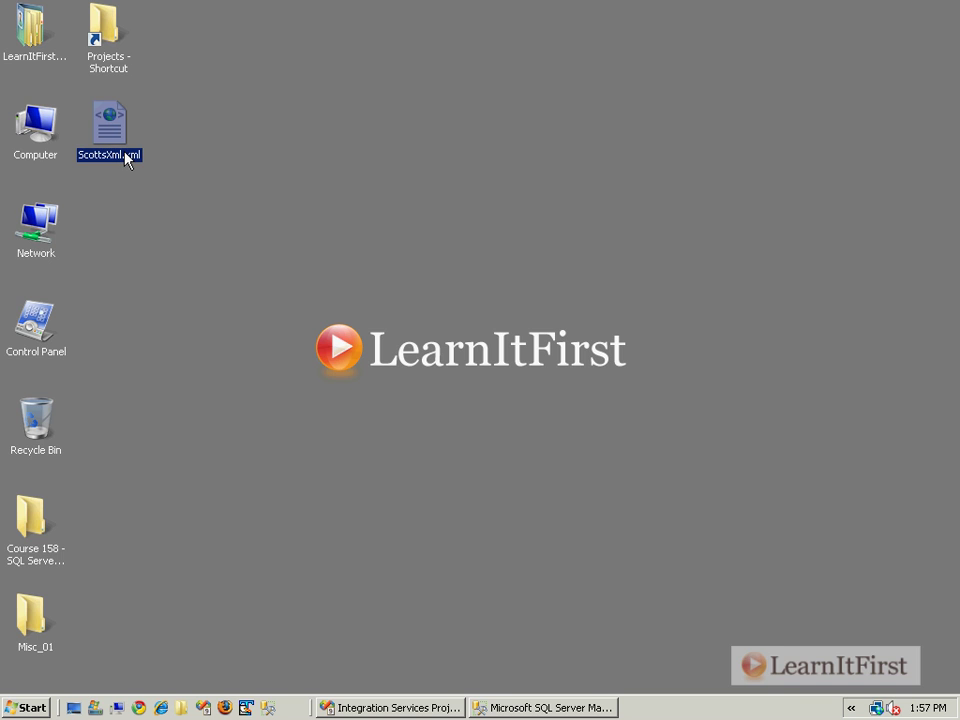
View Scottsxml.xml in Internet Explorer, collapse its four Department elements, then return to Visual Studio
double_click(108, 128)
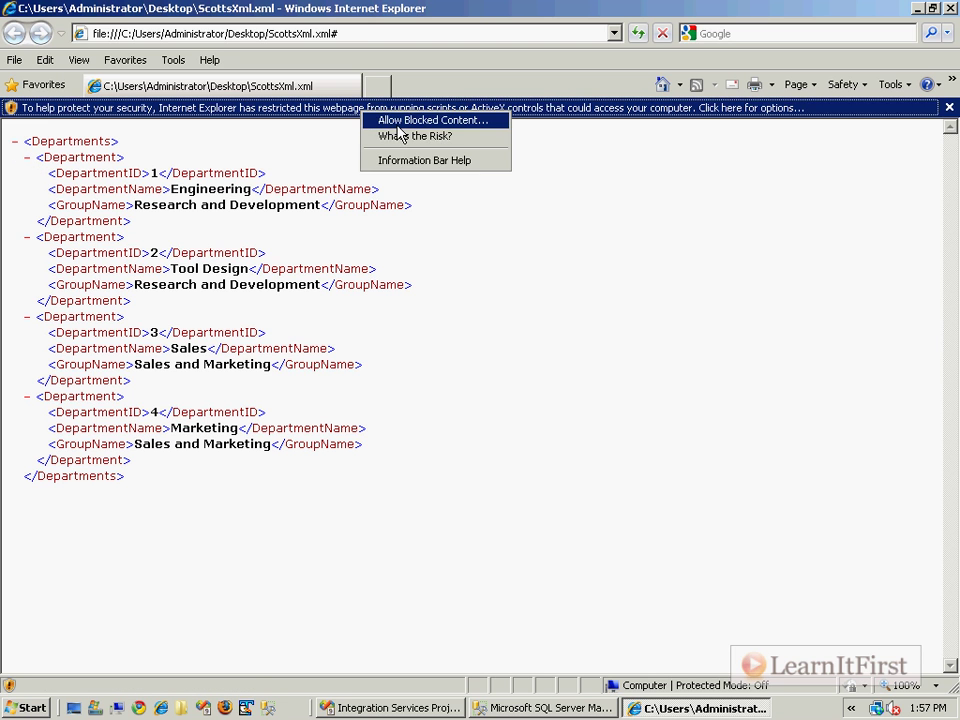
left_click(432, 120)
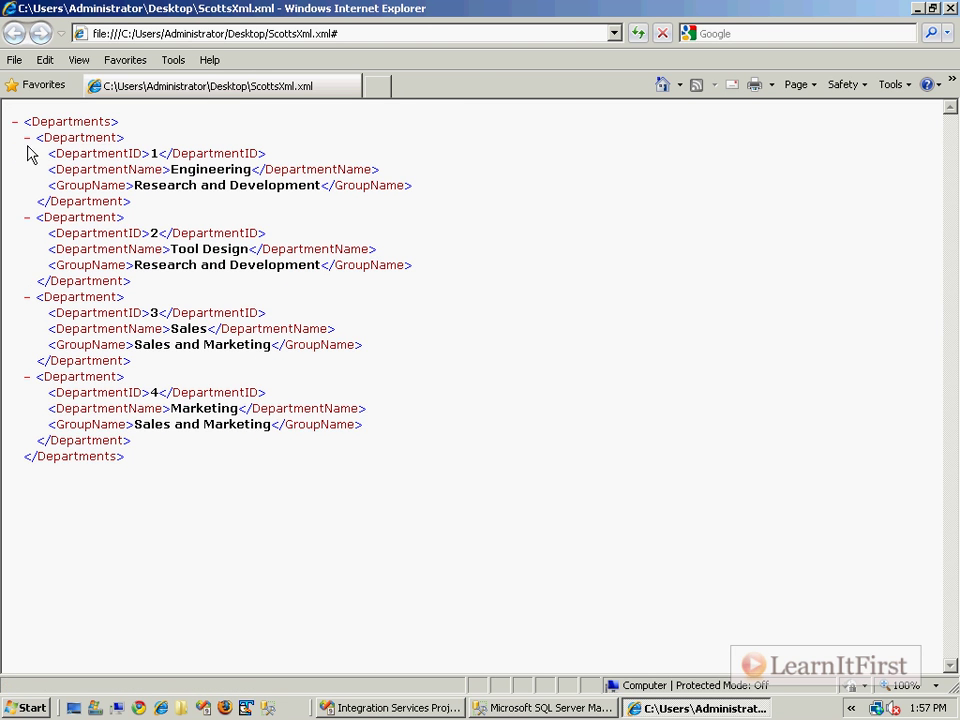
left_click(26, 136)
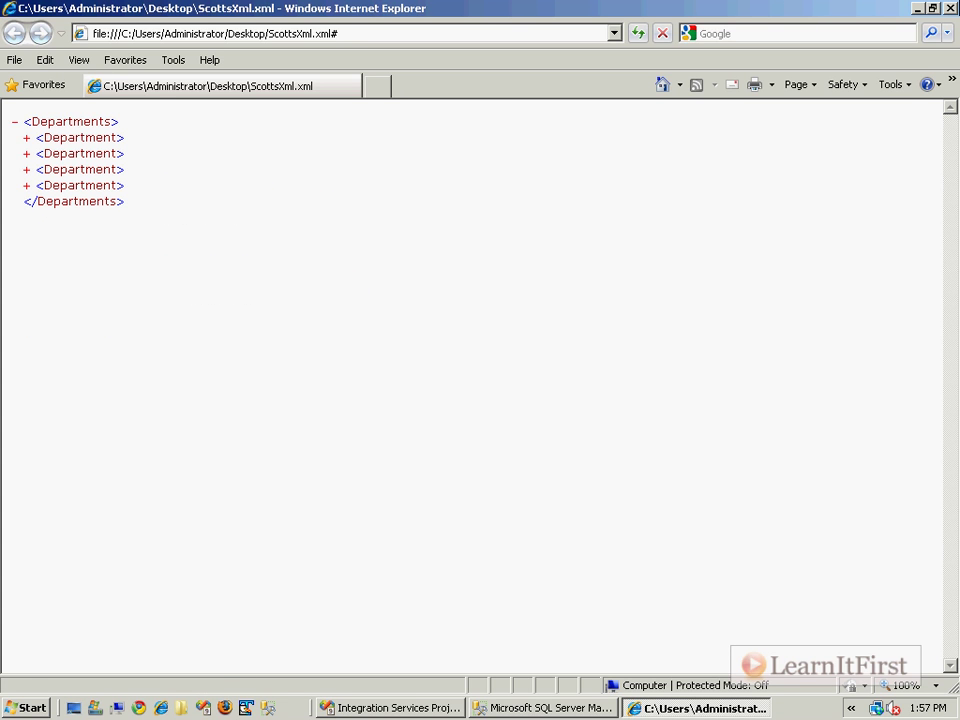
left_click(390, 708)
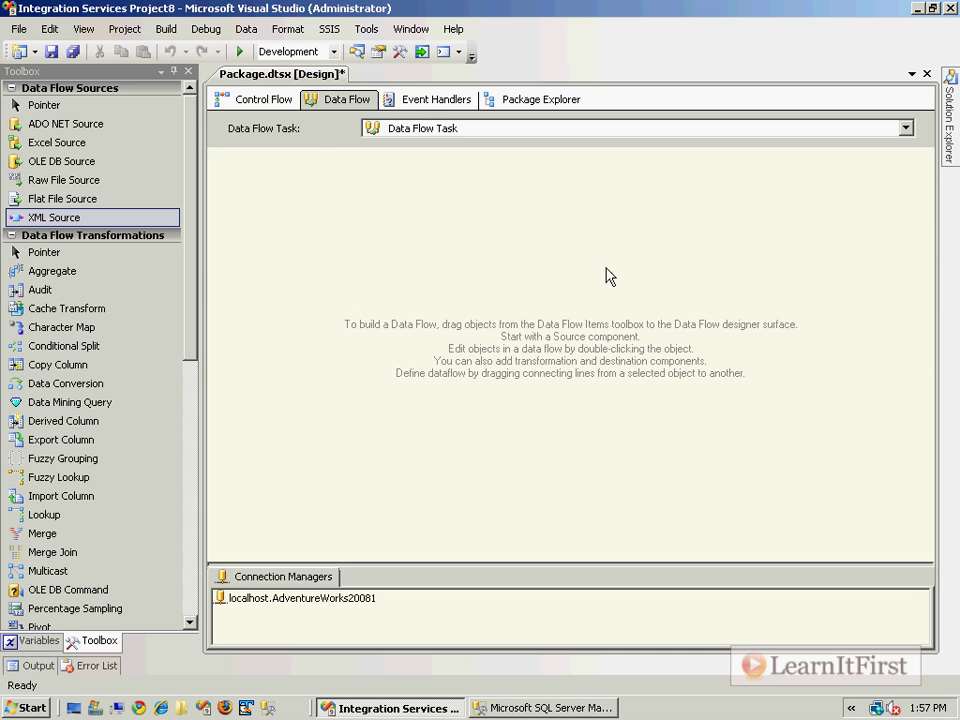
mouse_move(62, 160)
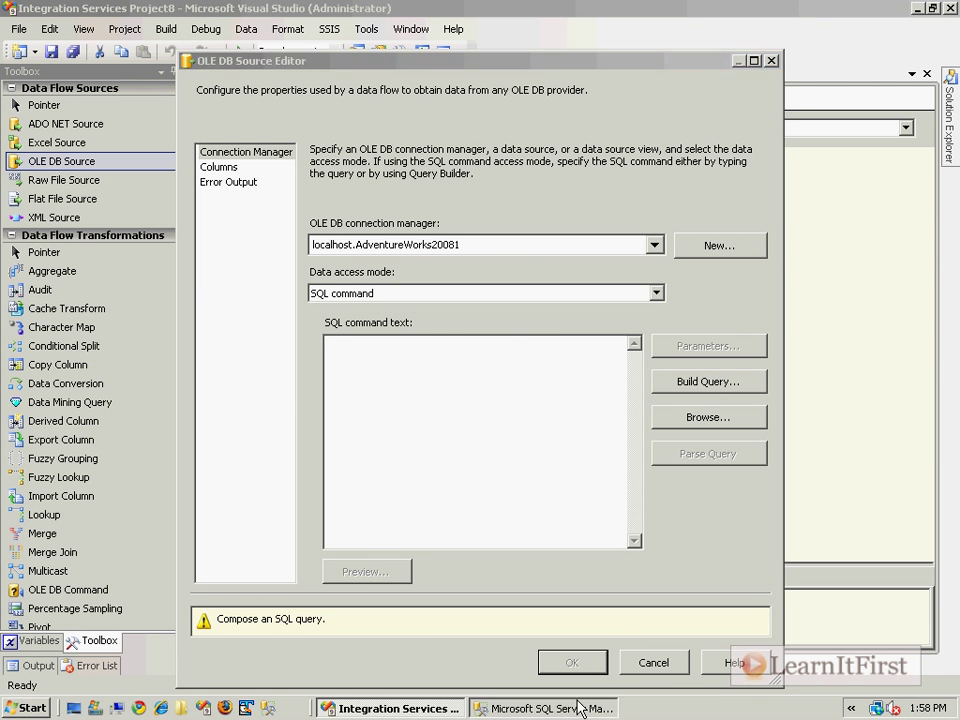
Bring the FOR XML Departments query into the OLE DB Source and check the columns it returns
left_click(544, 708)
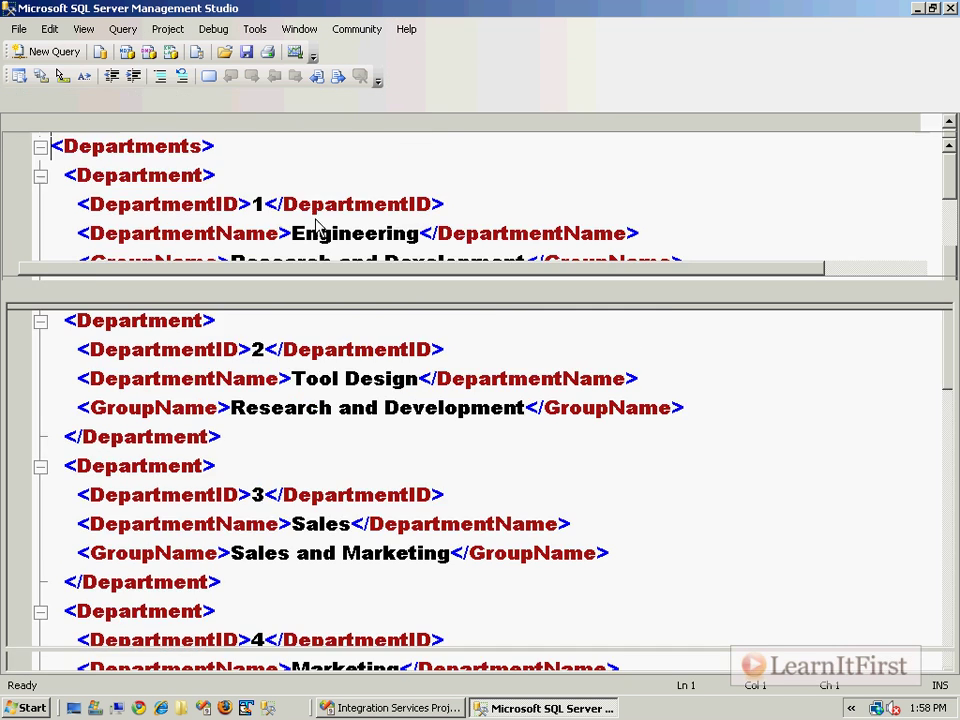
left_click(532, 122)
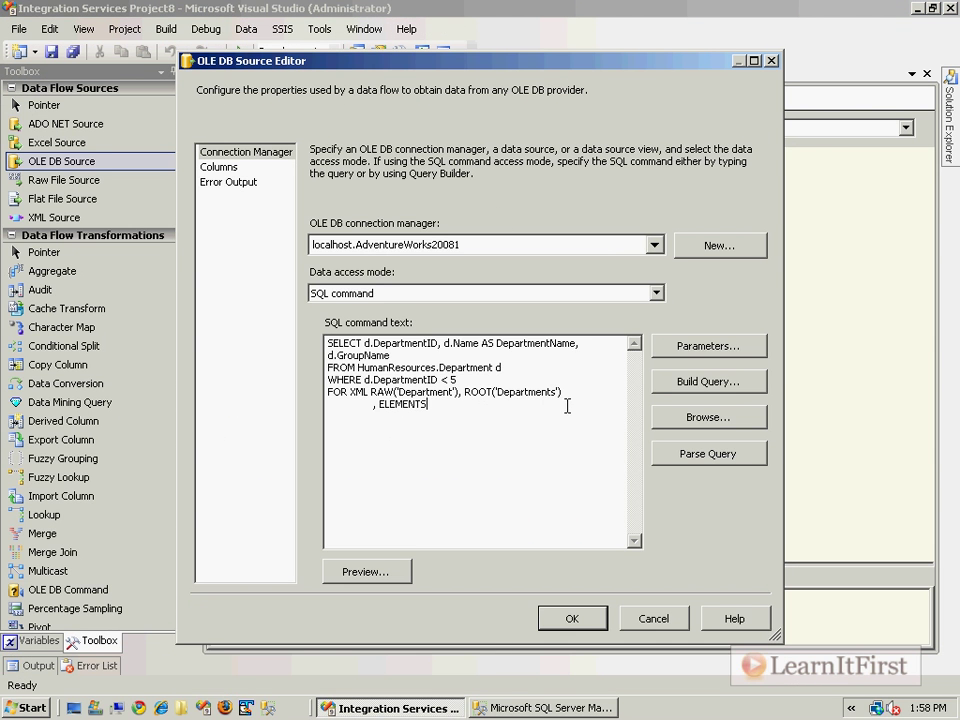
mouse_move(566, 406)
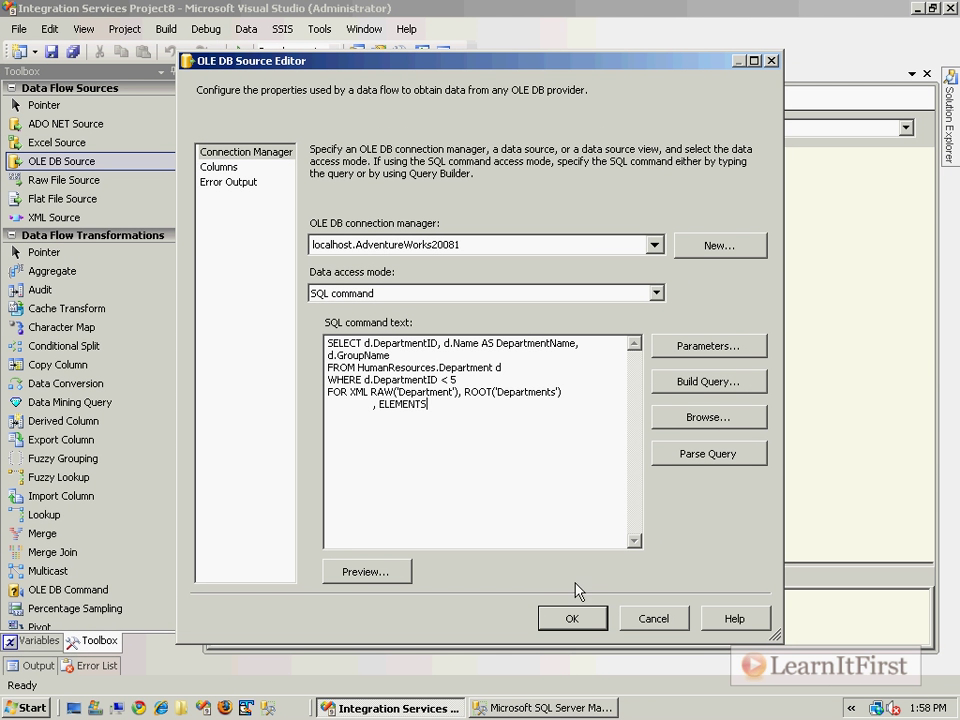
mouse_move(726, 506)
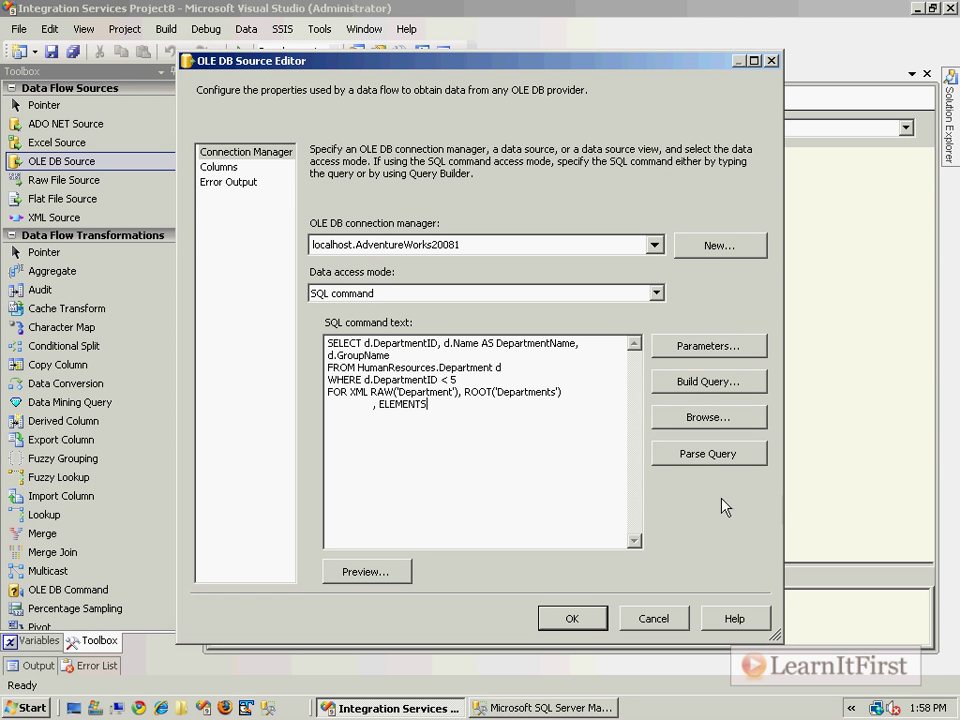
left_click(218, 166)
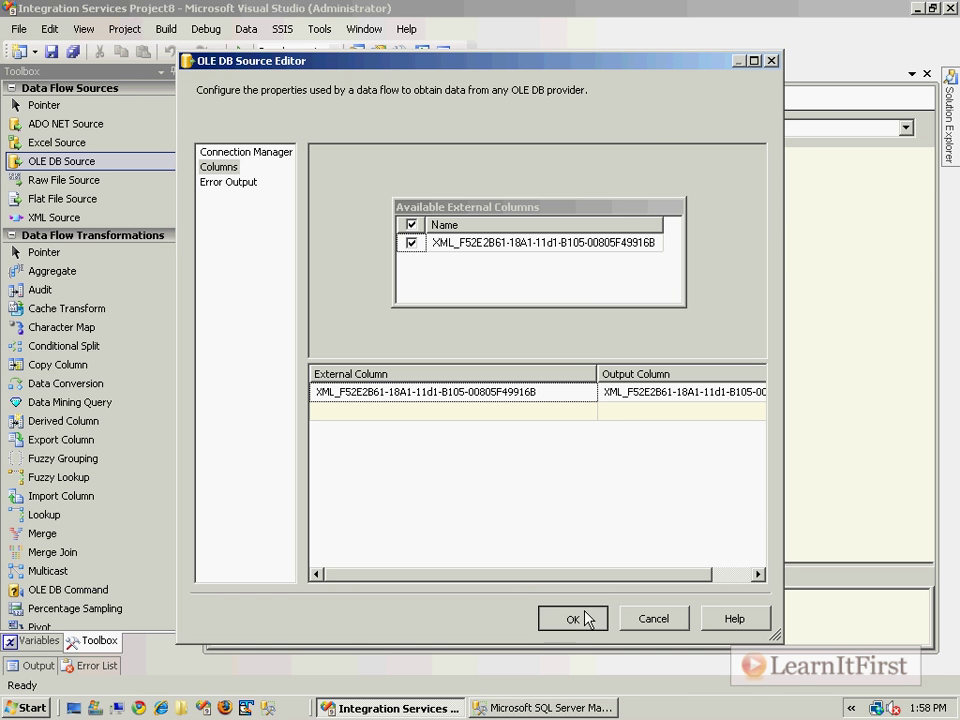
Accept the OLE DB Source settings and rerun the FOR XML query with Results to Text
left_click(572, 618)
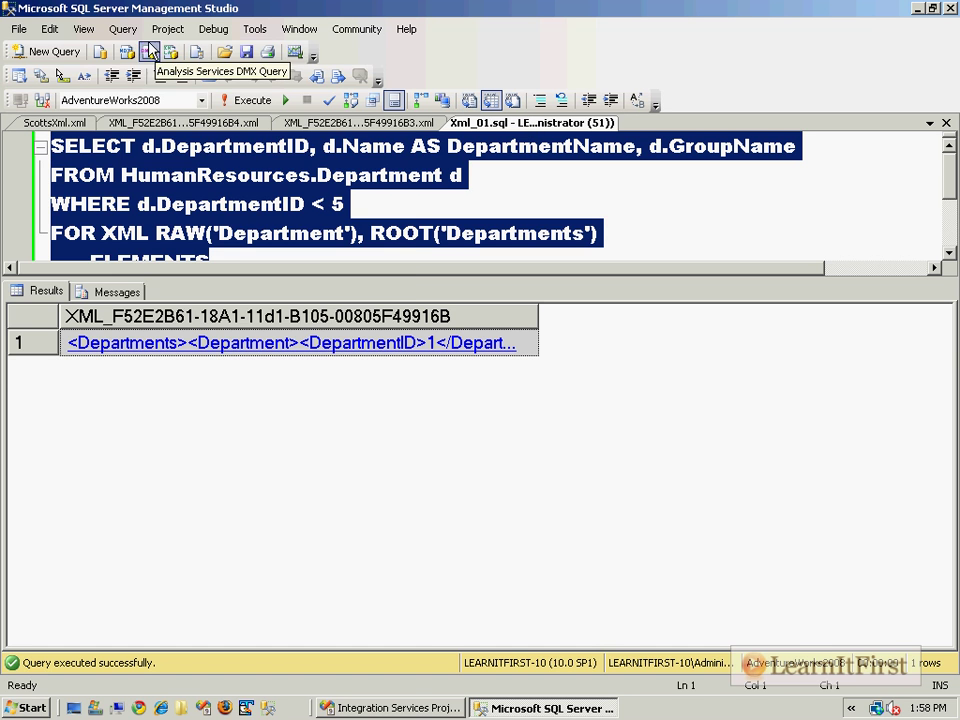
left_click(122, 28)
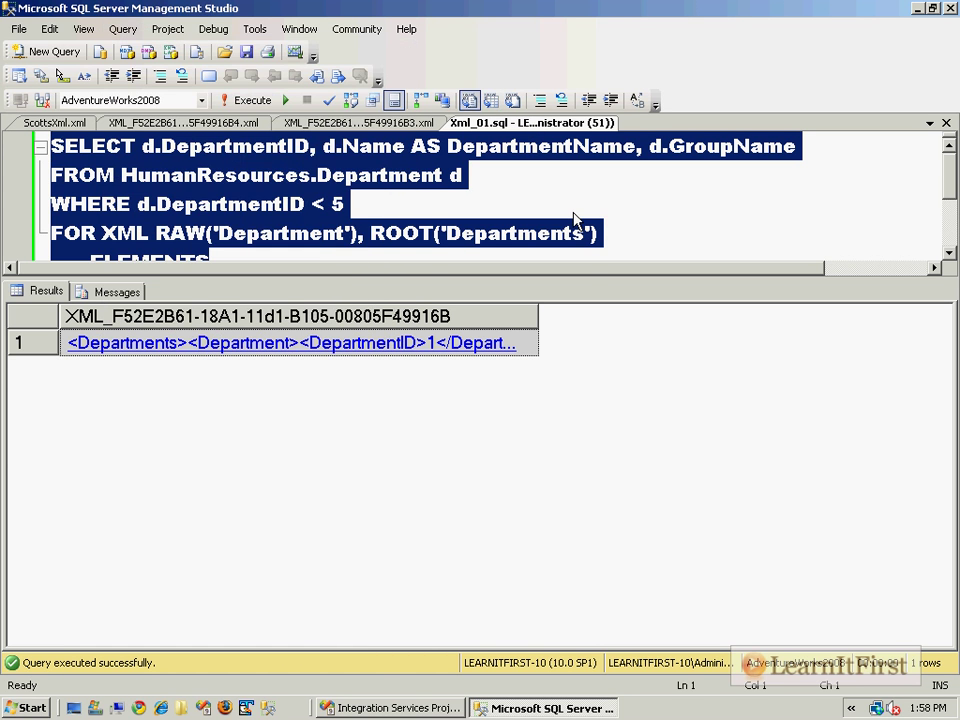
left_click(108, 292)
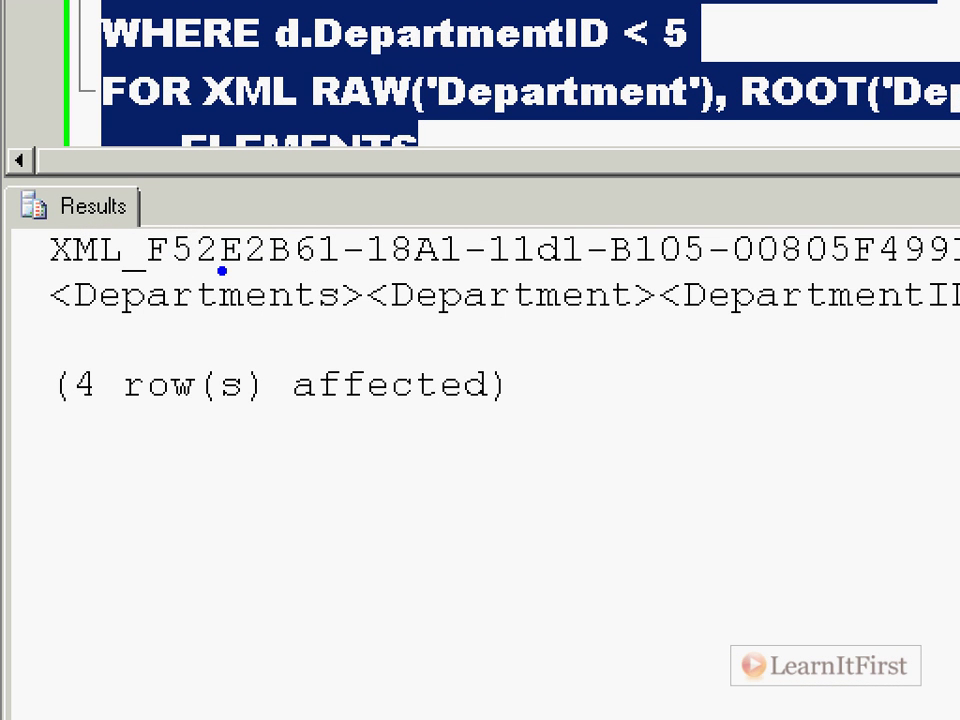
mouse_move(268, 288)
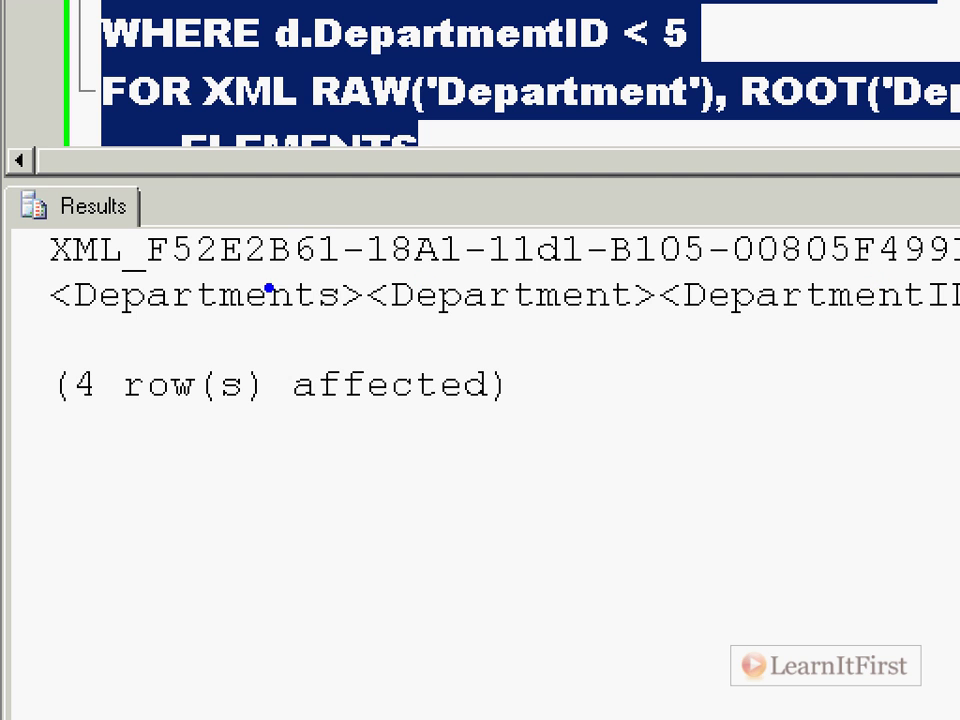
mouse_move(156, 344)
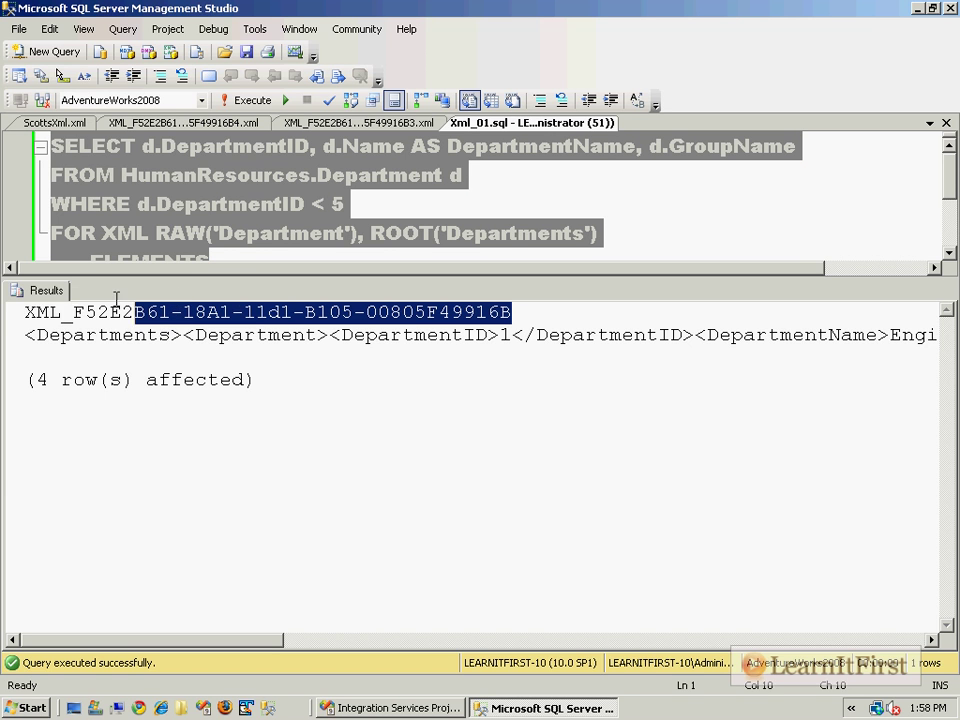
Highlight the single long XML string value in the results and return to Visual Studio
left_click(30, 336)
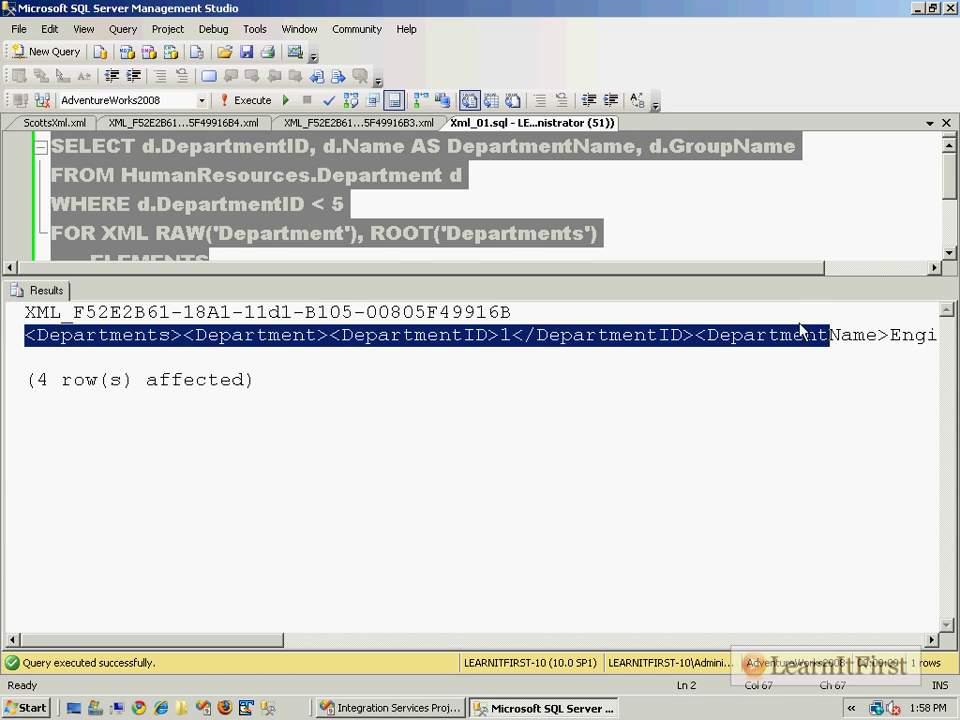
mouse_move(636, 240)
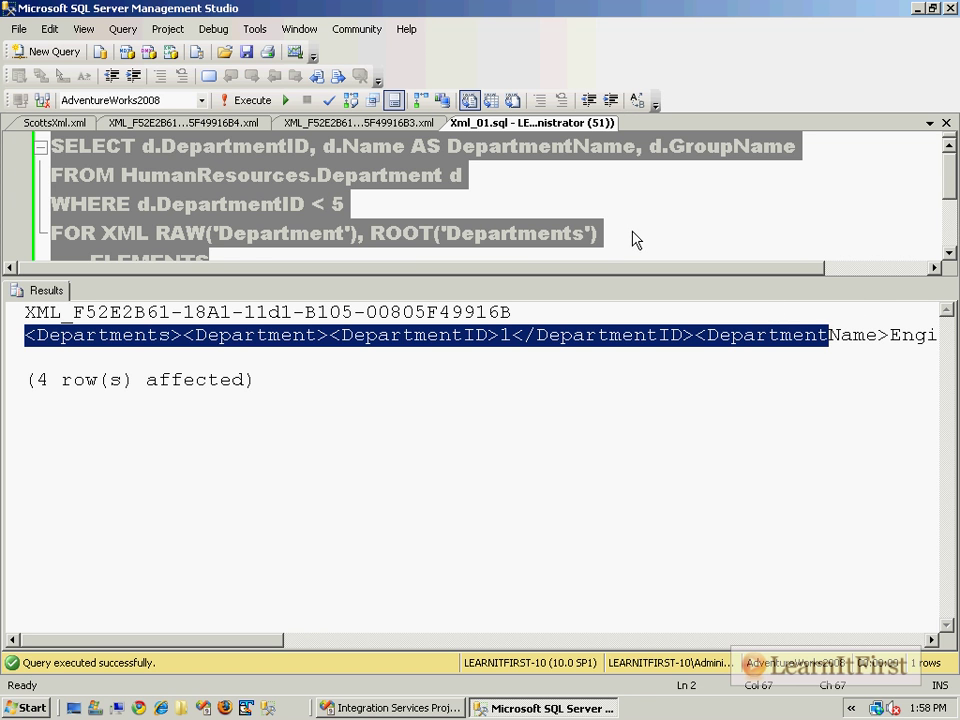
left_click(390, 708)
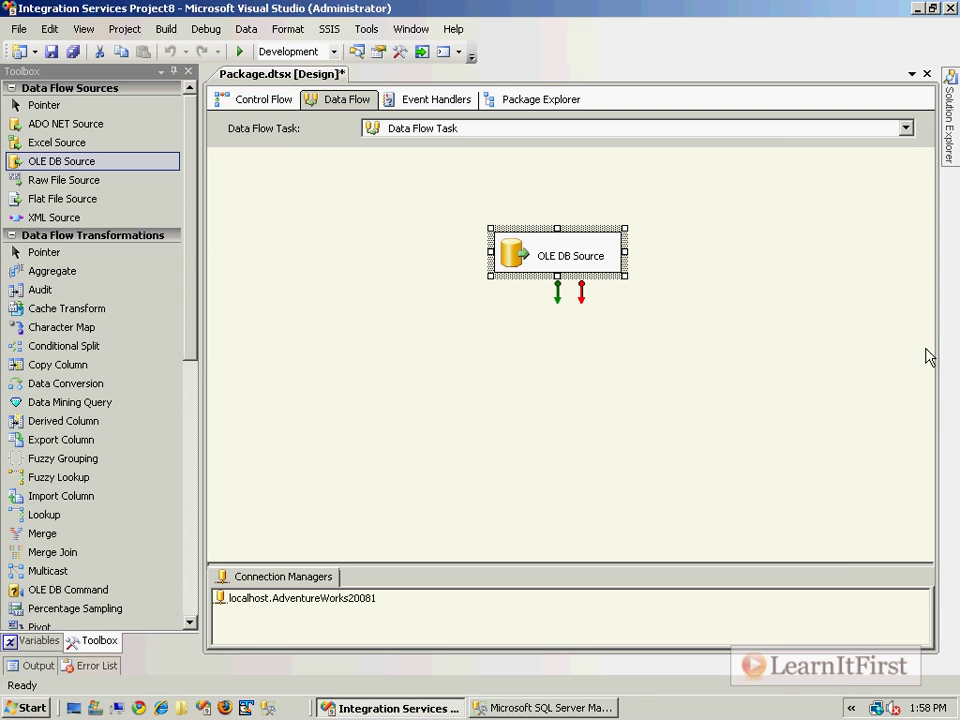
Preview the OLE DB Source rows, where the XML column shows as System.Byte[]
double_click(558, 256)
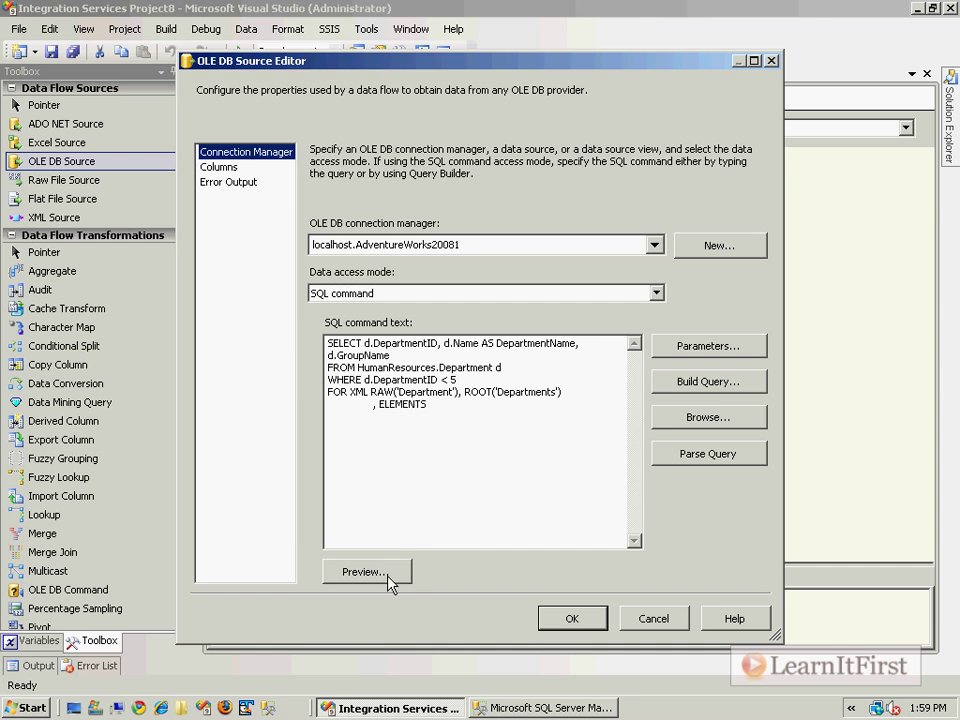
left_click(366, 572)
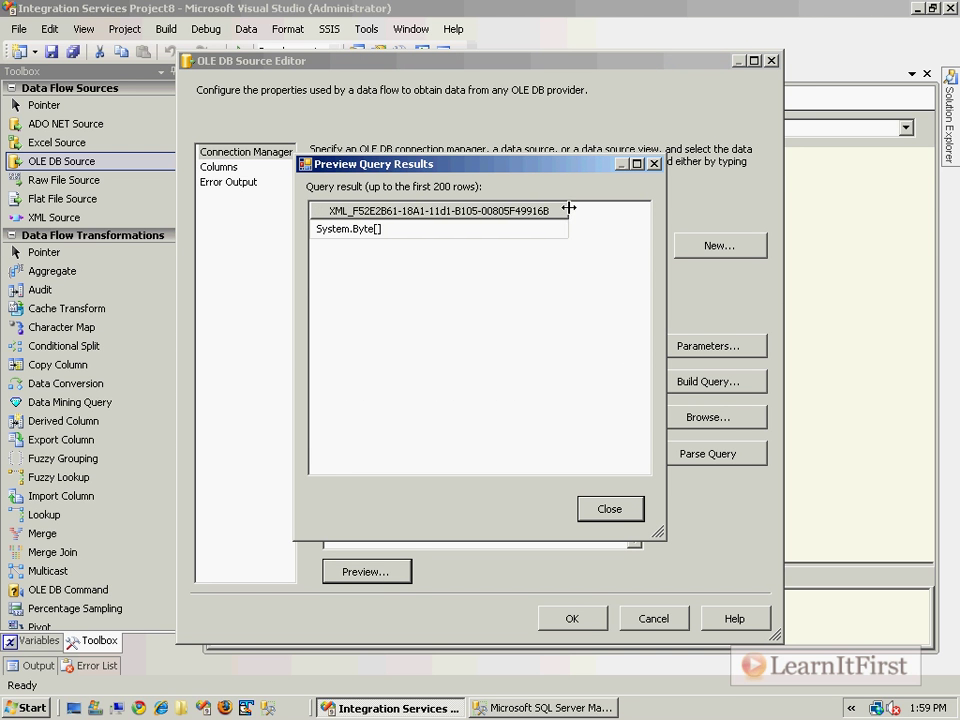
left_click(608, 510)
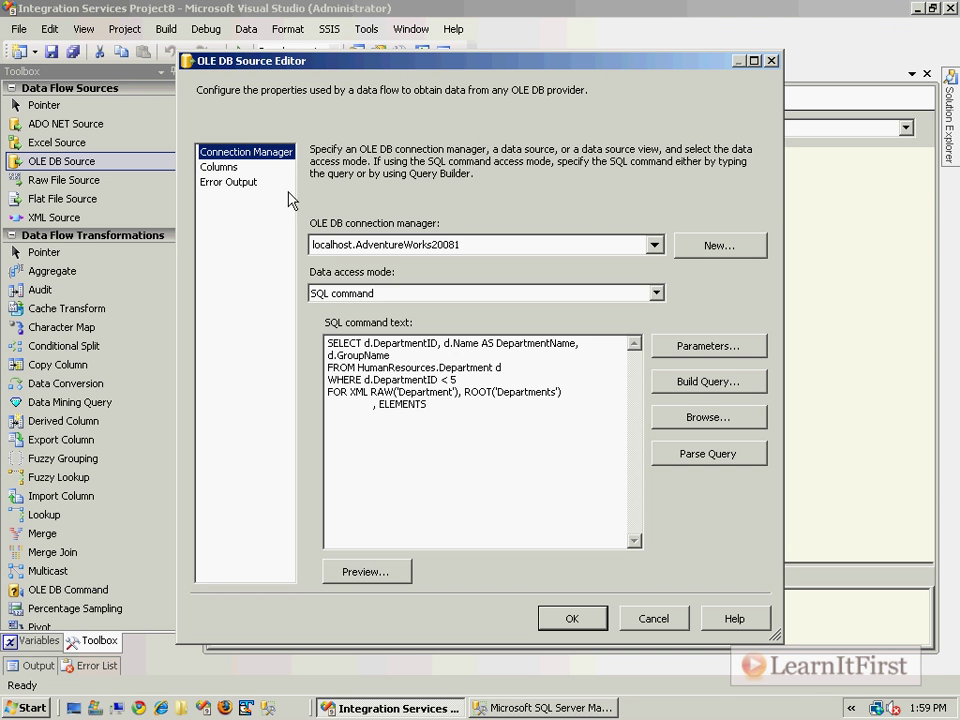
Check the source's Columns page, close the editor and delete the Data Flow Task
left_click(220, 166)
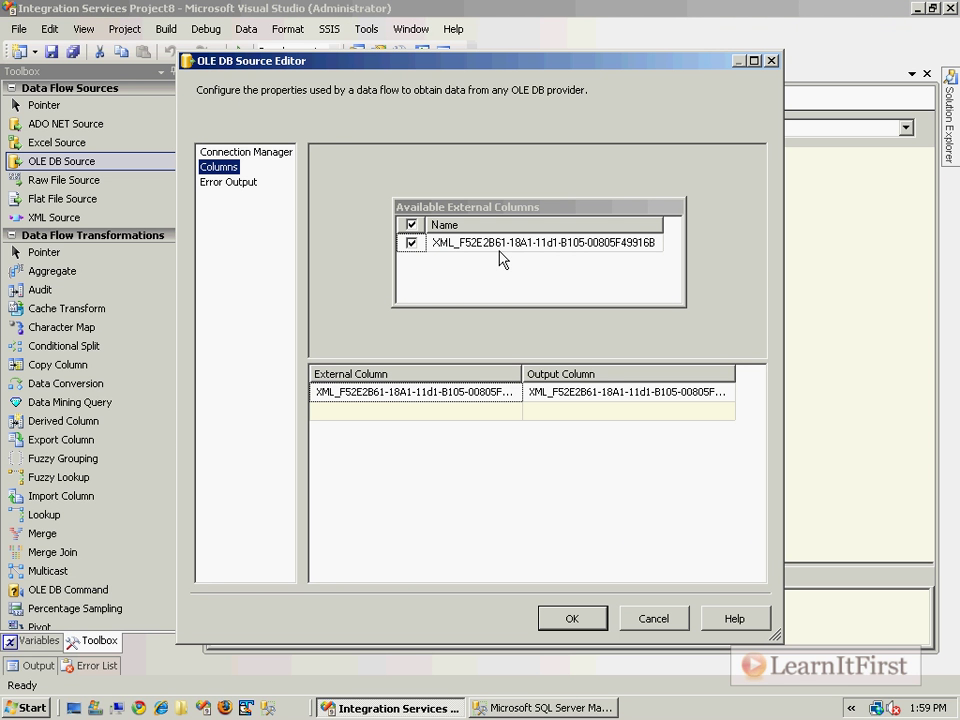
left_click(572, 618)
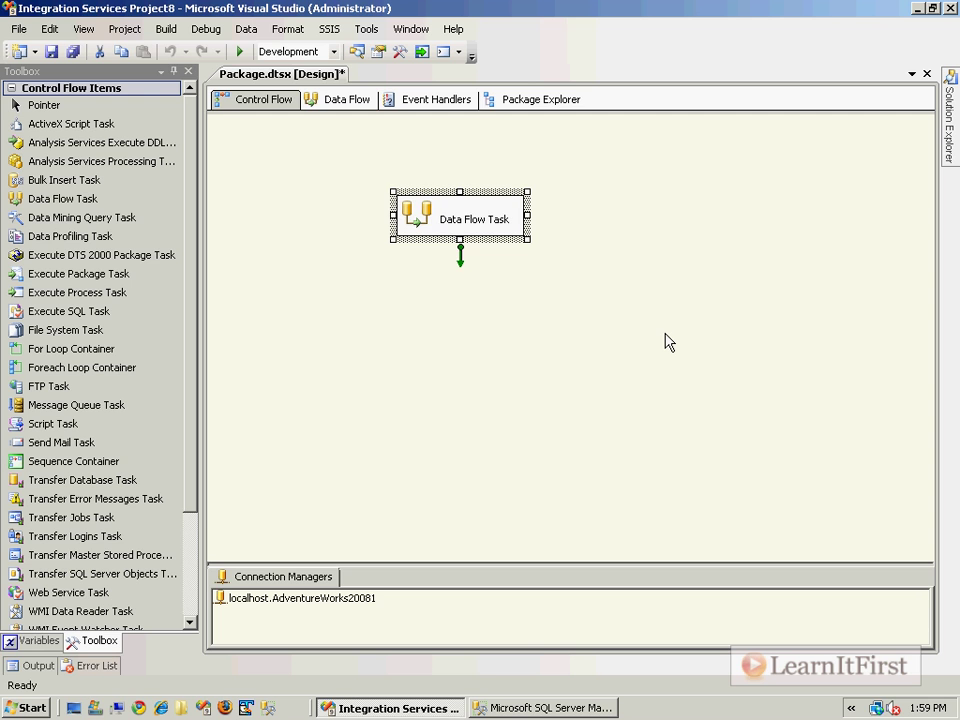
key("Delete")
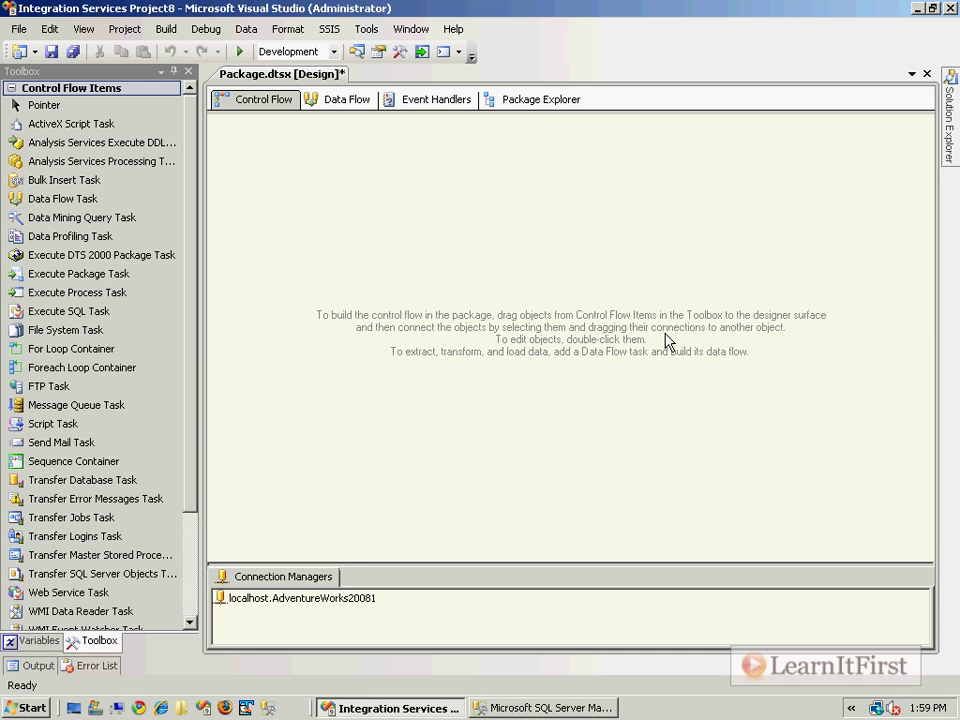